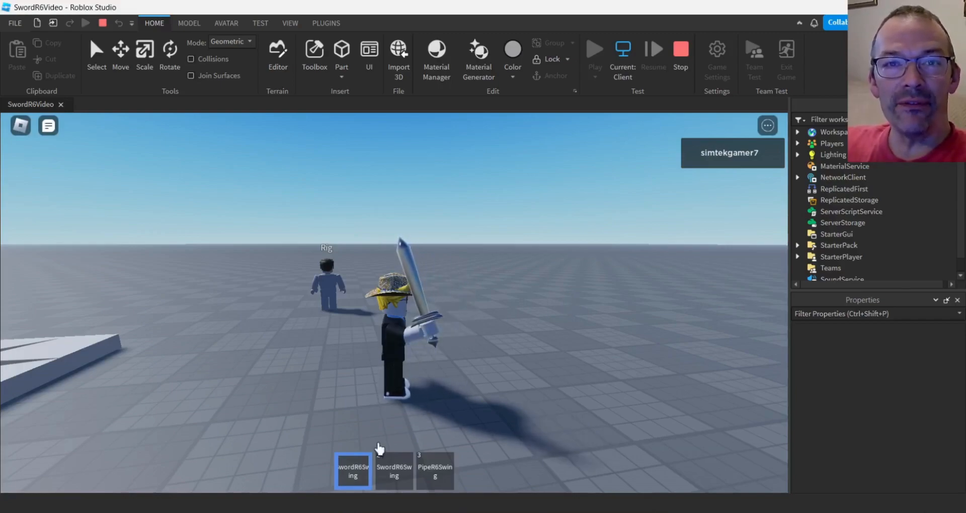
- Equip the second sword tool, then the PipeR6Swing pipe from the hotbar
left_click(394, 470)
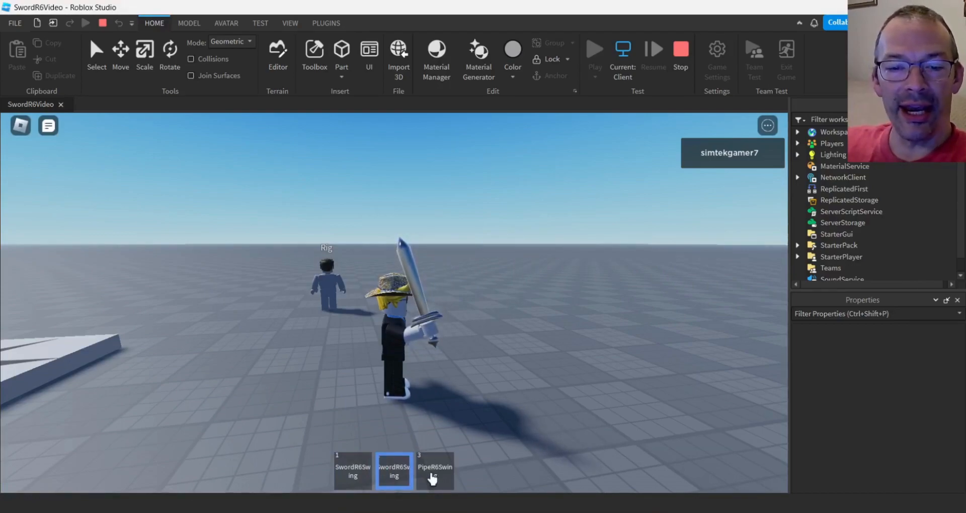
left_click(435, 470)
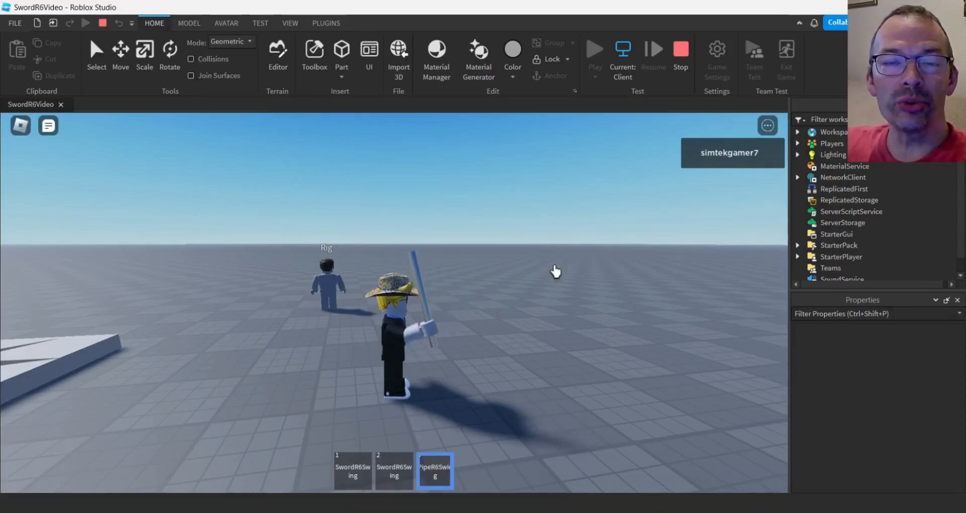
mouse_move(564, 270)
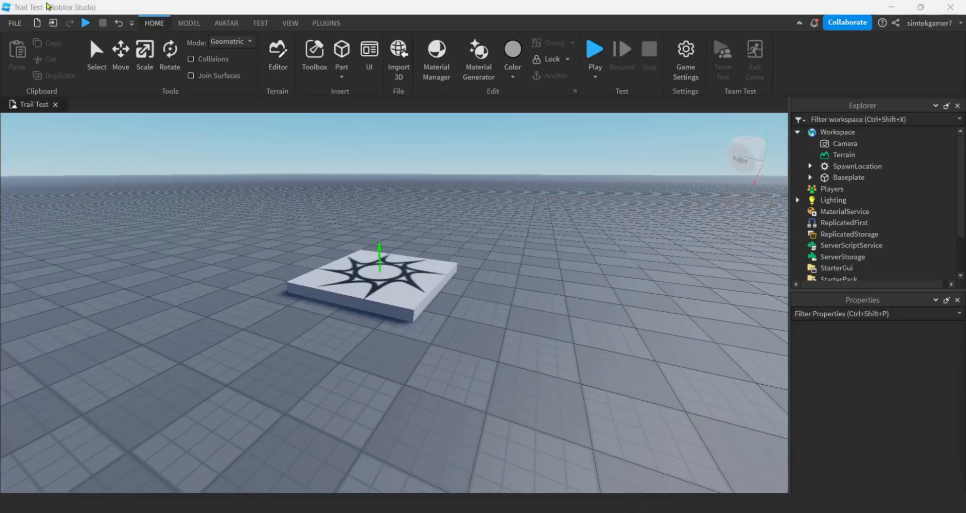
mouse_move(581, 362)
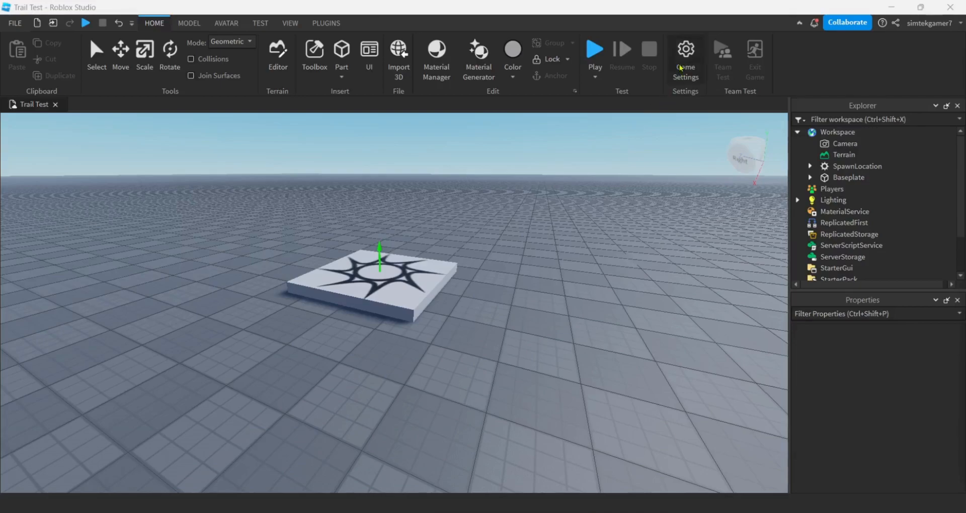
- Set the place's Avatar Type to R6 in Game Settings, save and confirm the warning
left_click(684, 49)
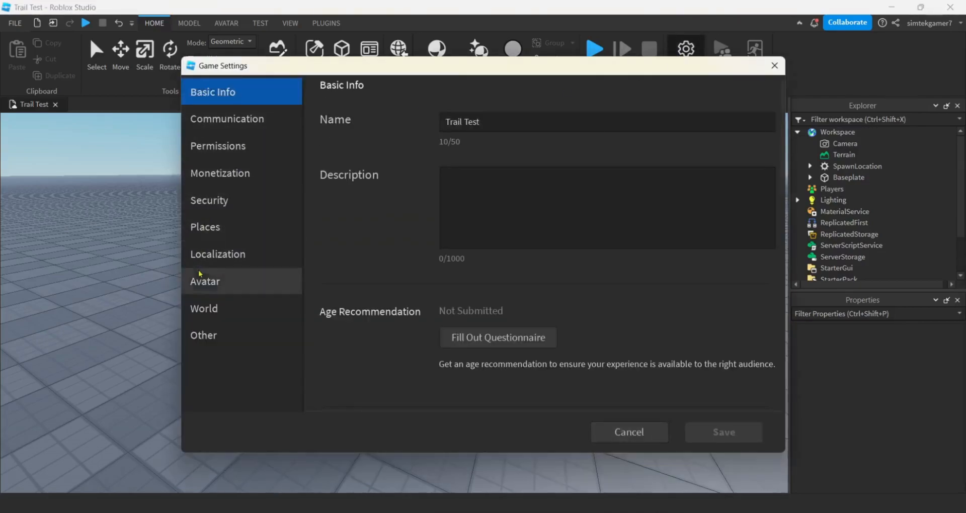
left_click(204, 281)
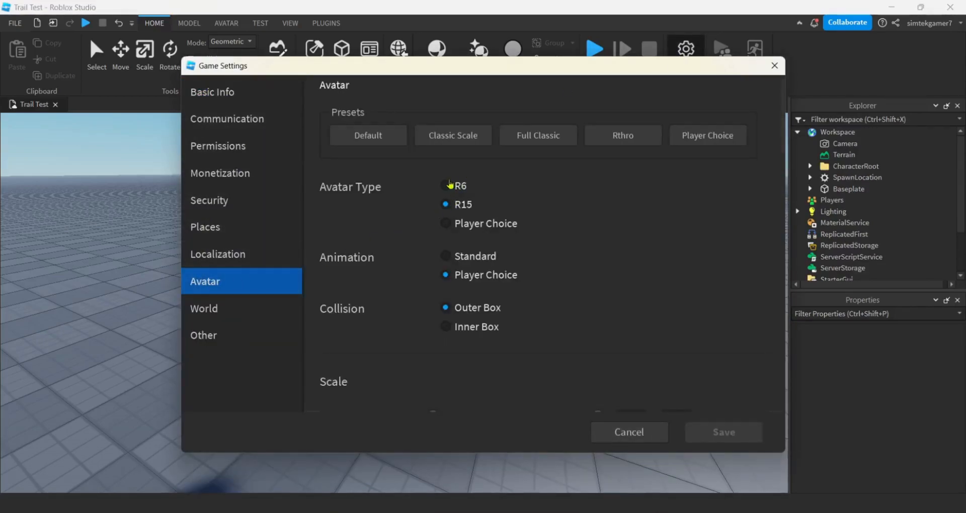
left_click(445, 185)
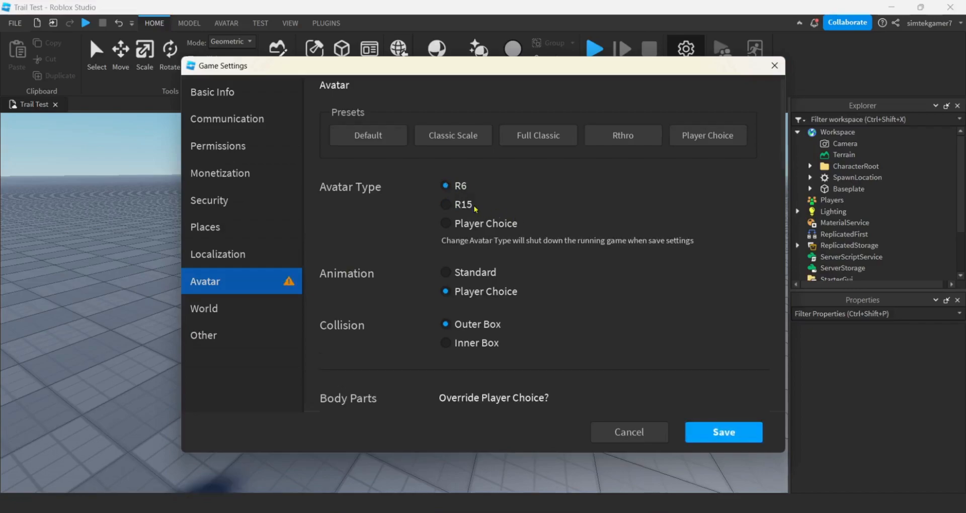
left_click(722, 431)
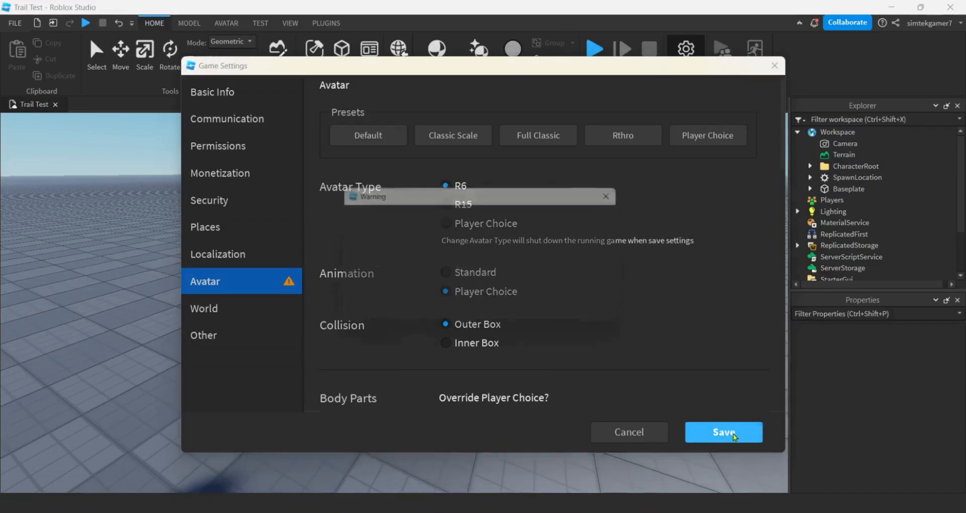
left_click(723, 431)
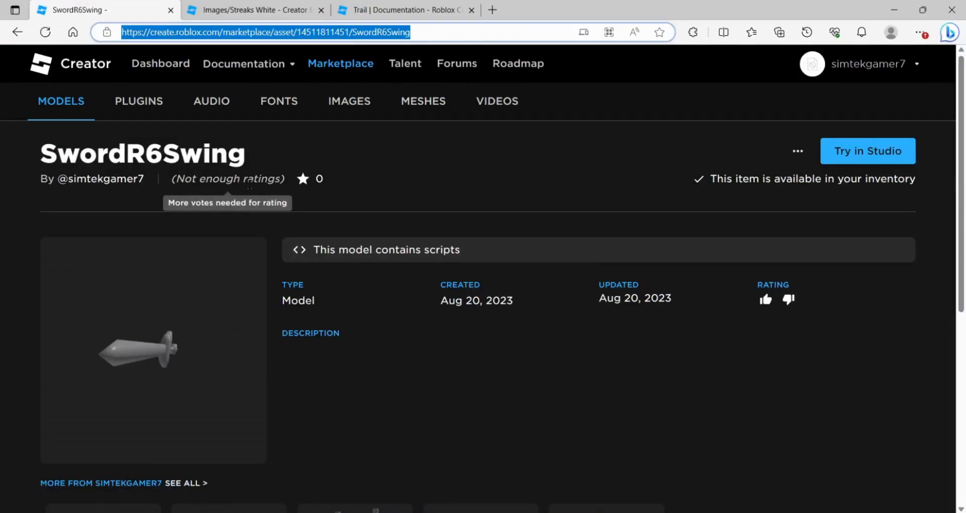
mouse_move(331, 79)
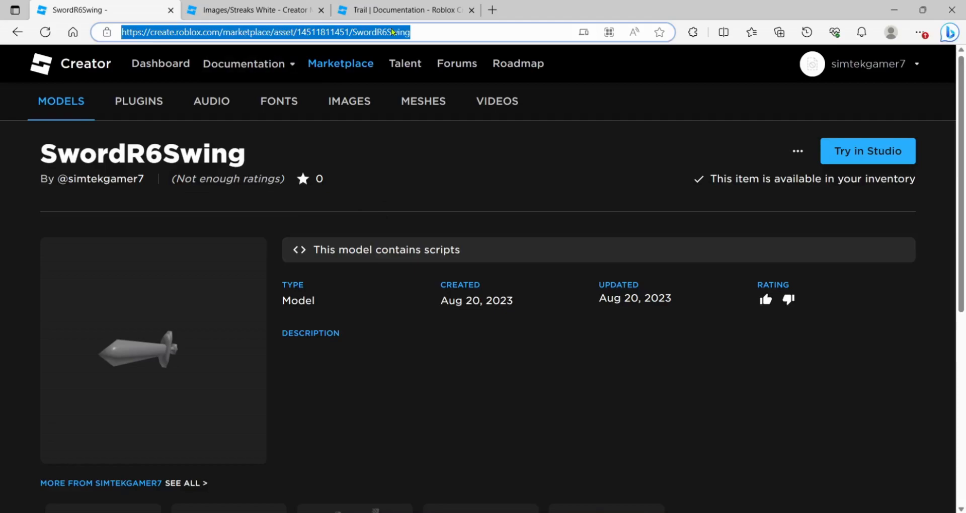
mouse_move(875, 155)
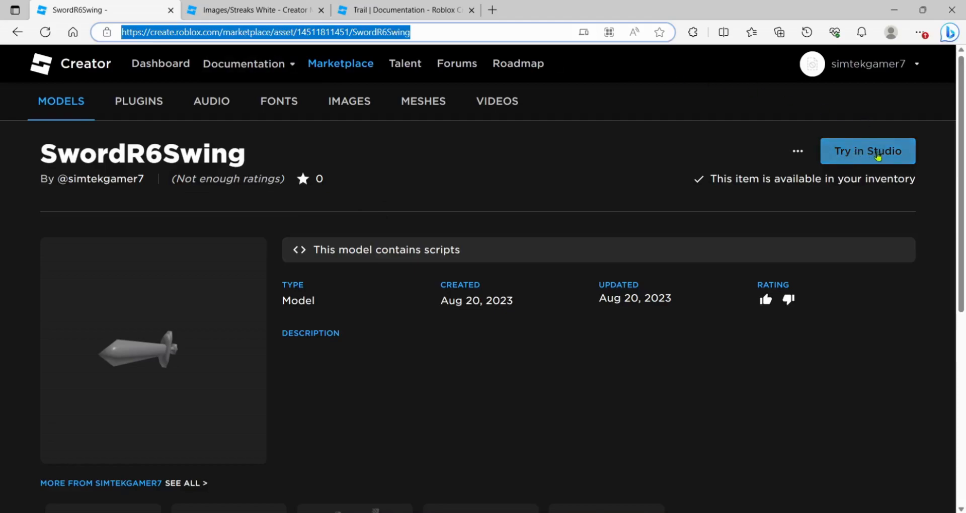
mouse_move(698, 141)
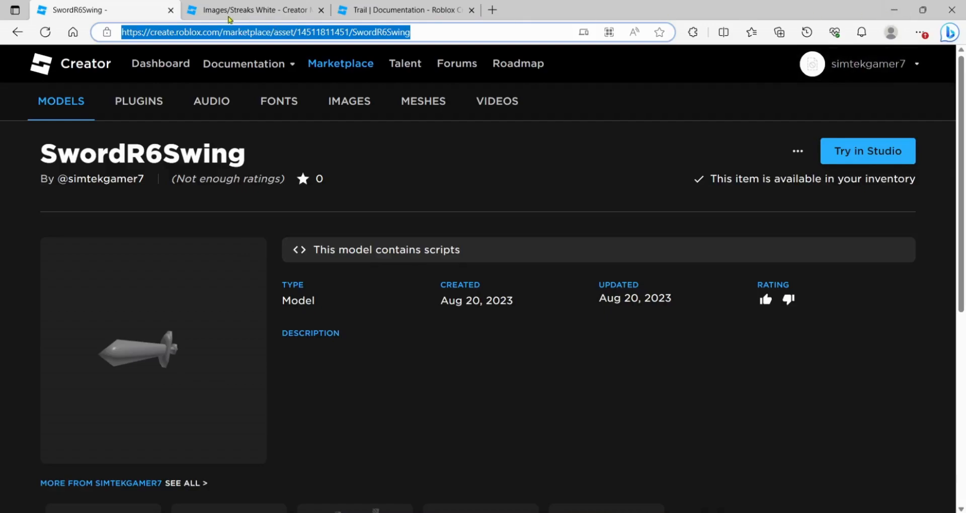
- Browse the Images/Streaks White model page, then scroll through the Trail class documentation
left_click(252, 10)
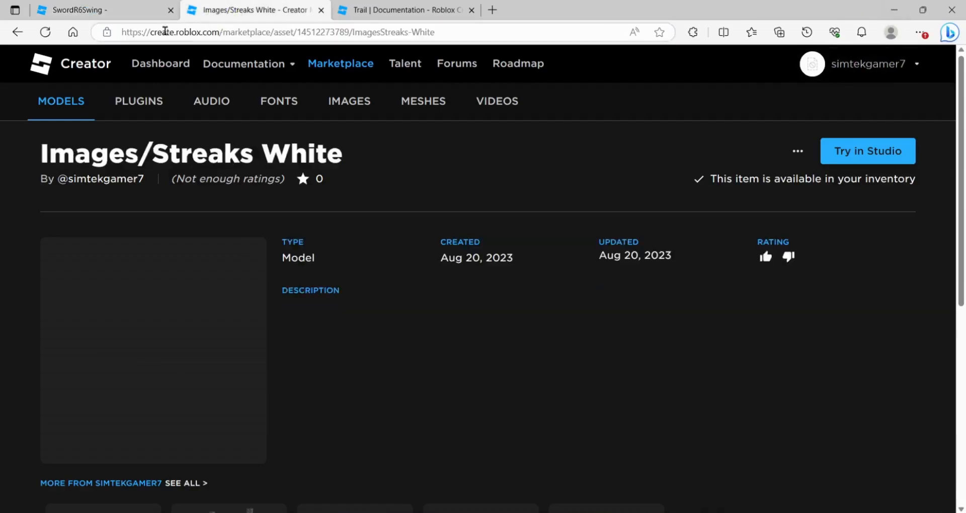
mouse_move(467, 28)
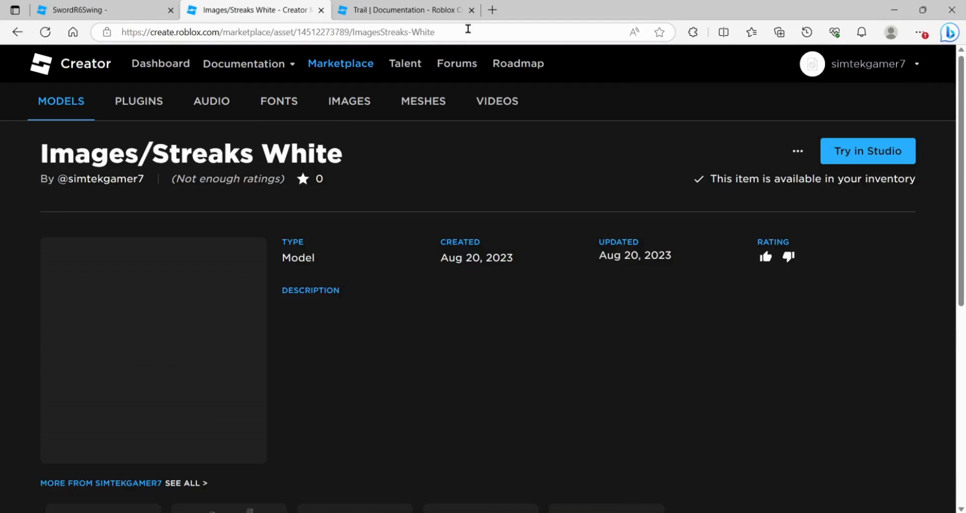
mouse_move(162, 348)
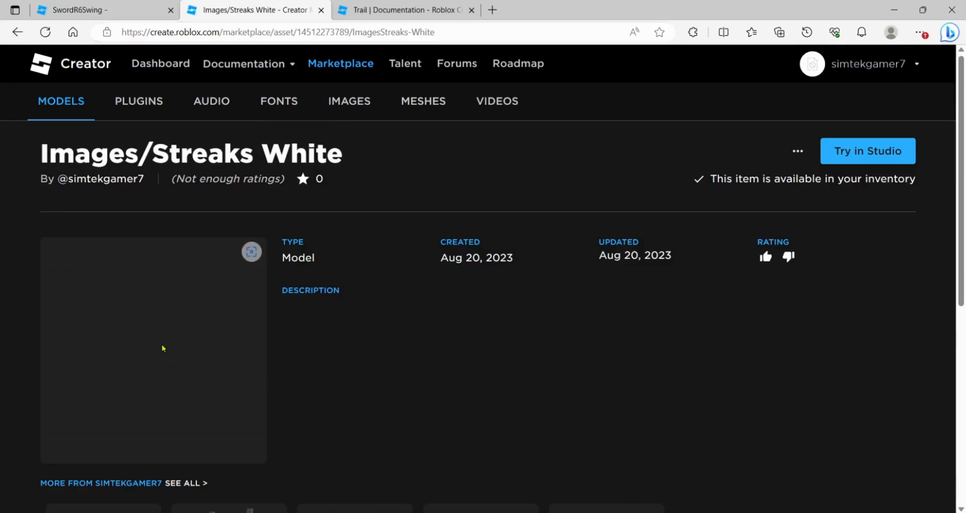
mouse_move(115, 339)
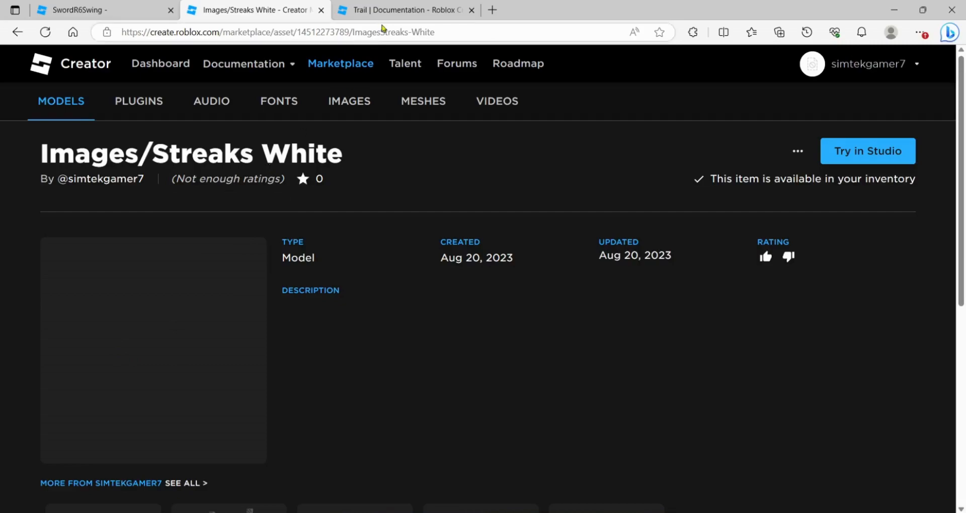
mouse_move(404, 10)
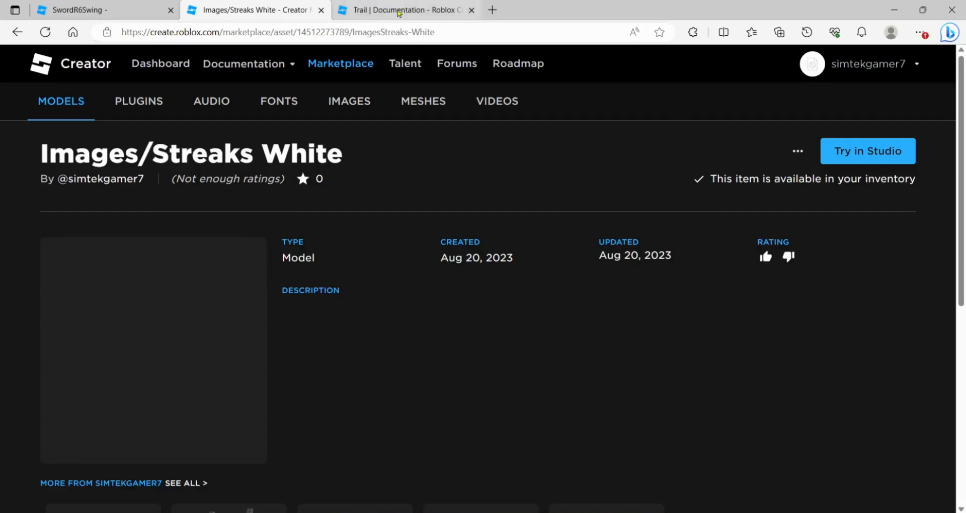
left_click(404, 11)
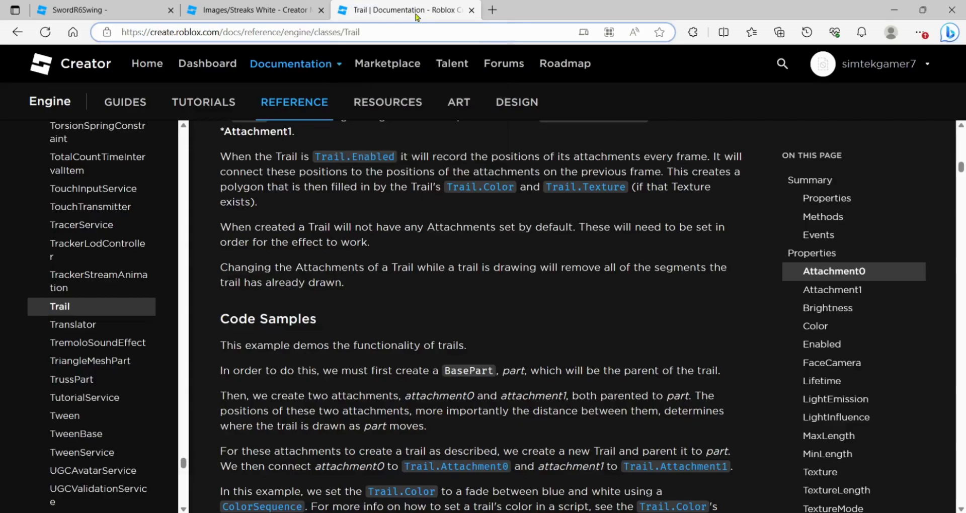
left_click(241, 32)
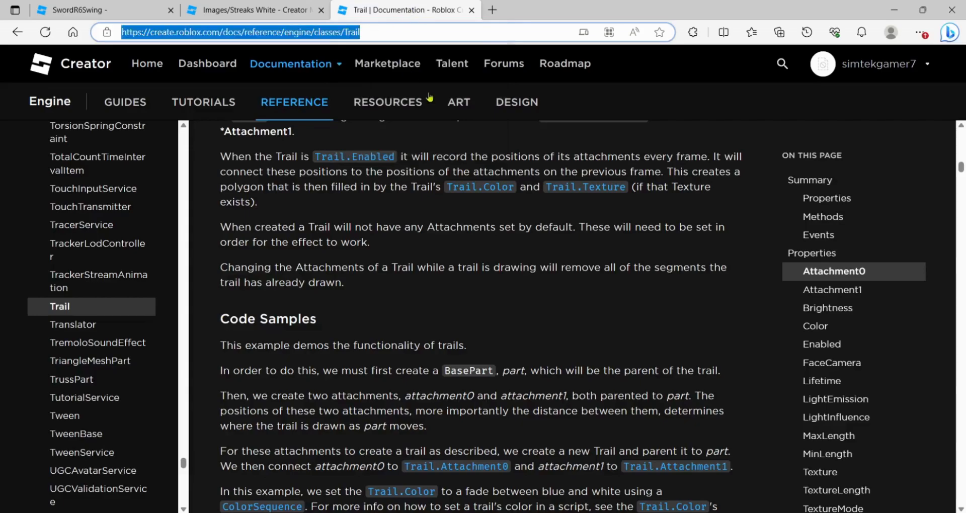
scroll("down", 3)
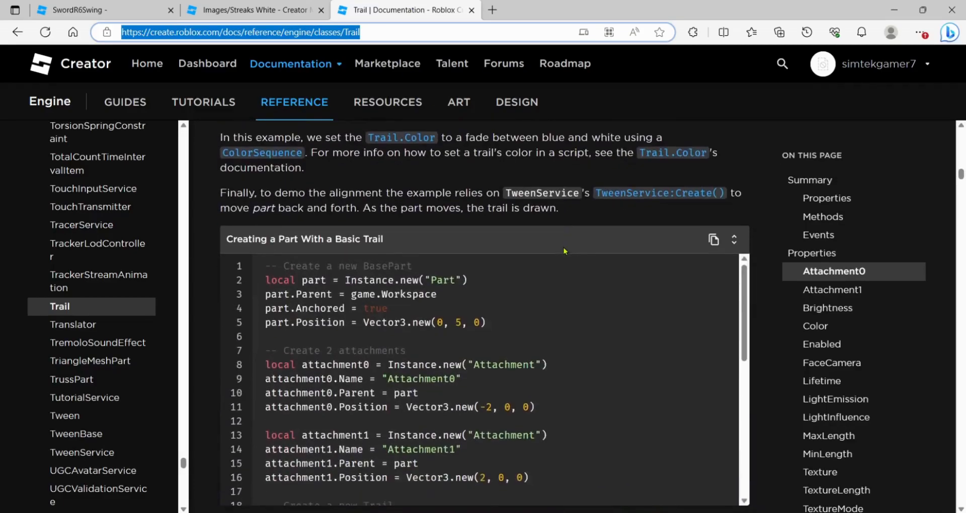
scroll("up", 3)
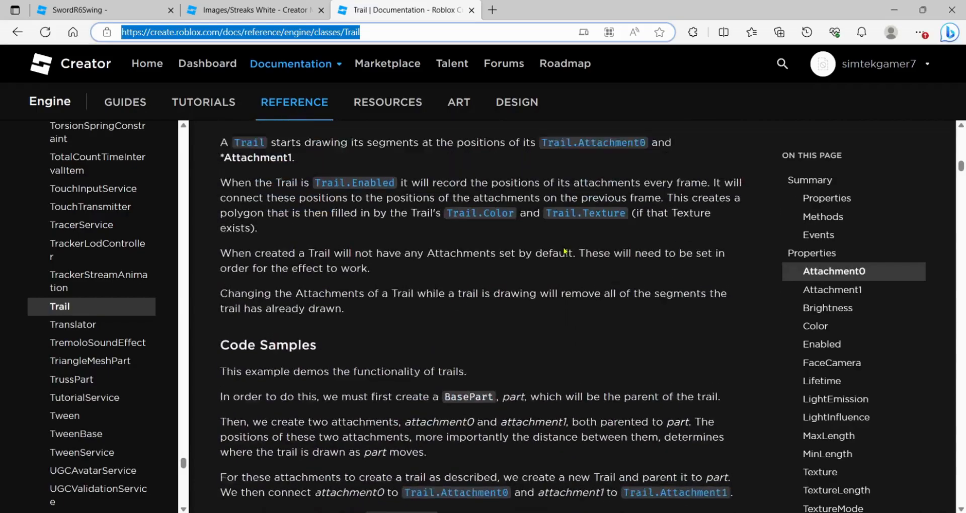
scroll("down", 3)
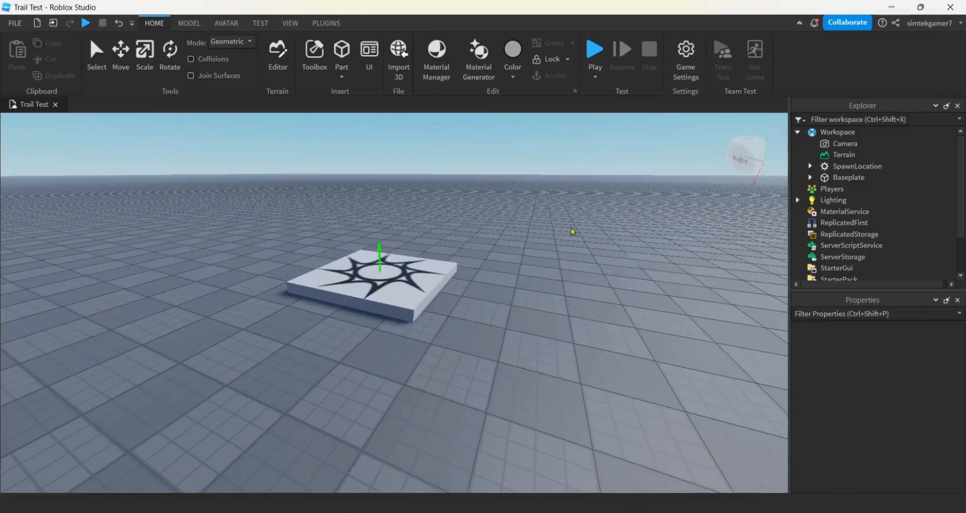
mouse_move(314, 53)
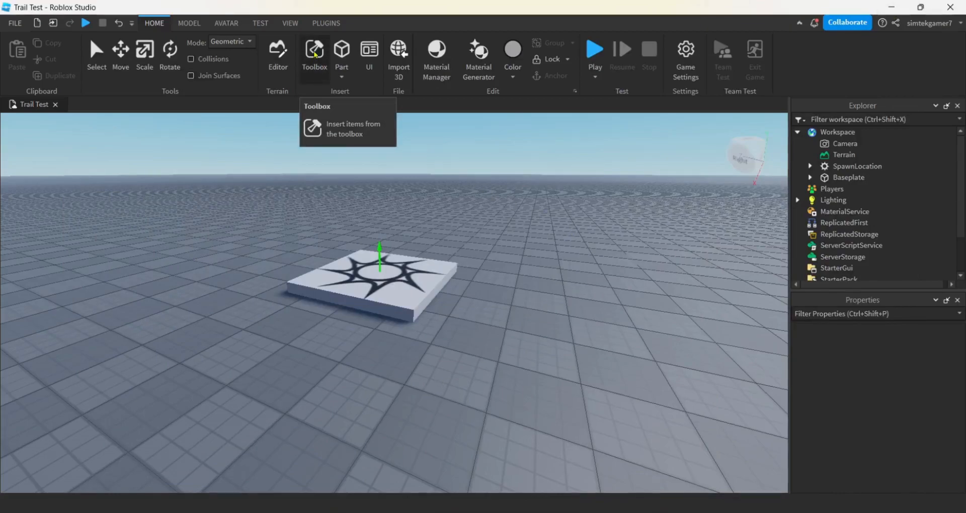
- Insert the SwordR6Swing model from My Models into the workspace rather than StarterPack
left_click(314, 53)
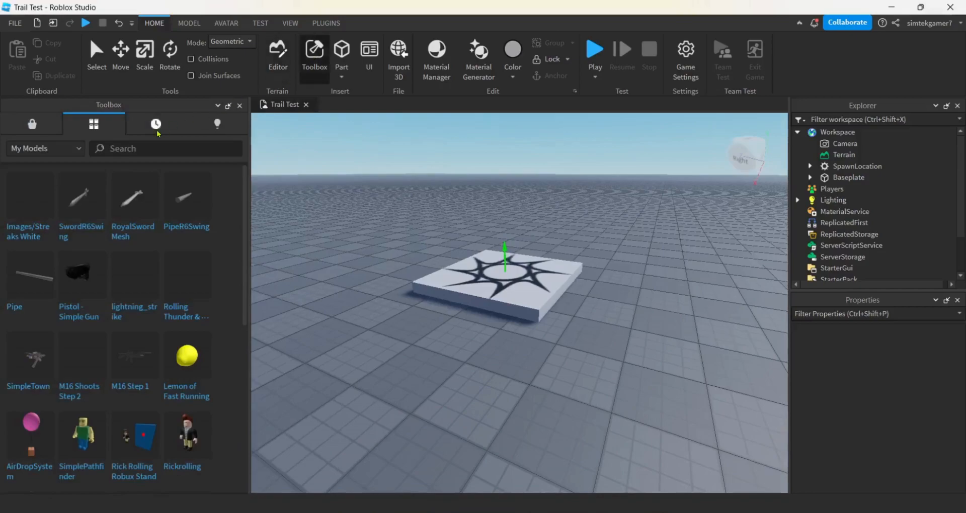
mouse_move(81, 197)
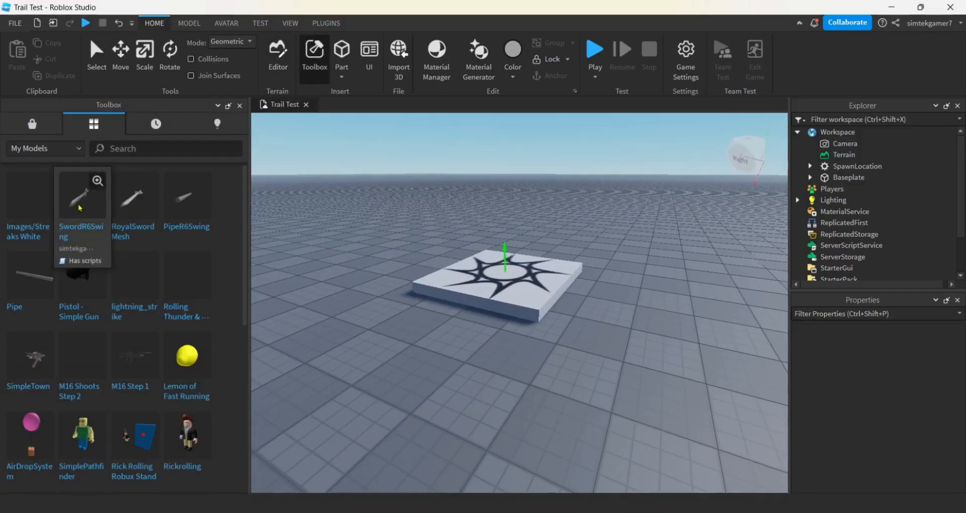
left_click(80, 194)
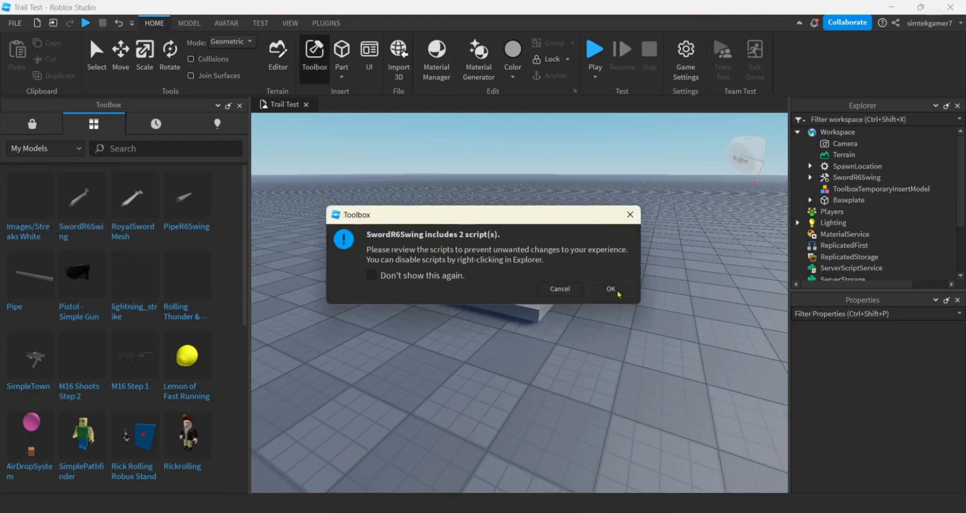
left_click(610, 289)
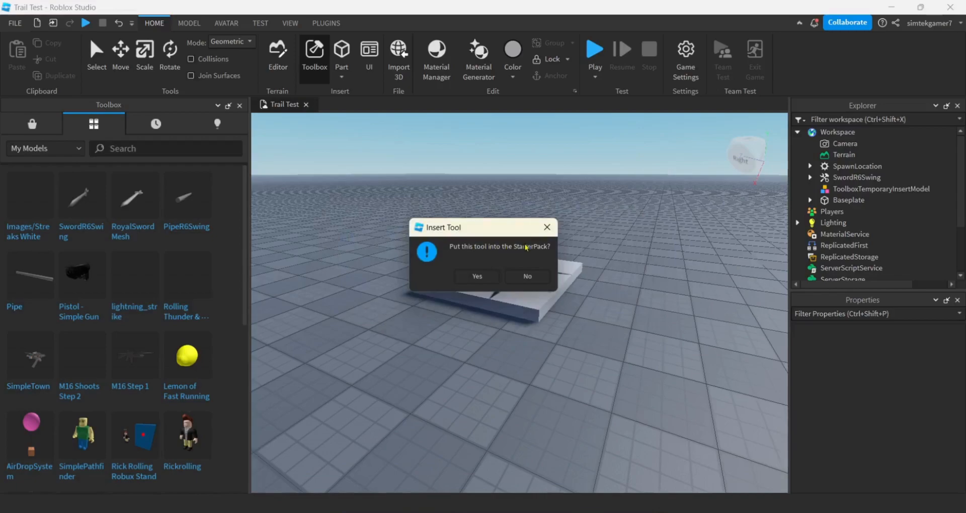
left_click(526, 275)
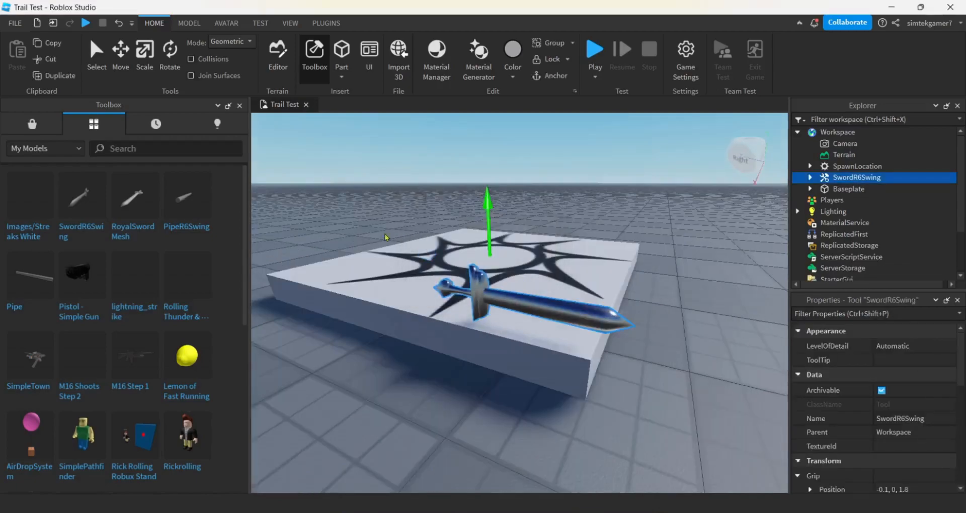
left_click(239, 105)
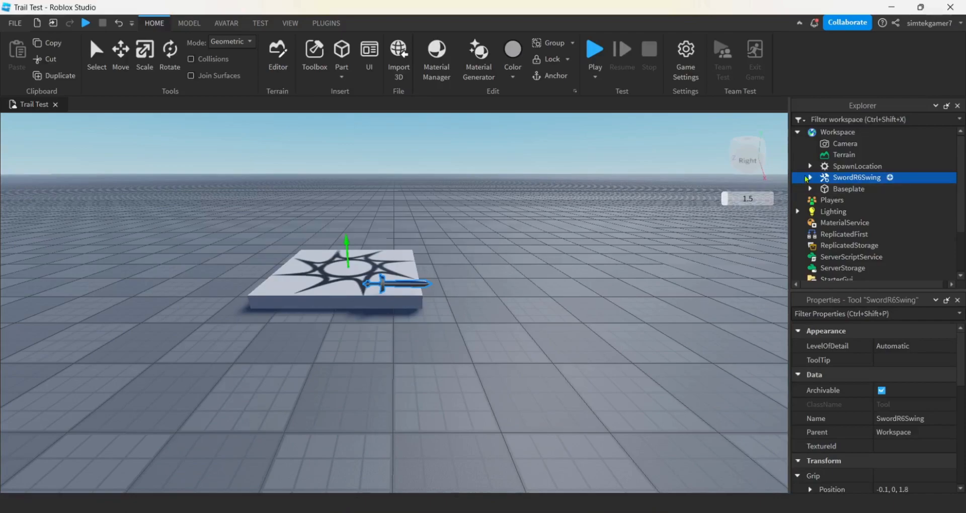
- Expand SwordR6Swing in the Explorer and select its AnimSaves model
left_click(809, 177)
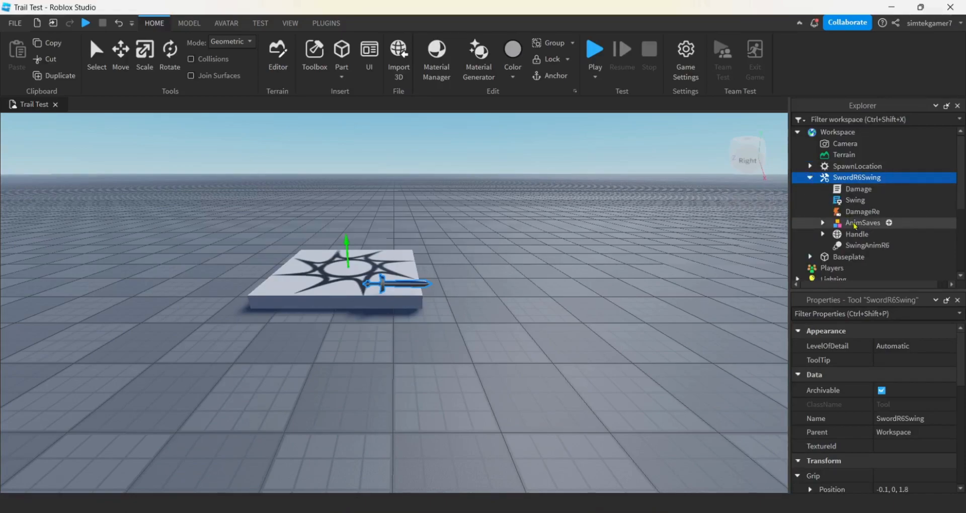
left_click(862, 222)
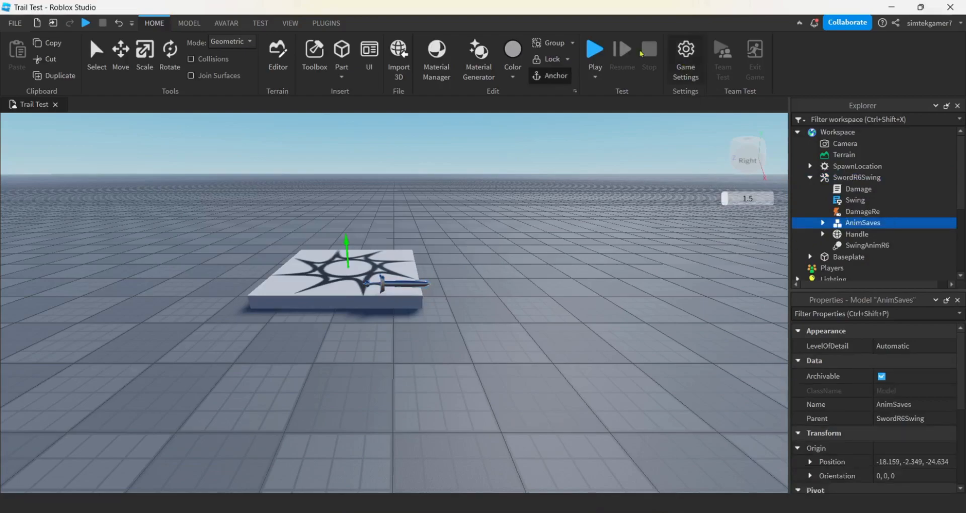
- Generate an R6 mesh avatar rig with Rig Builder and move AnimSaves into it
left_click(226, 24)
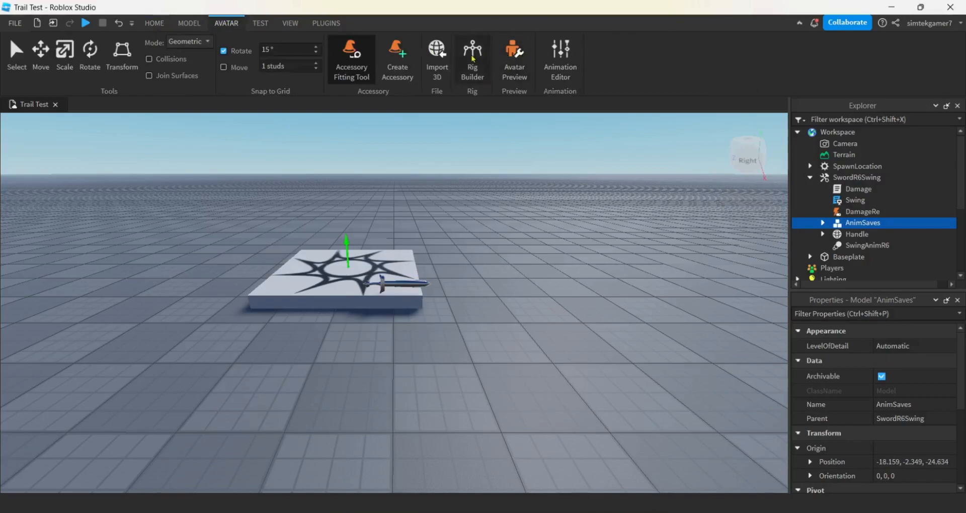
left_click(472, 55)
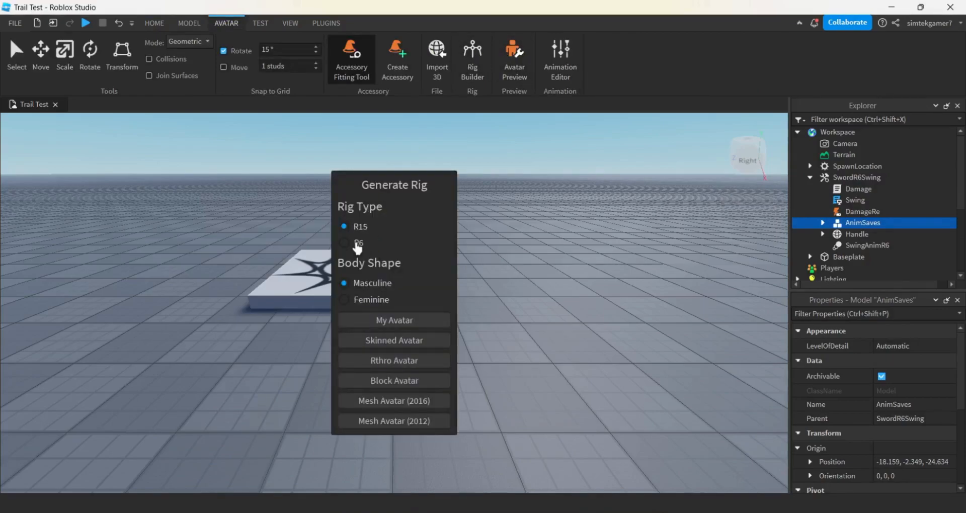
left_click(344, 242)
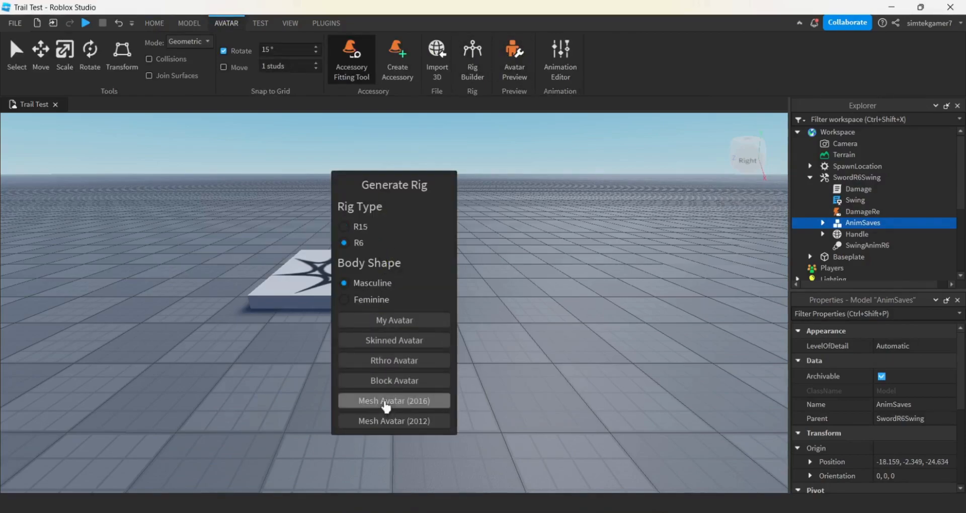
mouse_move(394, 421)
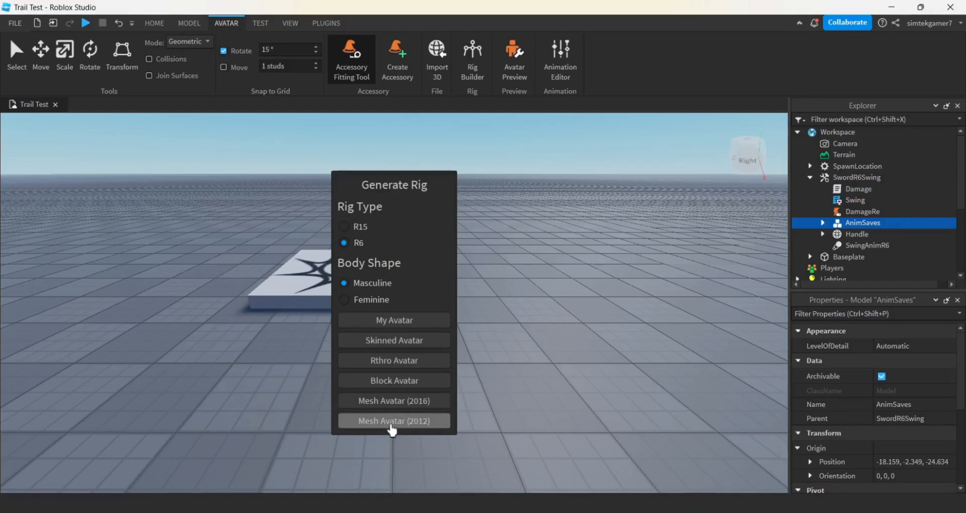
left_click(394, 420)
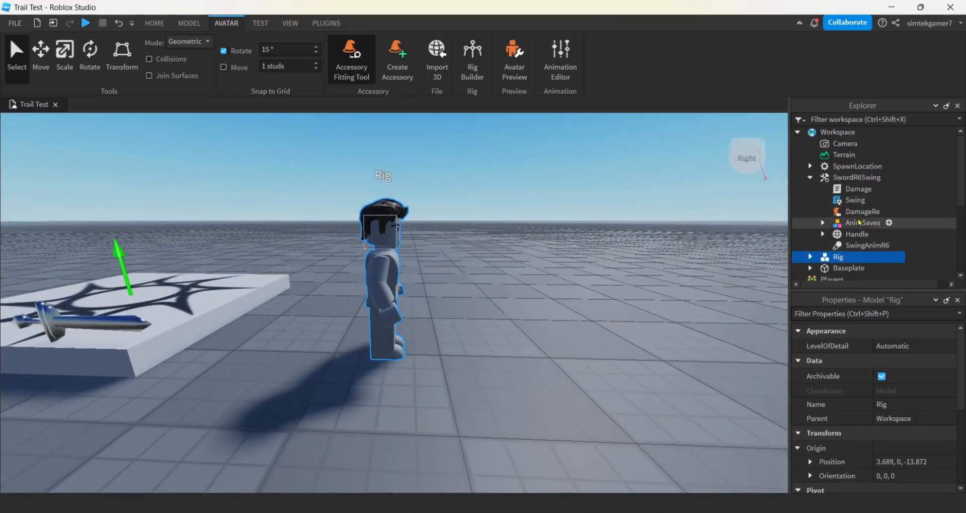
left_click(862, 222)
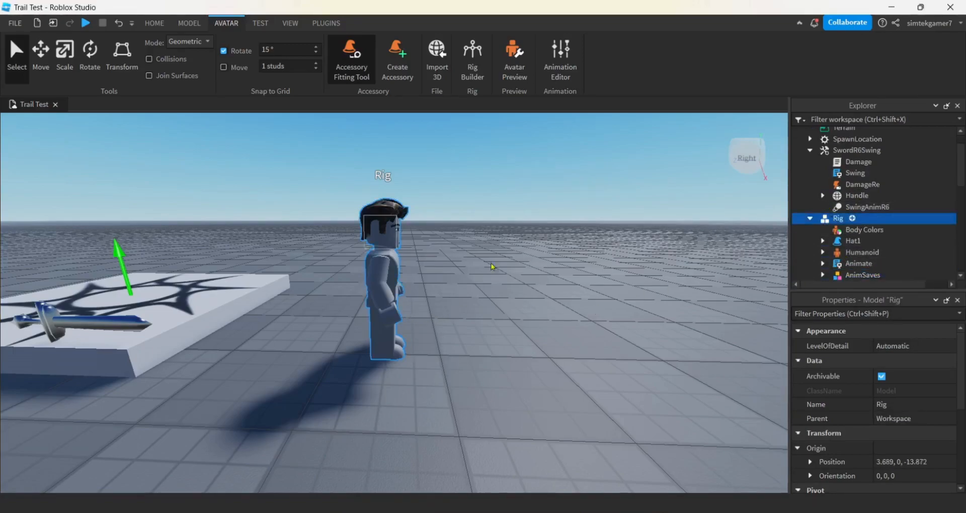
- Load the SwingR6 animation on Rig in the Animation Editor and publish it to Roblox
left_click(560, 55)
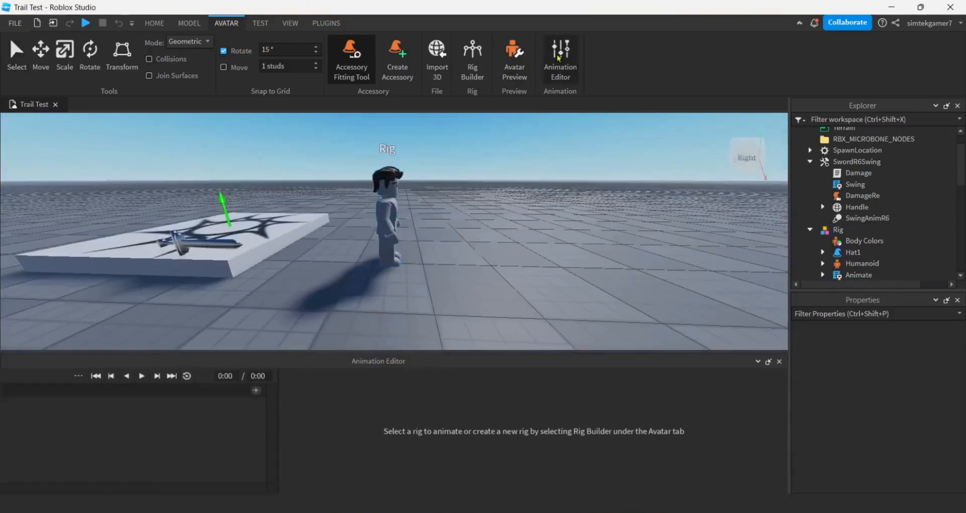
left_click(387, 221)
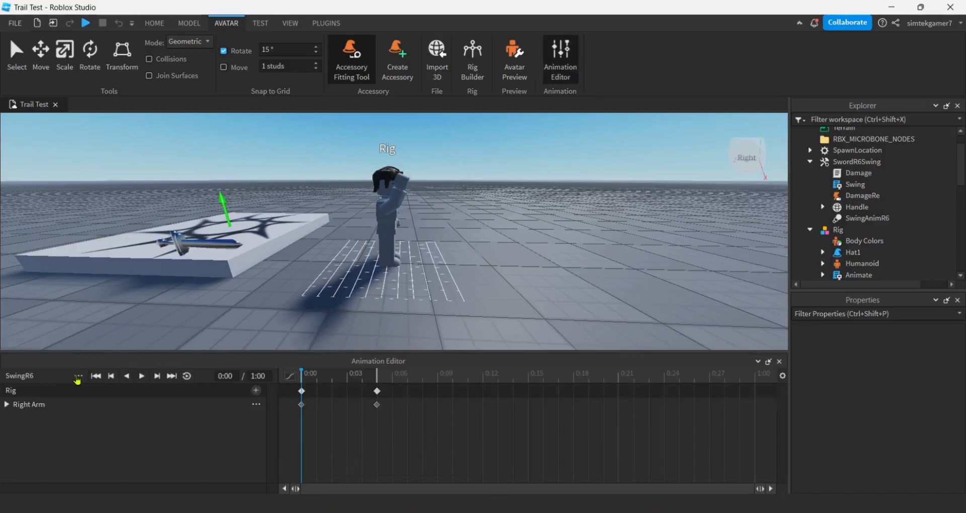
left_click(79, 376)
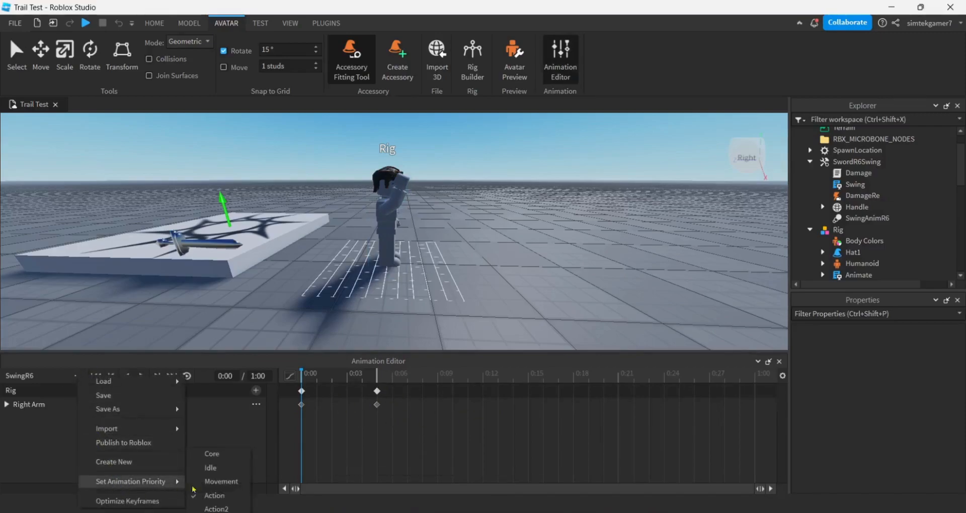
mouse_move(106, 428)
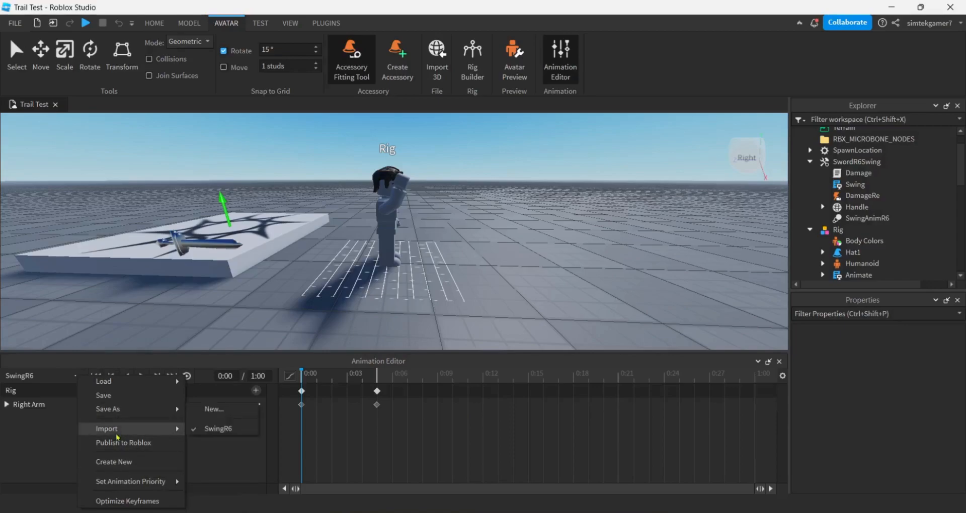
left_click(102, 395)
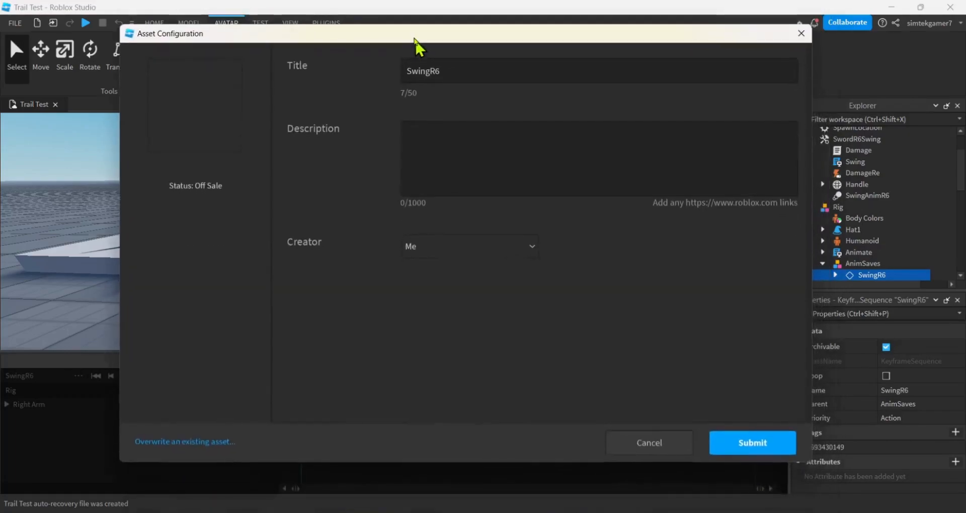
left_click(751, 443)
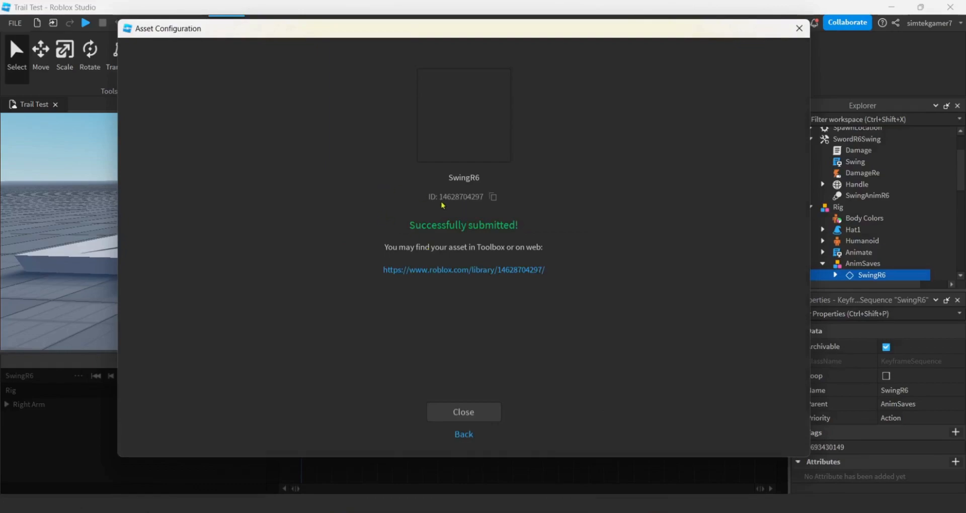
- Copy the published animation ID and select SwingAnimR6 to set its AnimationId
left_click(493, 196)
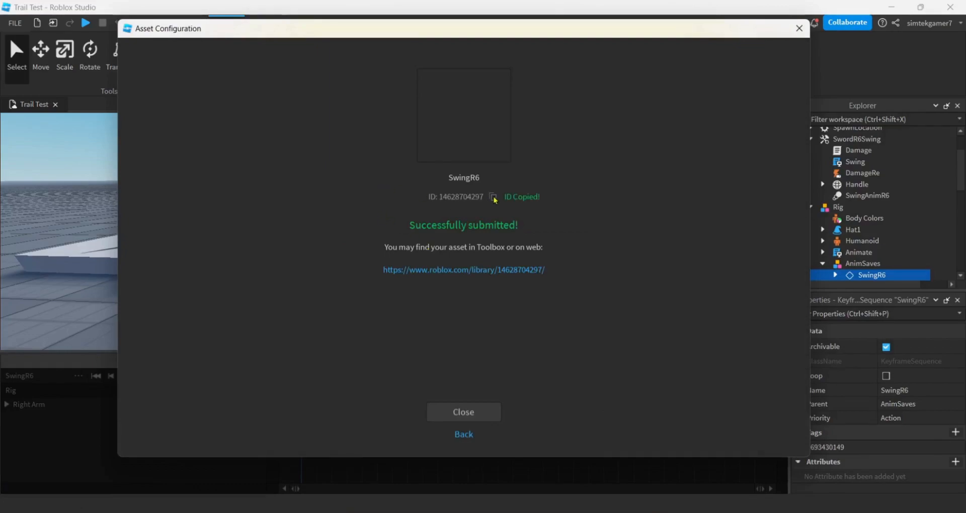
left_click(463, 411)
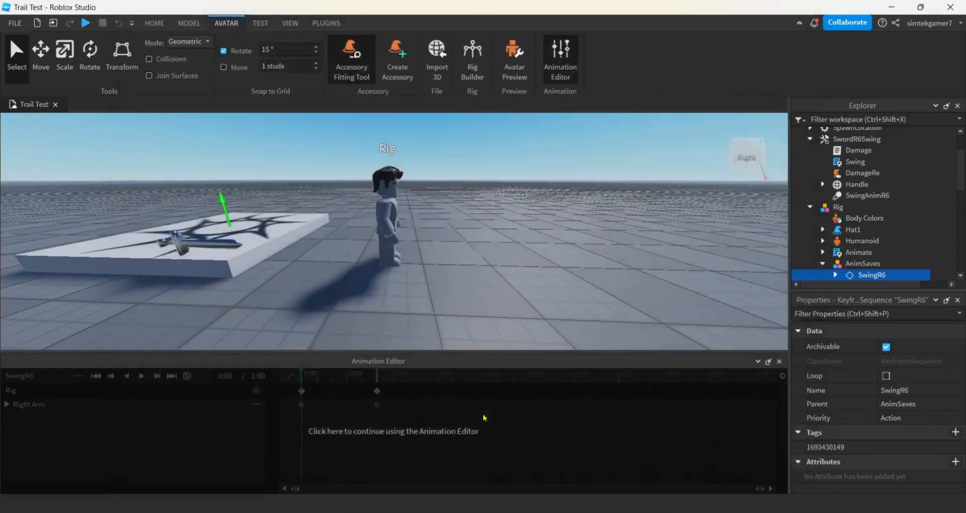
mouse_move(859, 185)
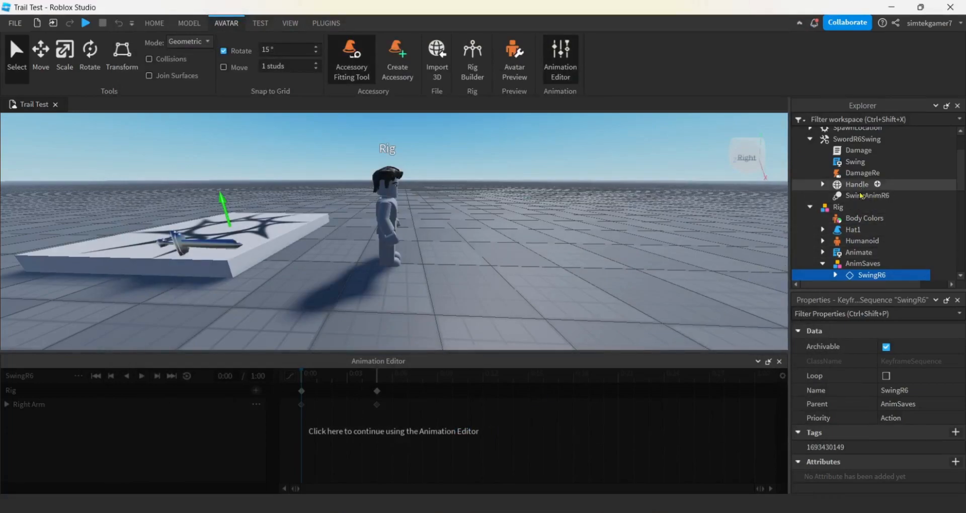
left_click(865, 195)
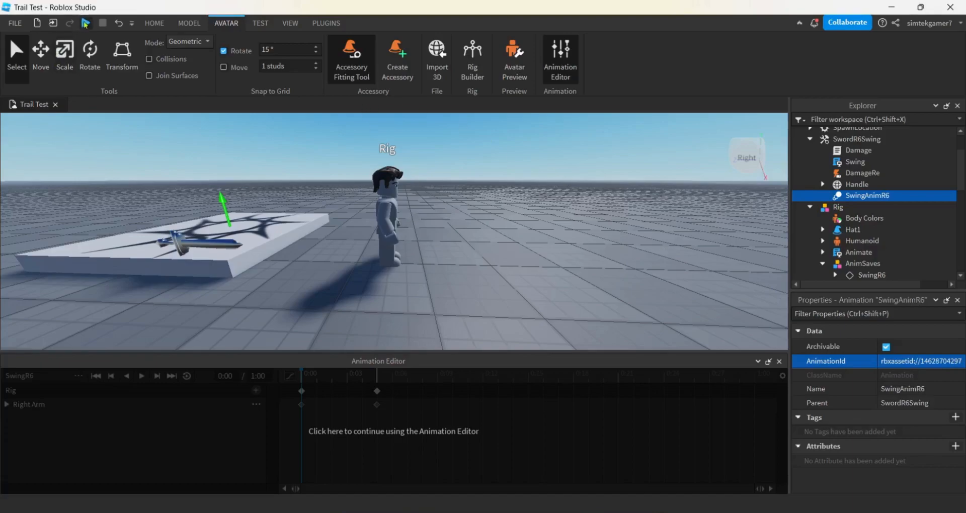
- Run a play test with the character holding the sword, then stop it
left_click(85, 23)
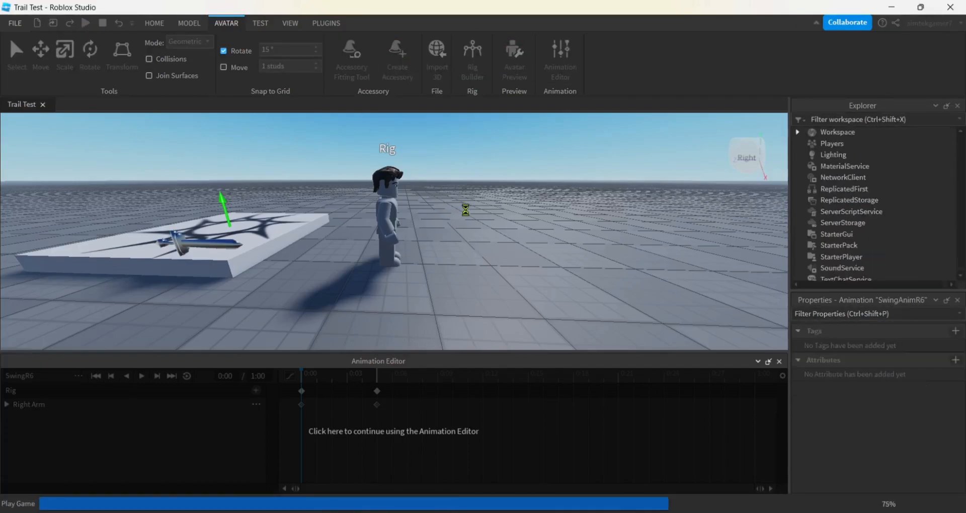
left_click(84, 23)
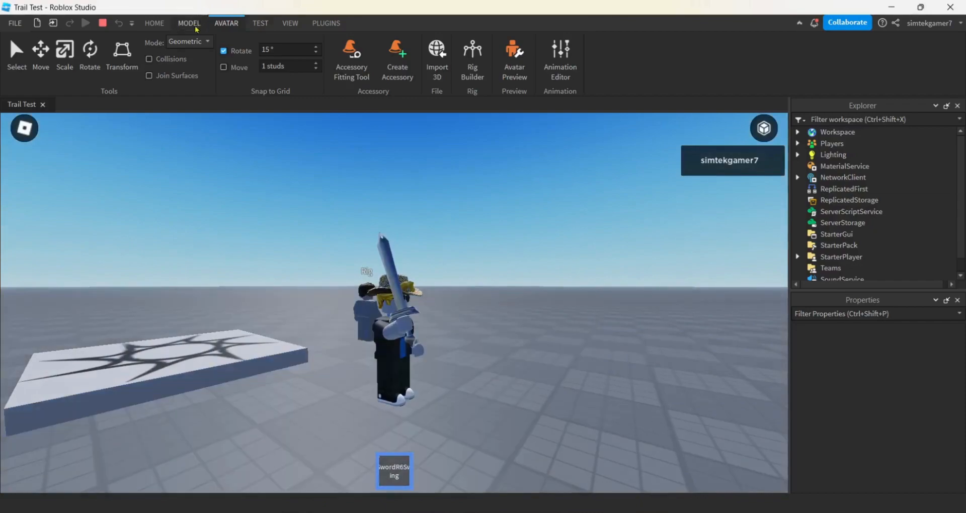
left_click(290, 23)
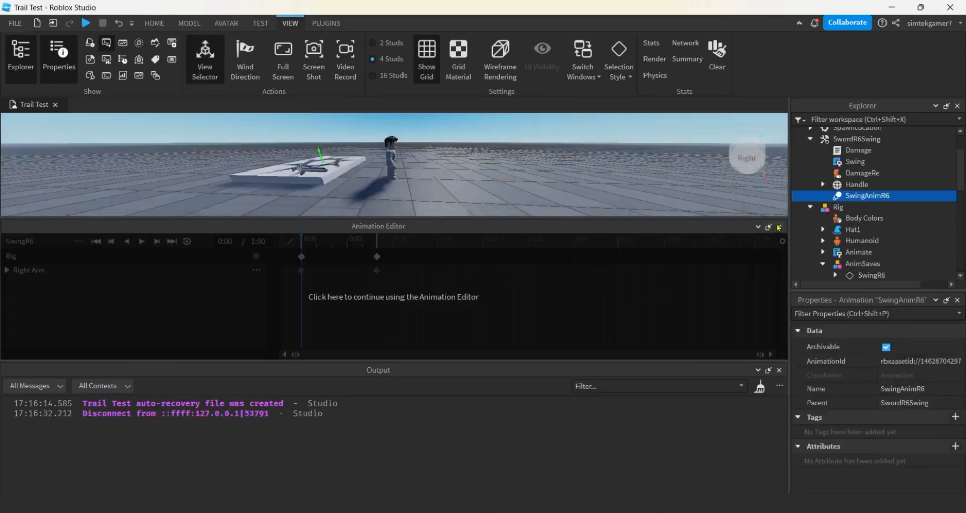
- Close the Output log and insert an Attachment into the sword's Handle
left_click(778, 228)
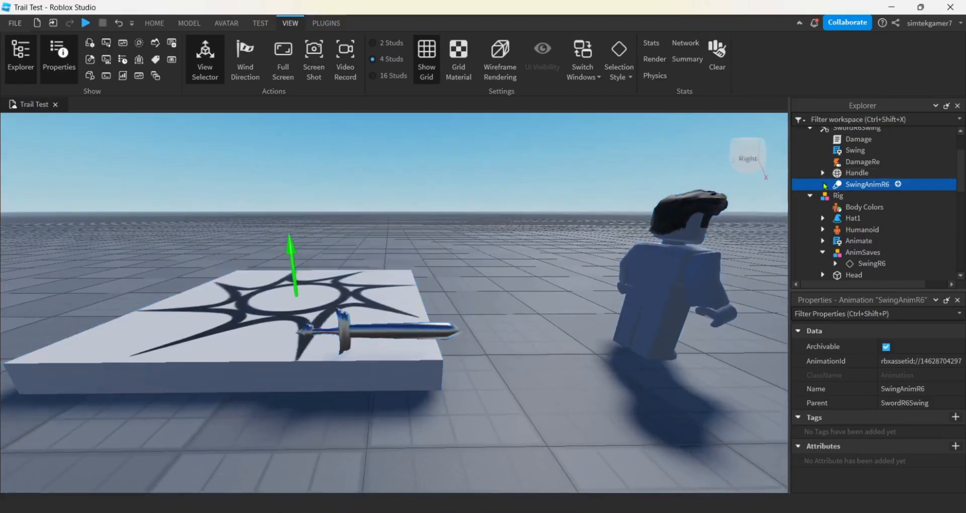
mouse_move(843, 166)
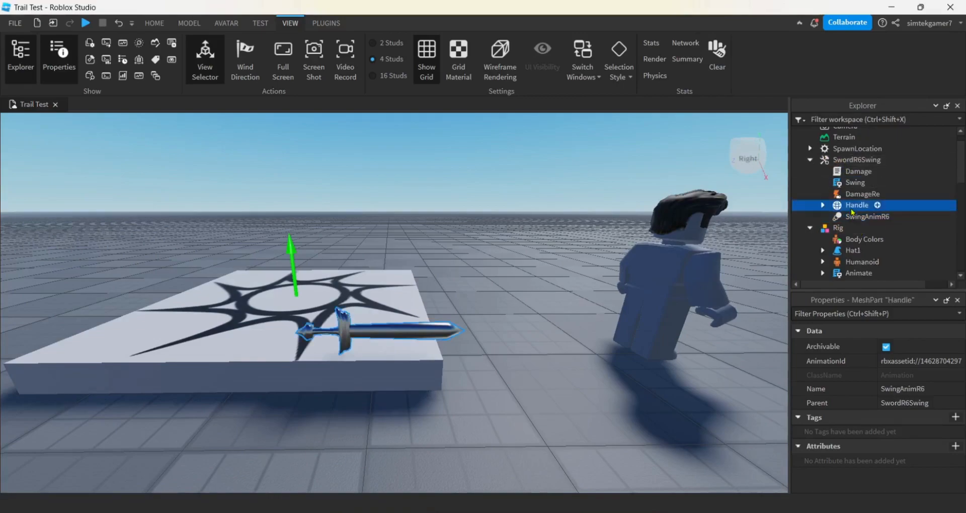
left_click(856, 204)
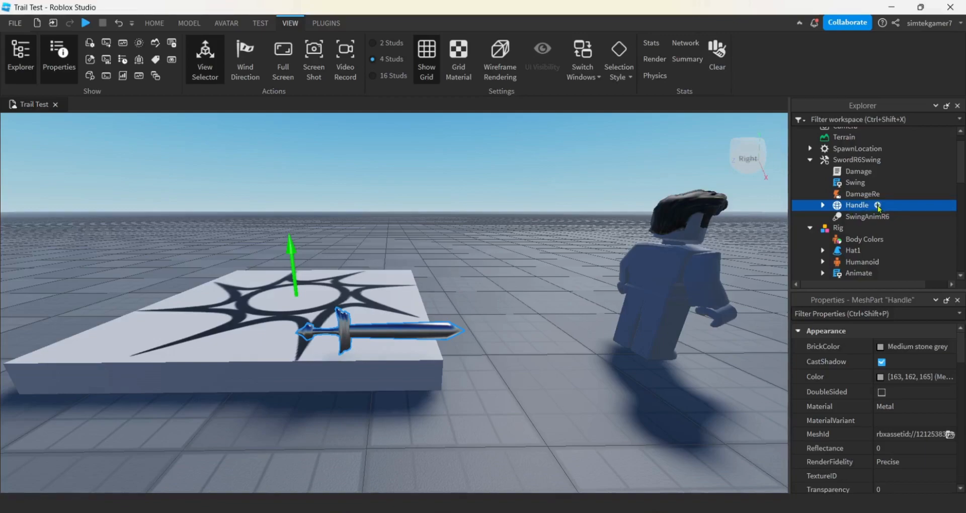
left_click(877, 204)
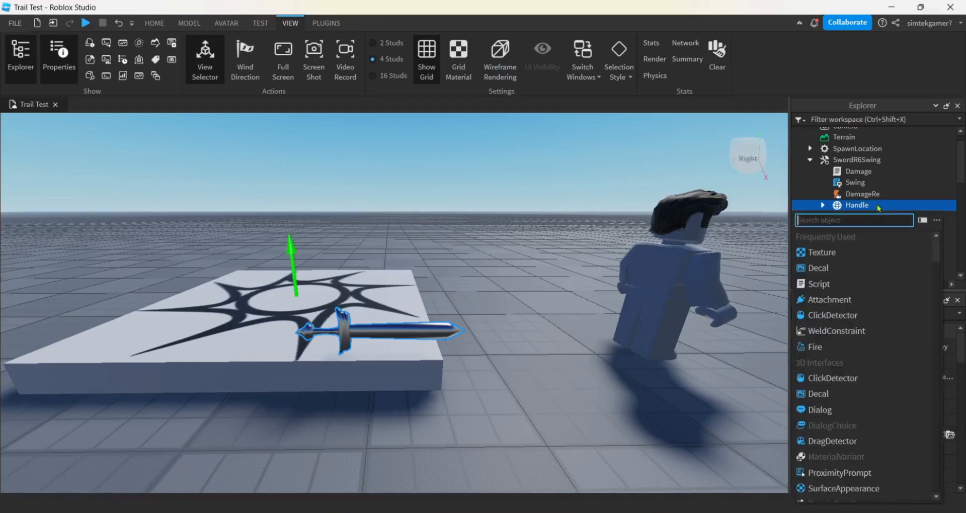
left_click(822, 205)
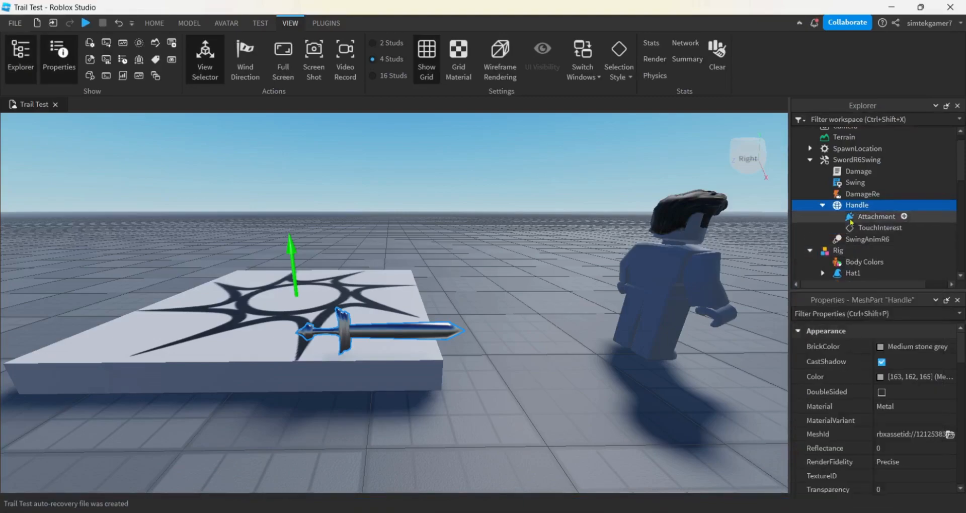
- Add a second Attachment, rename the first to Att0 and nudge it along the blade
left_click(875, 216)
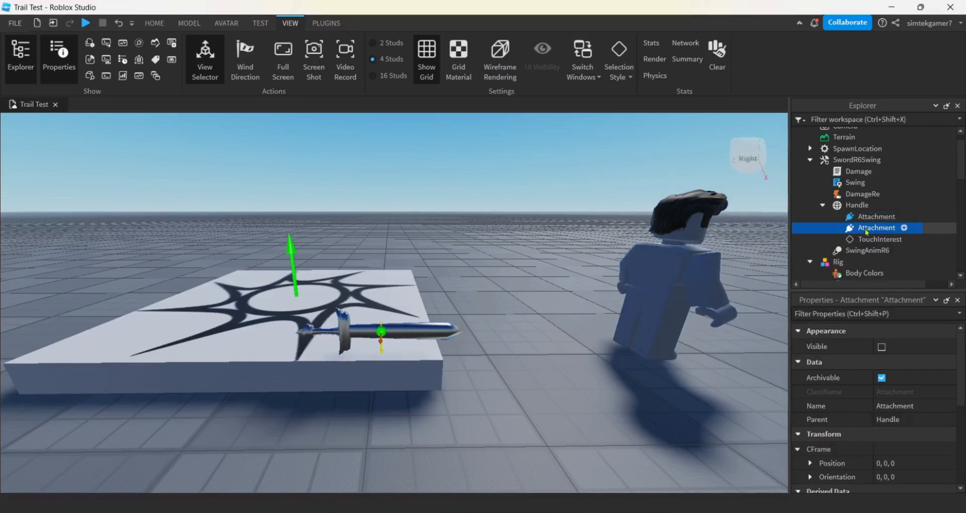
left_click(876, 216)
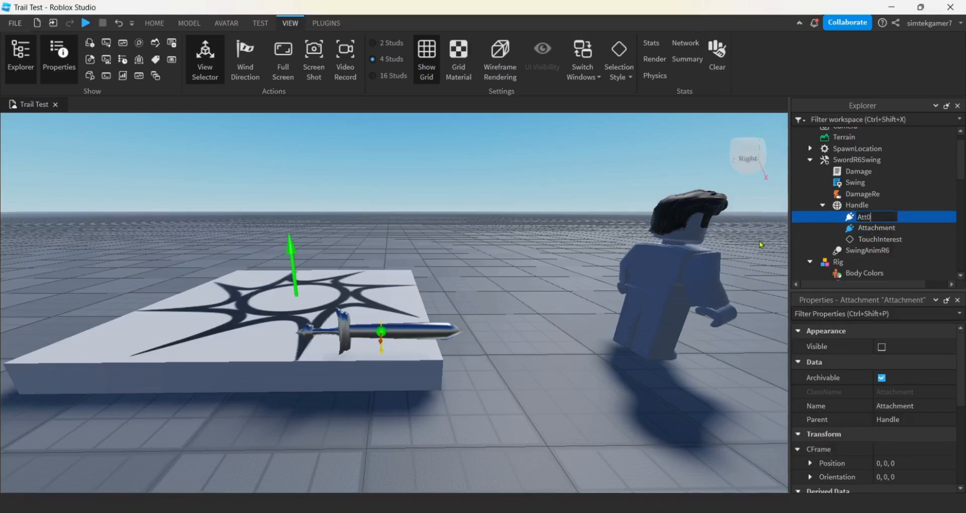
key("Return")
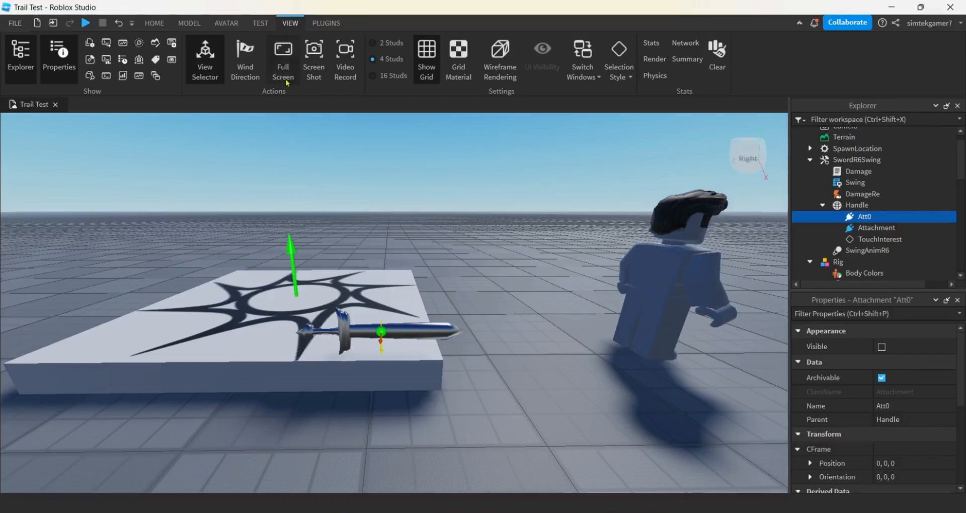
left_click(154, 23)
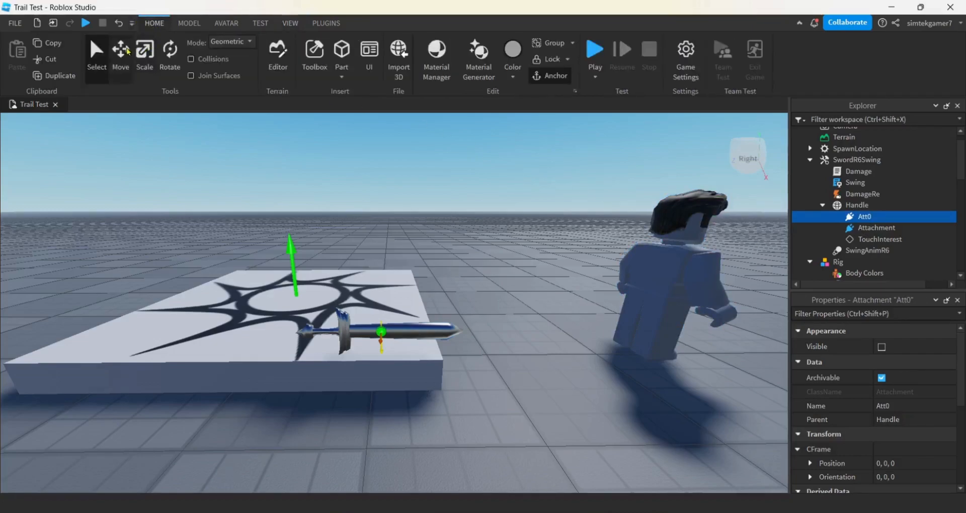
left_click_drag(381, 333, 453, 333)
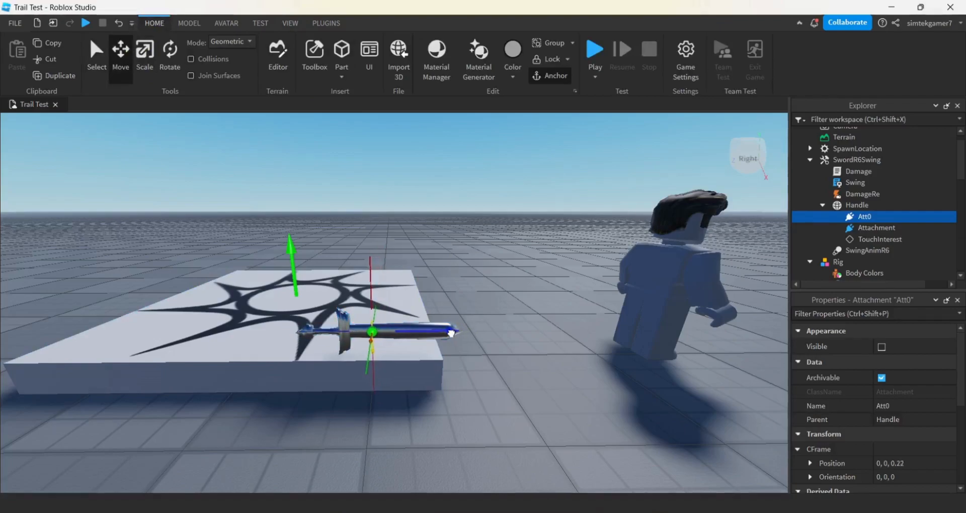
- Rename the second attachment Att1 and place it at the sword tip
left_click(875, 227)
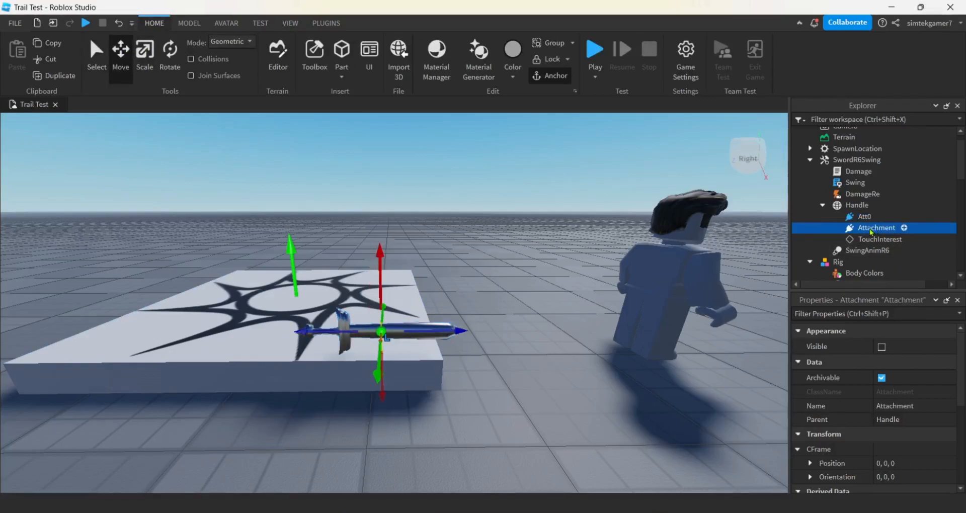
double_click(876, 228)
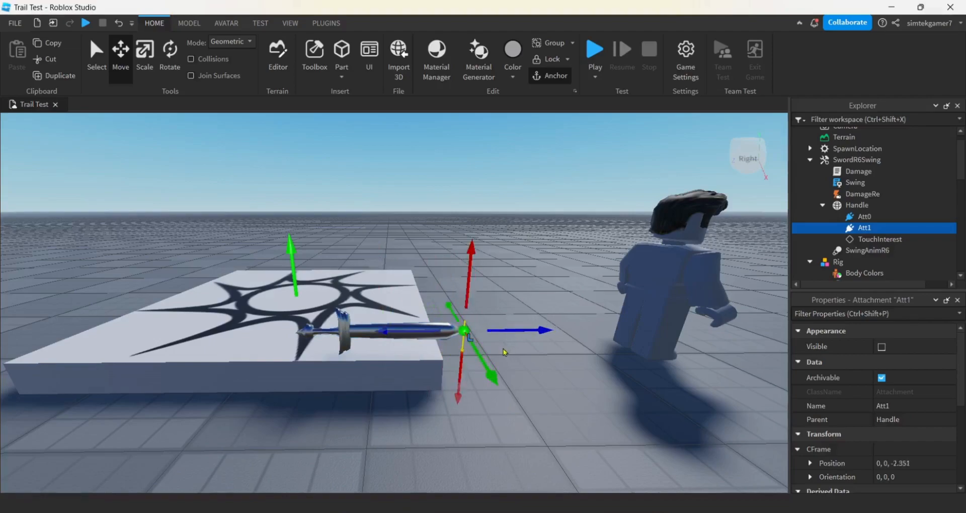
left_click(369, 331)
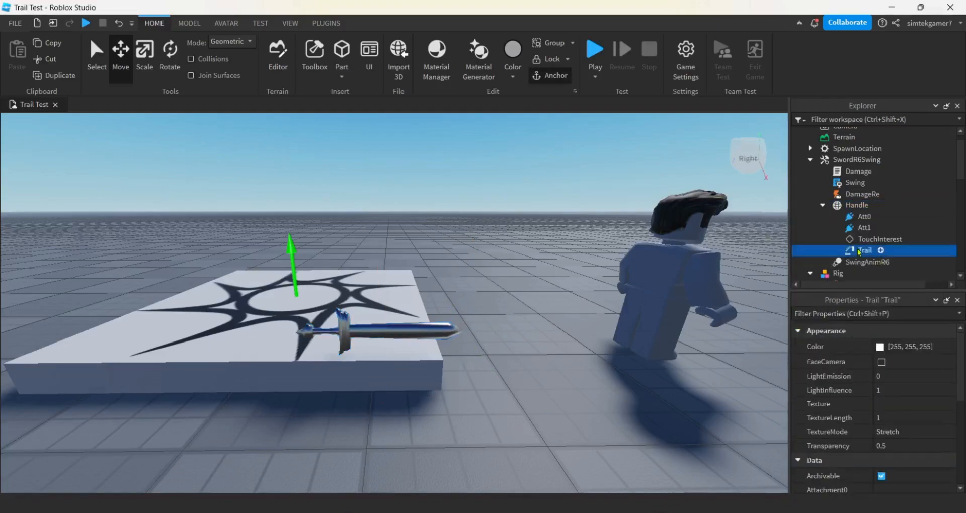
- Set the Trail's Attachment0 to Att0 and Attachment1 to Att1 in Properties
scroll("down", 3)
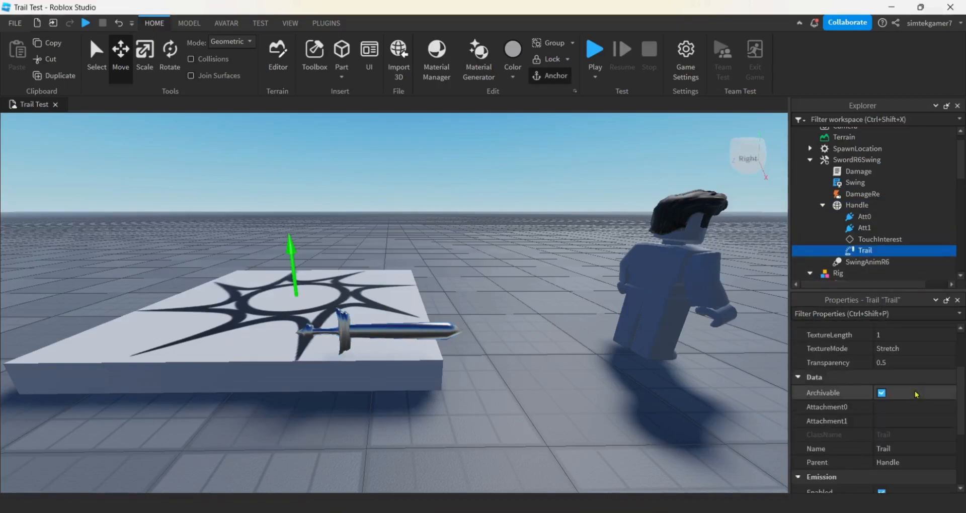
scroll("down", 3)
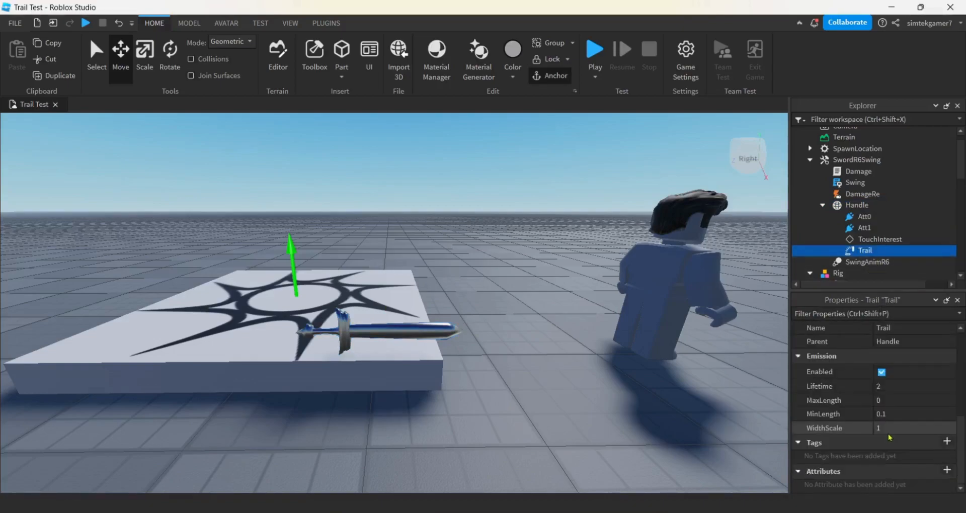
scroll("up", 3)
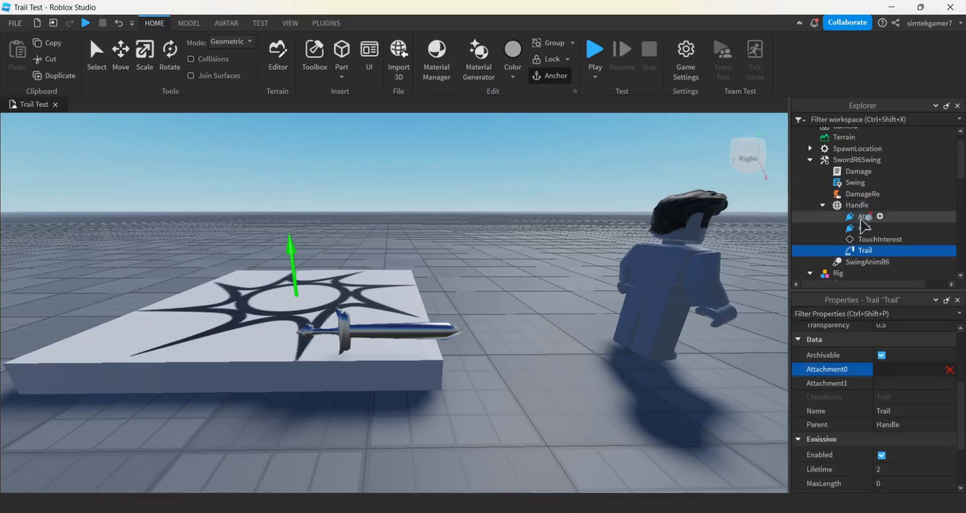
left_click(912, 369)
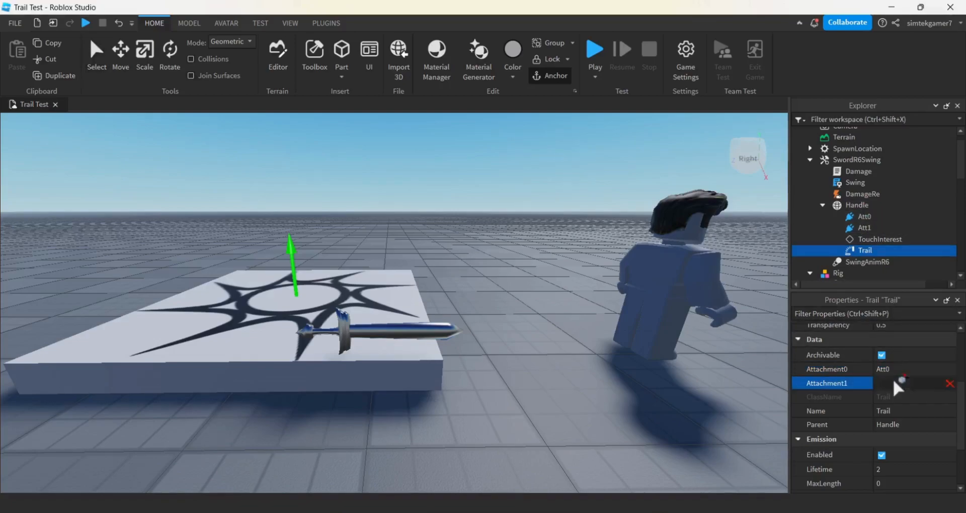
left_click(863, 227)
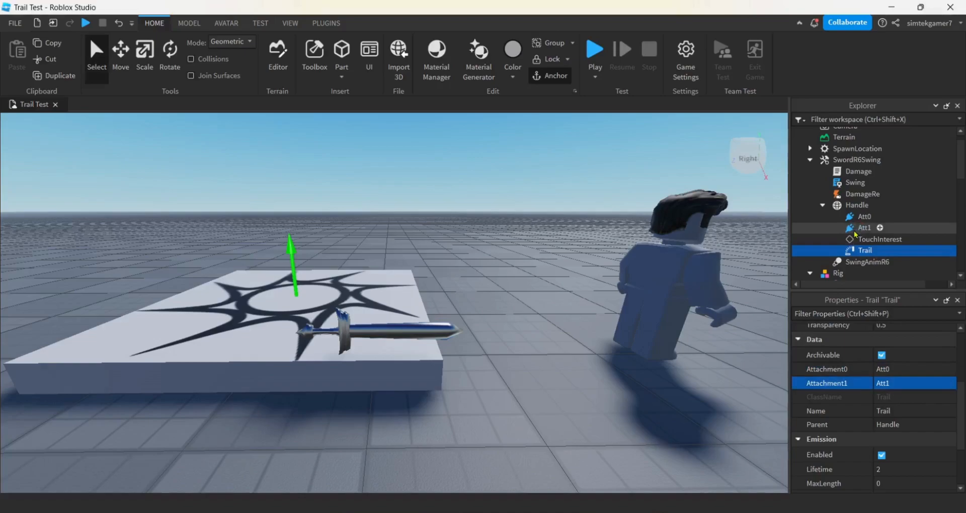
mouse_move(585, 34)
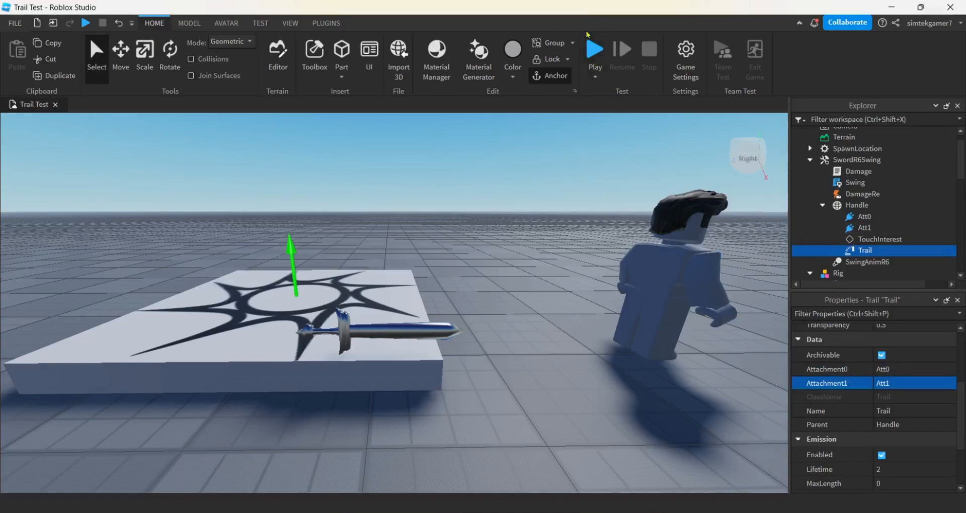
mouse_move(593, 53)
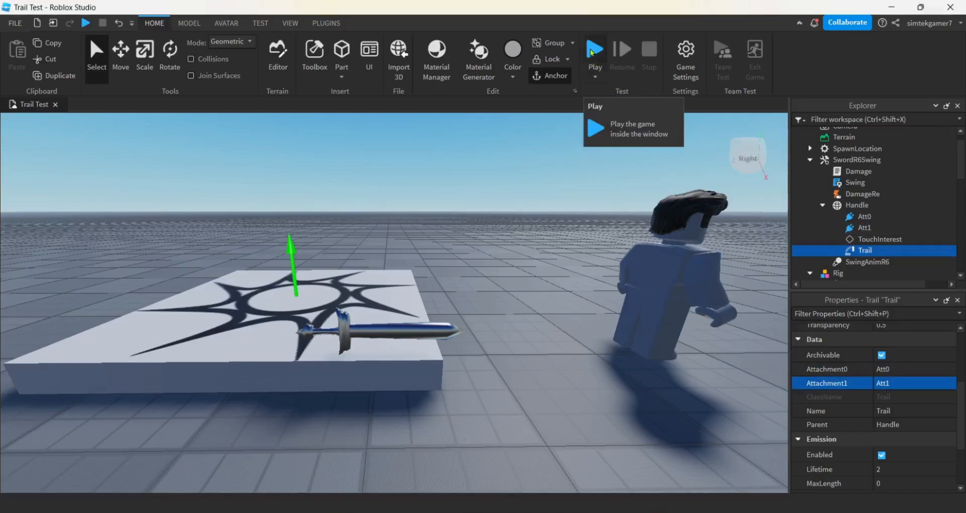
left_click(593, 49)
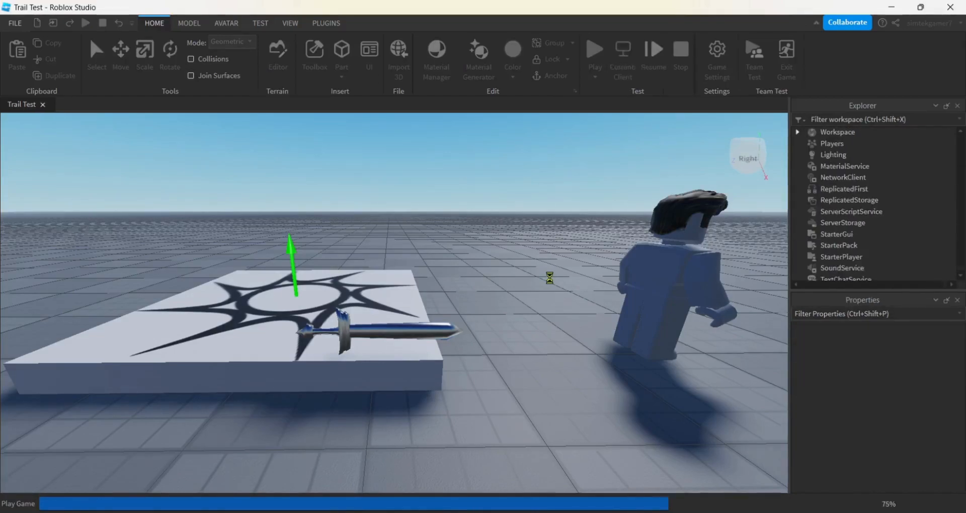
left_click(594, 48)
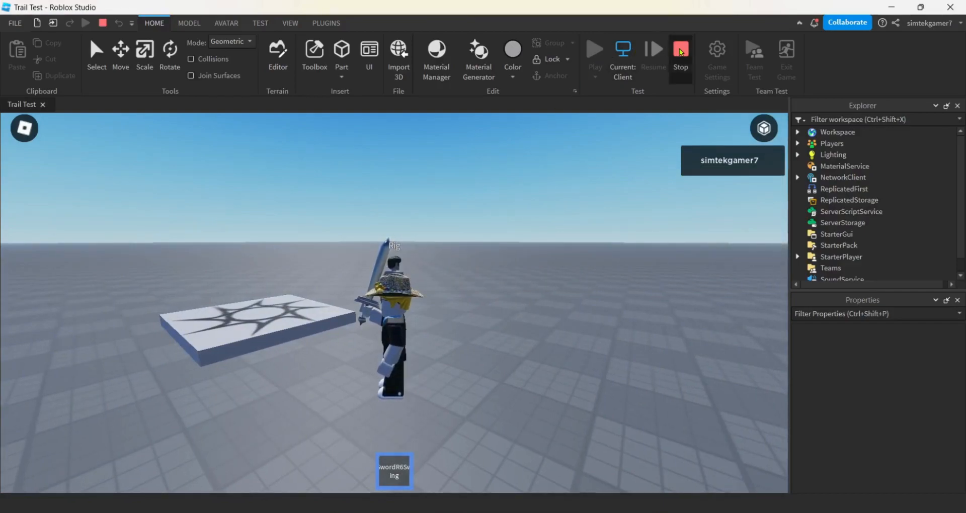
left_click(680, 55)
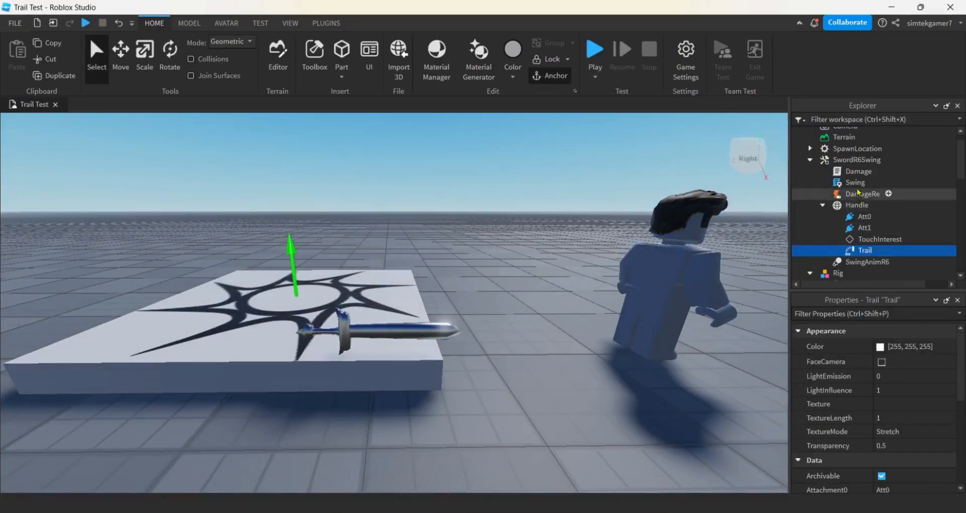
mouse_move(859, 171)
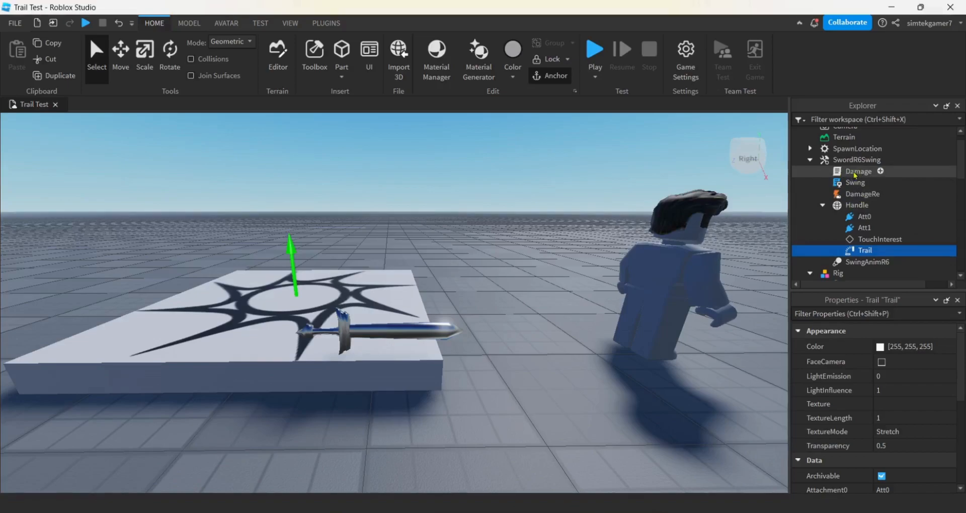
- Bring up the Damage script and start a new line after line 5
left_click(858, 171)
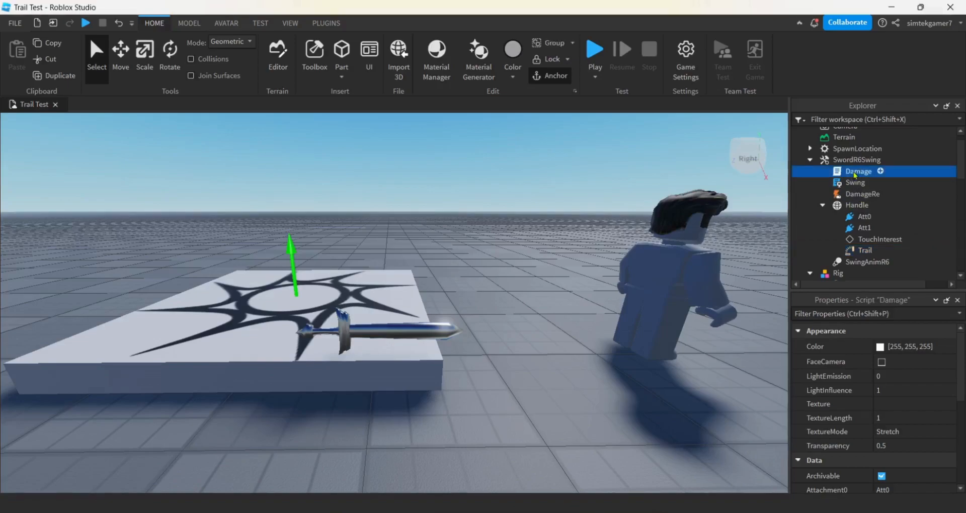
double_click(858, 171)
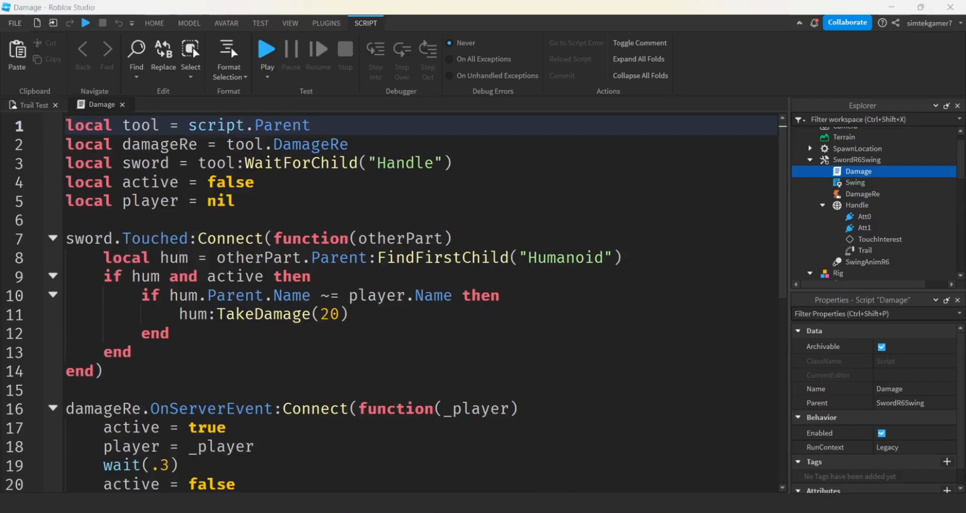
mouse_move(855, 160)
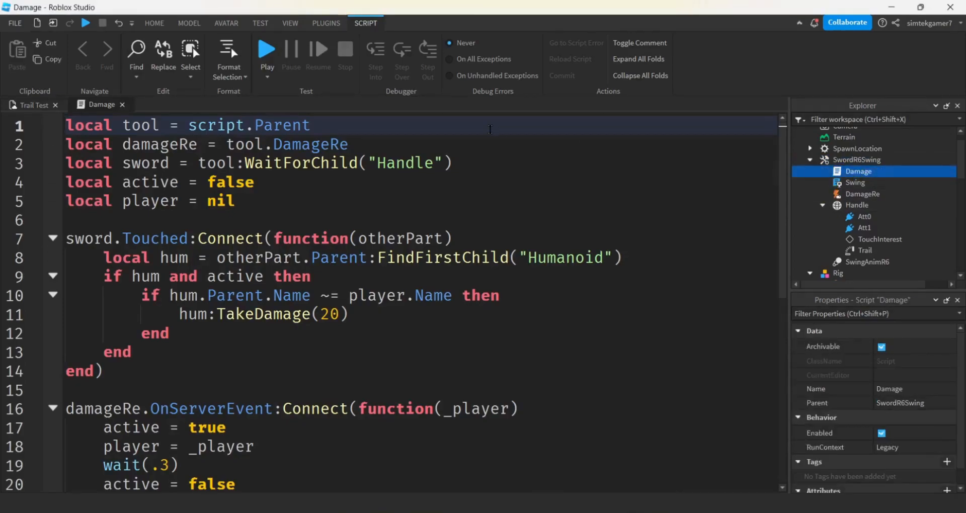
left_click(236, 201)
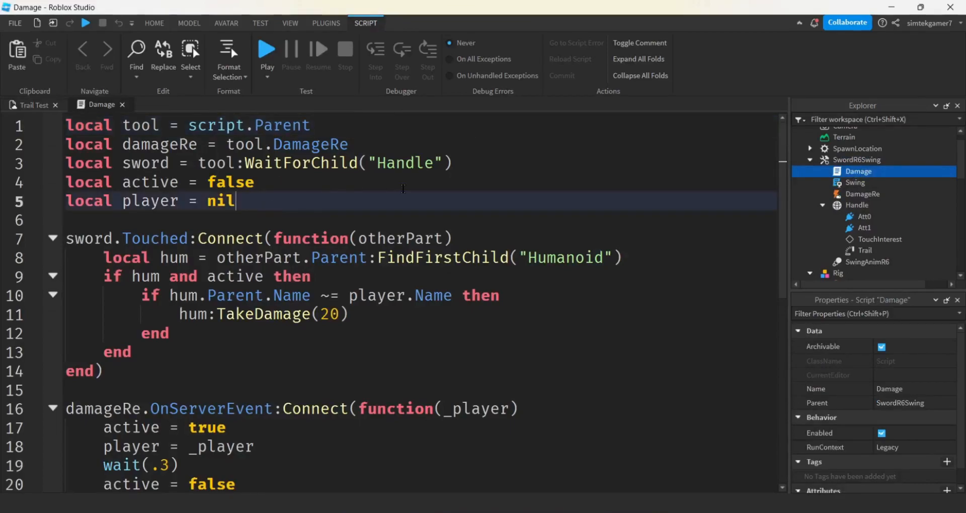
key("enter")
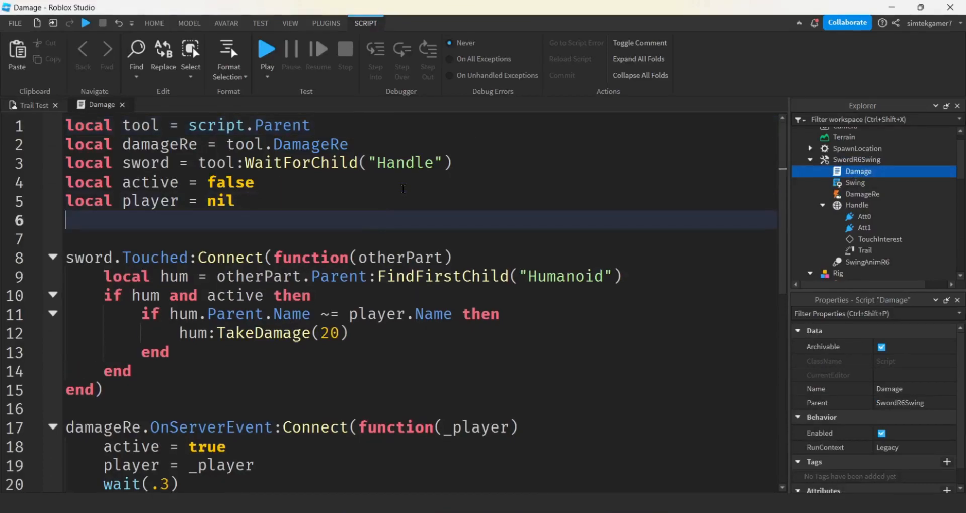
- Write local trail = sword:WaitForChild("Trail"), accepting Trail from autocomplete
type("local")
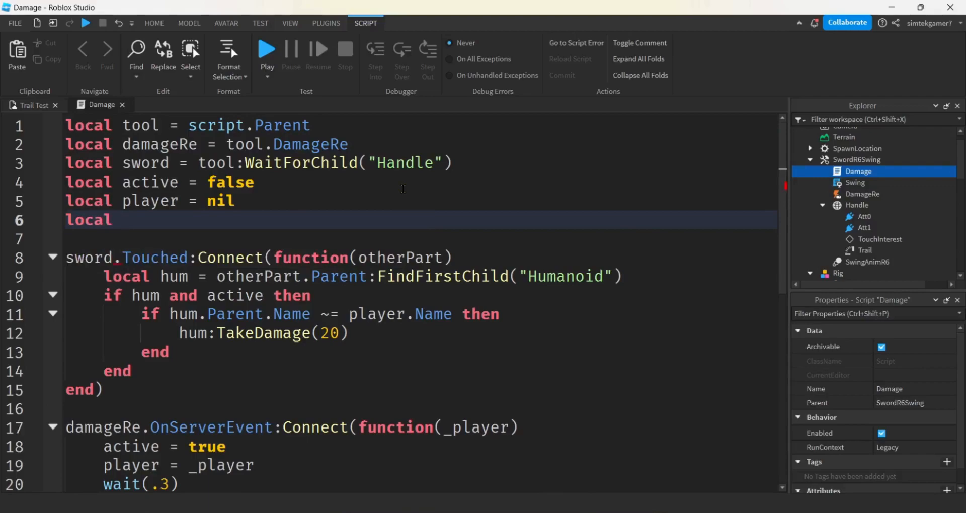
type("trail")
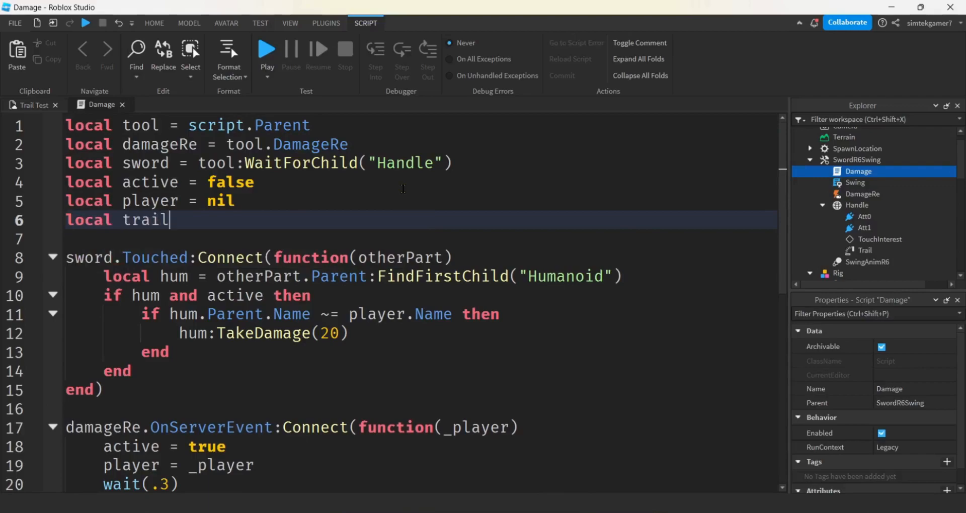
type("=")
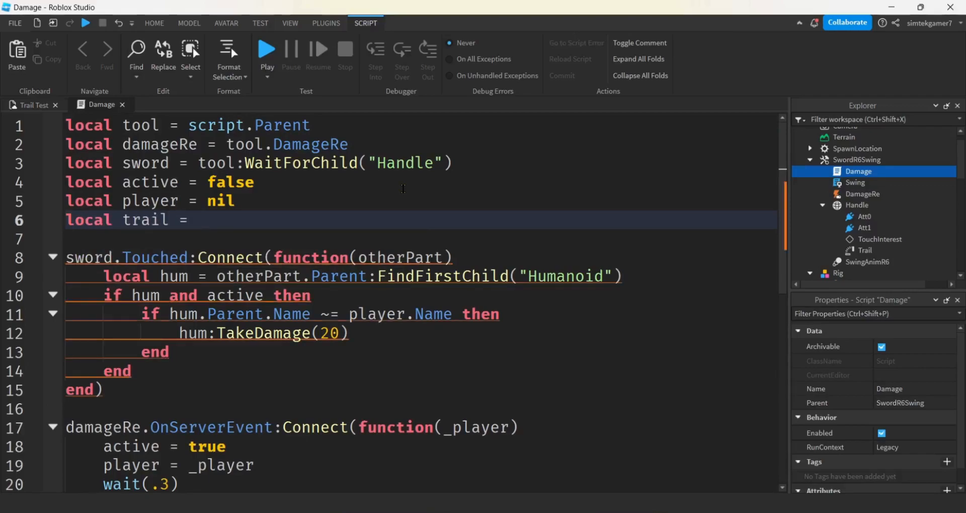
type("sword")
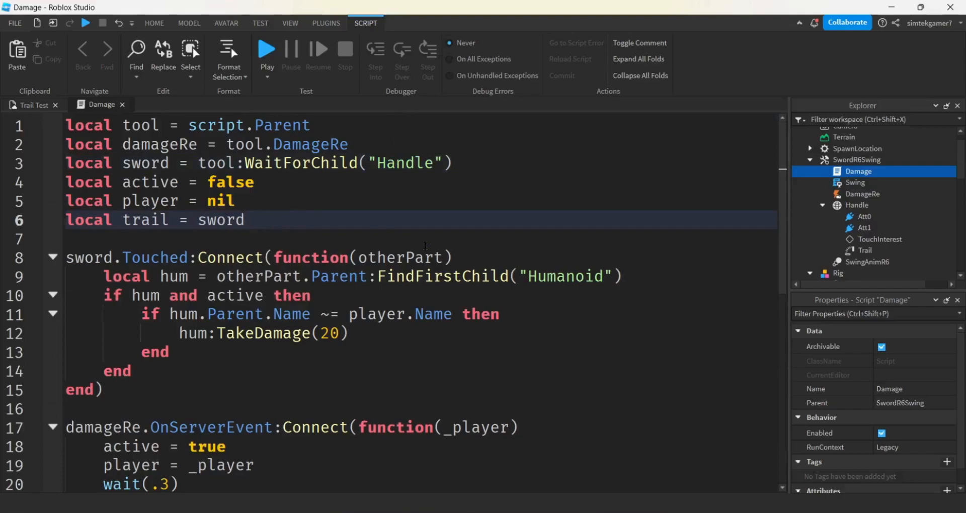
type(":WaitForChild()")
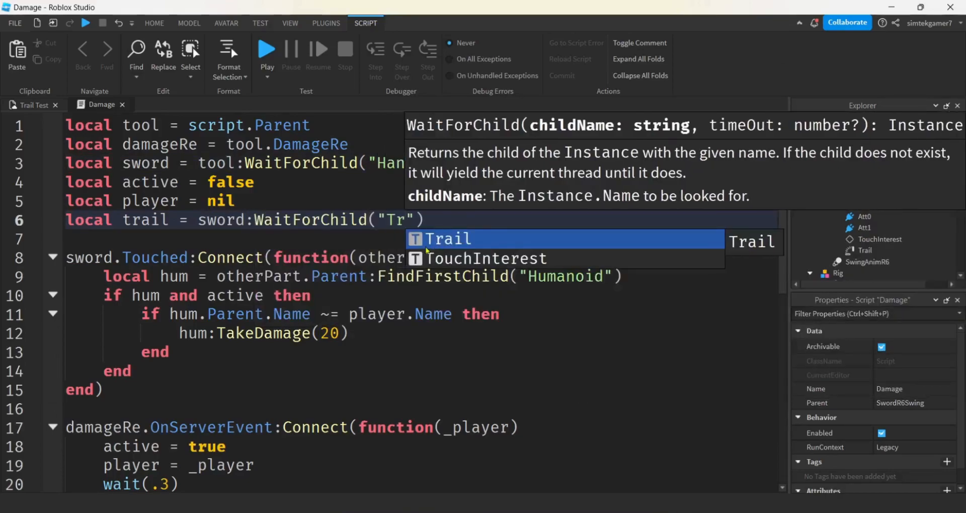
left_click(446, 240)
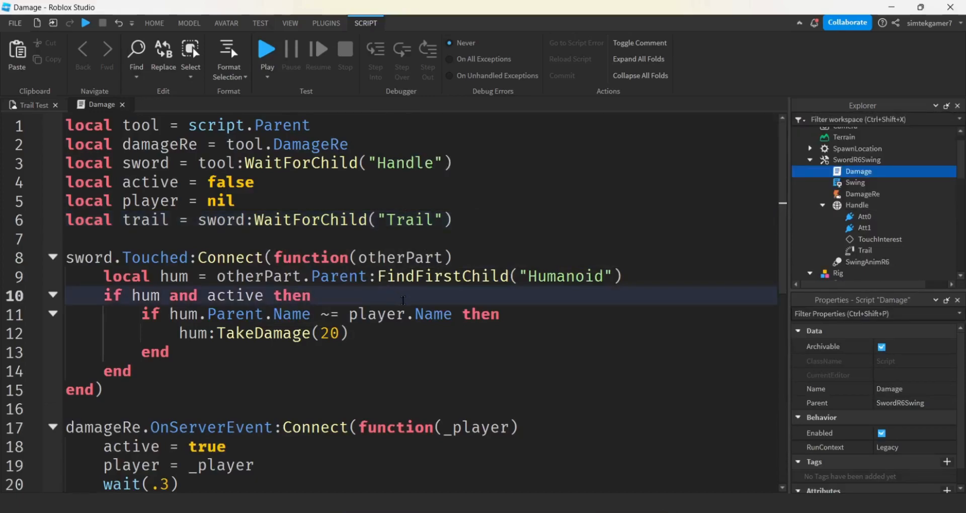
- In OnServerEvent, set trail.Enabled = true and trail.Lifetime = 1
scroll("down", 3)
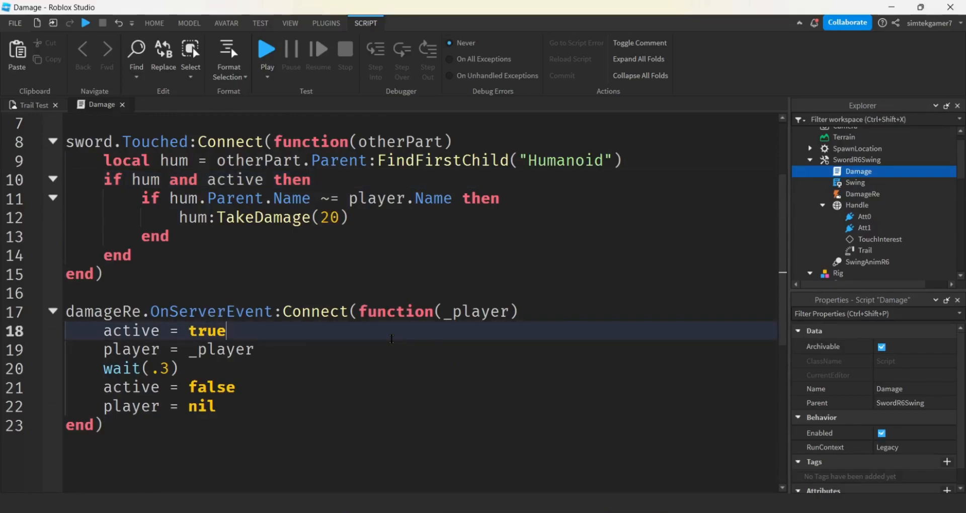
type("trail.Enabled =")
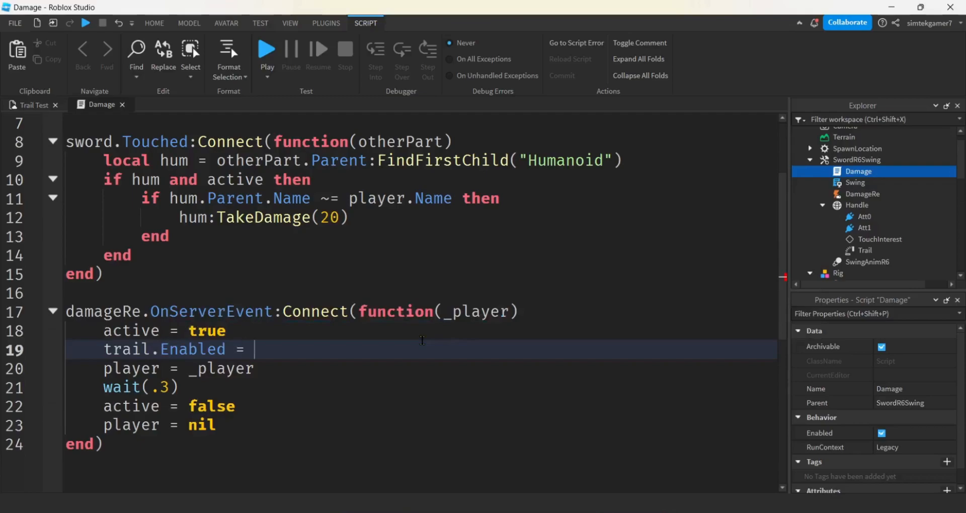
type("true")
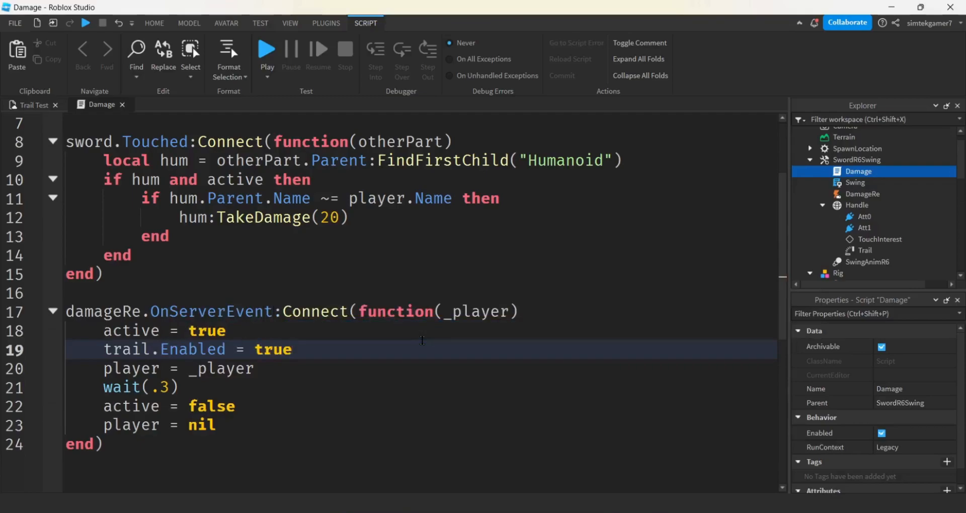
left_click(291, 349)
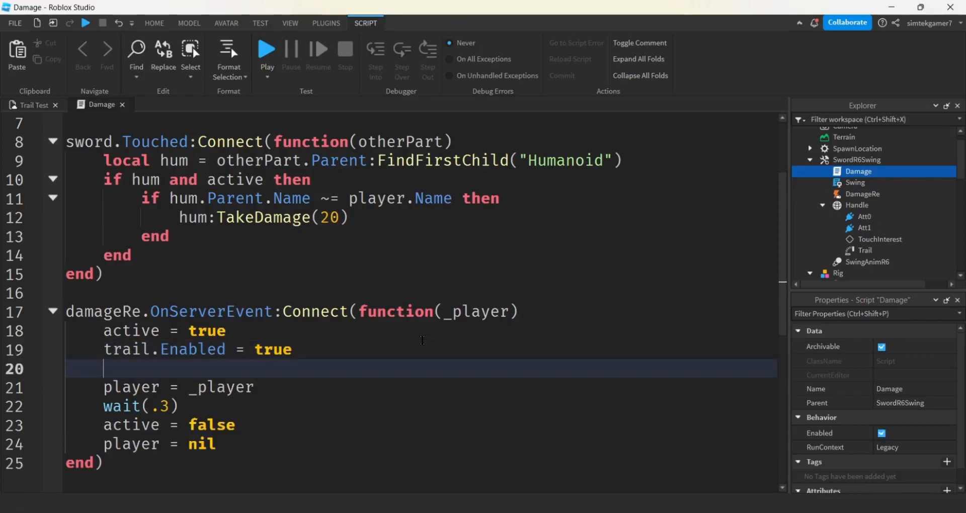
type("trail")
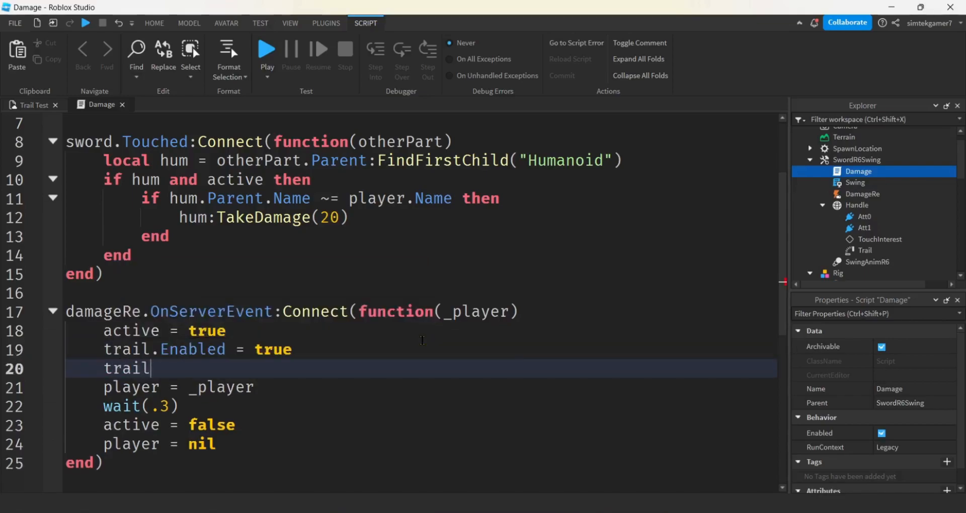
type(".Lifetime =")
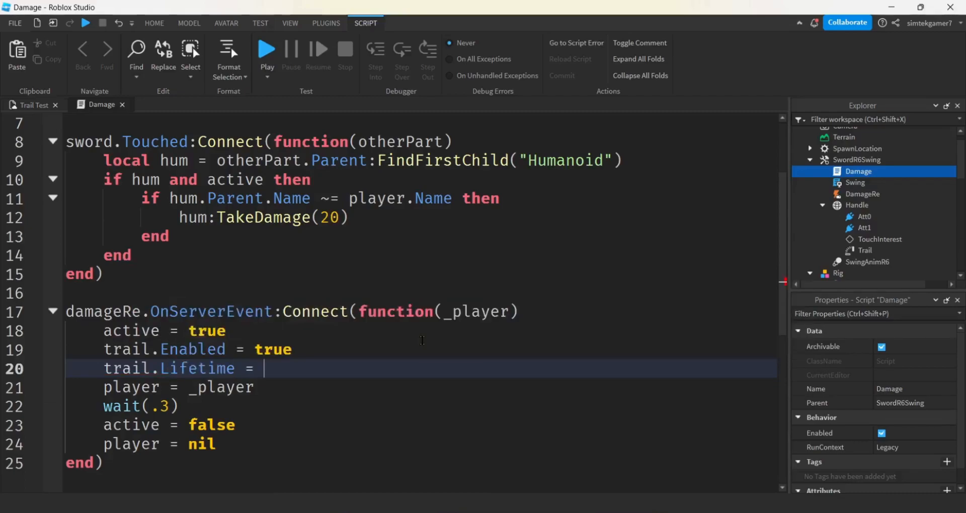
type("0.5")
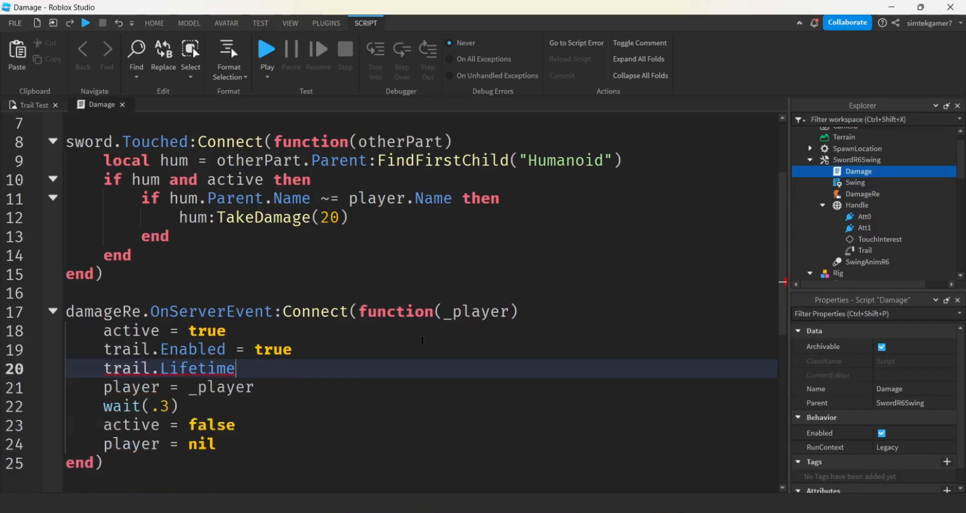
type("=")
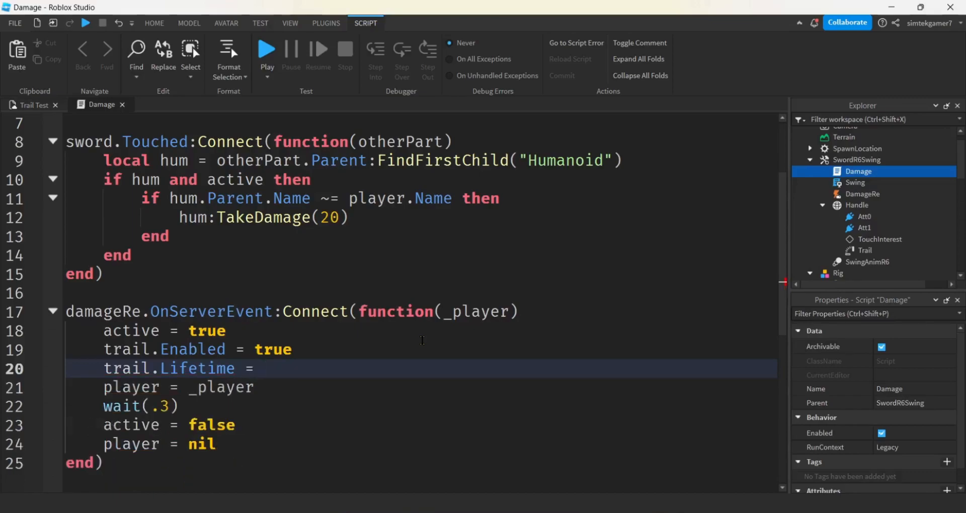
type(".")
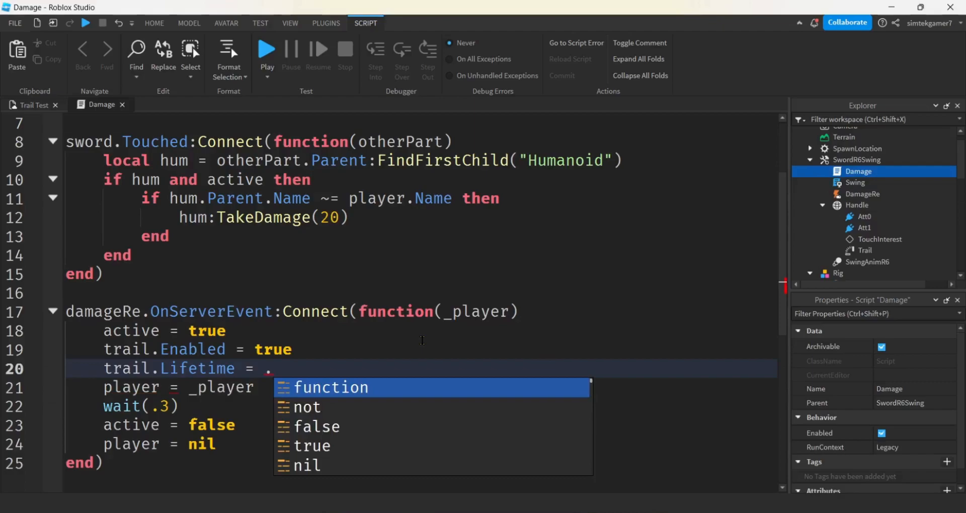
type("1")
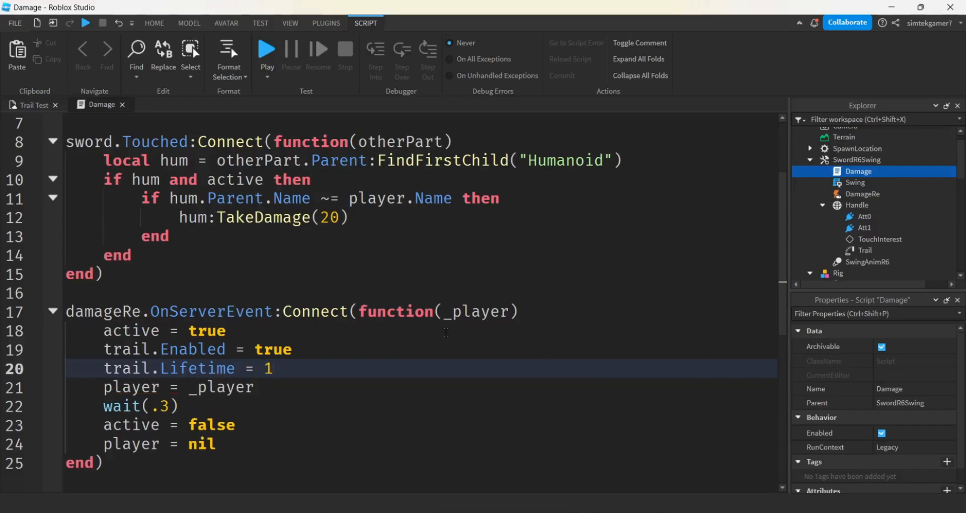
- Check the Trail's properties, then add the trail.Enabled line after active = false
left_click(865, 250)
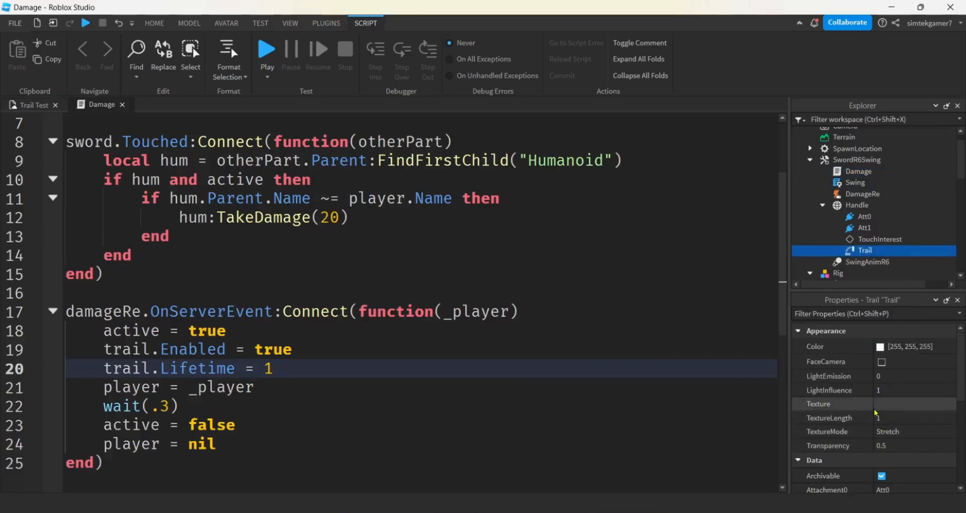
scroll("down", 3)
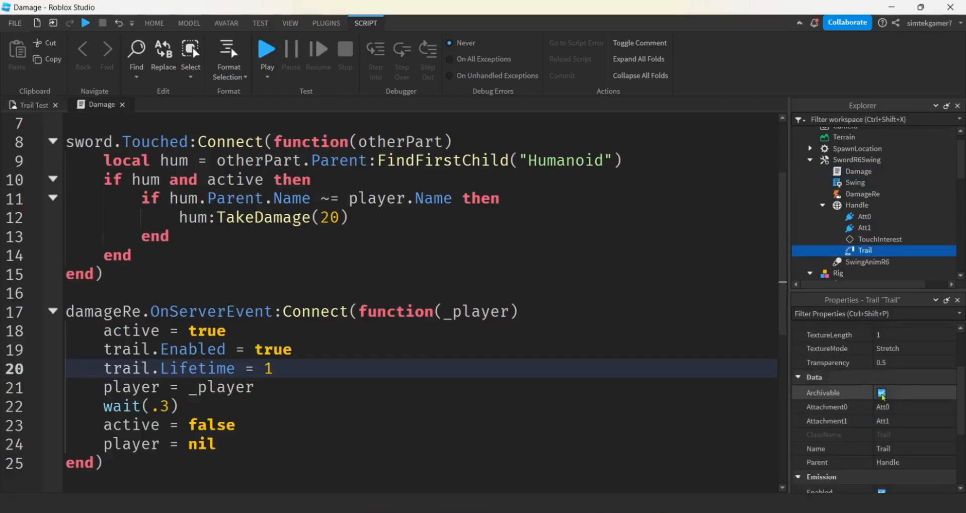
scroll("down", 3)
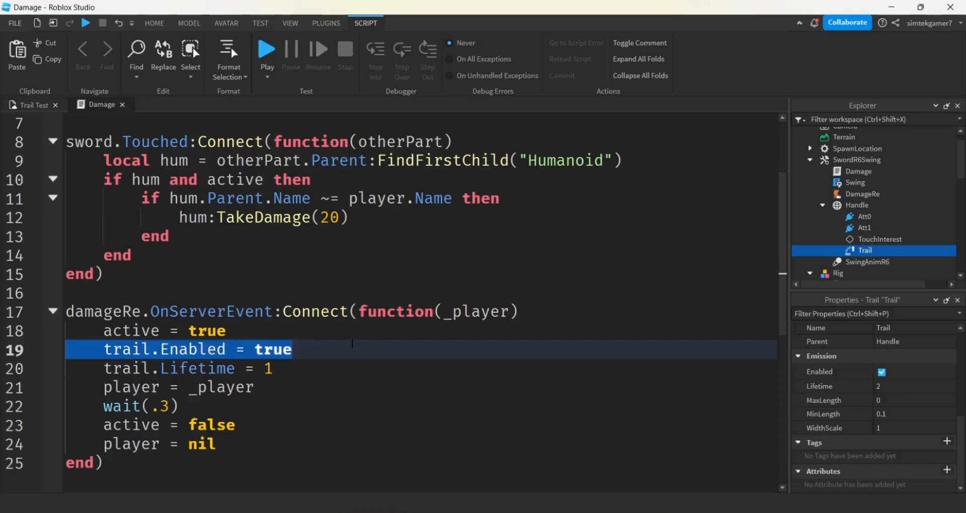
mouse_move(285, 438)
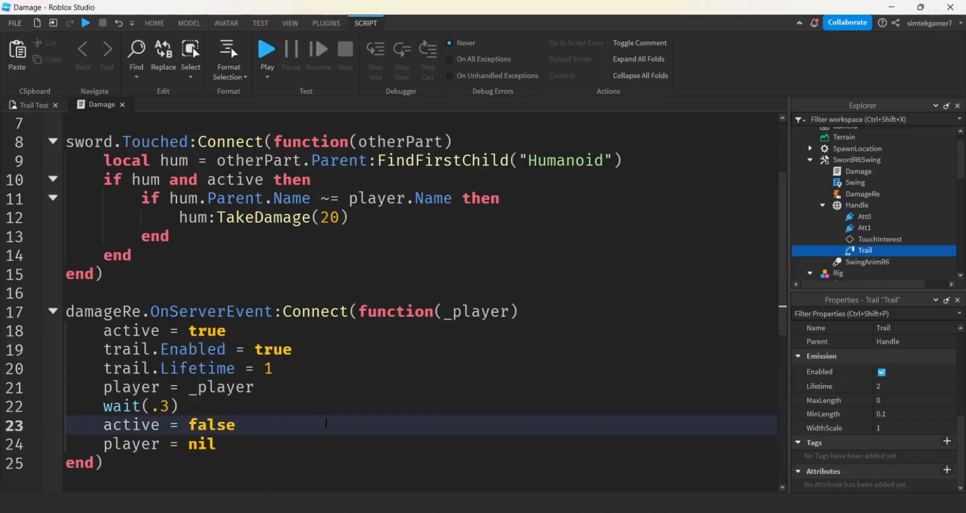
type("trail.Enabled = tru")
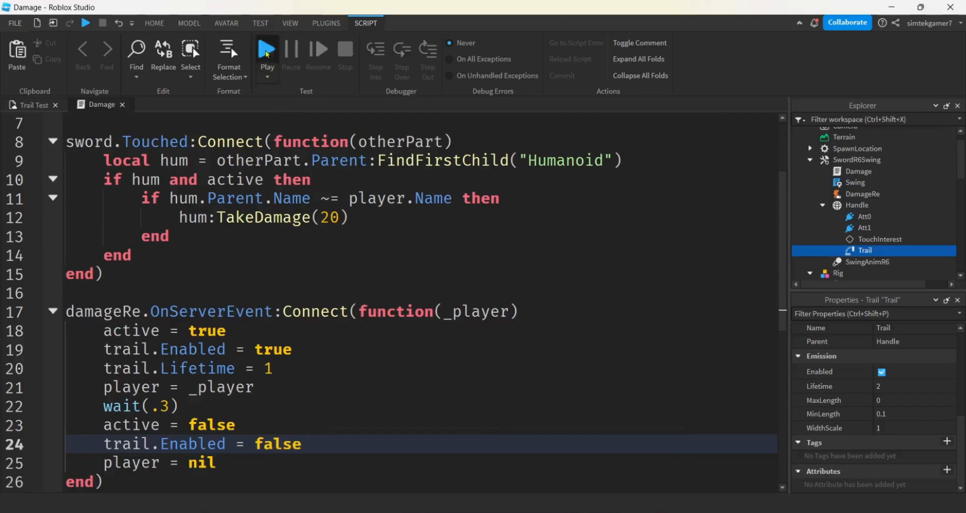
- Play-test the game, swing the sword to see its white trail, then stop the test
left_click(265, 49)
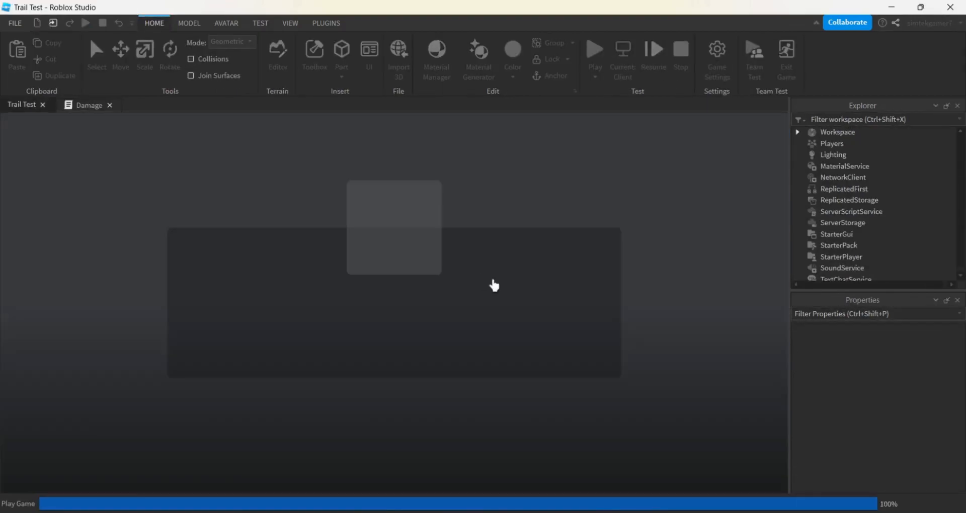
left_click(594, 49)
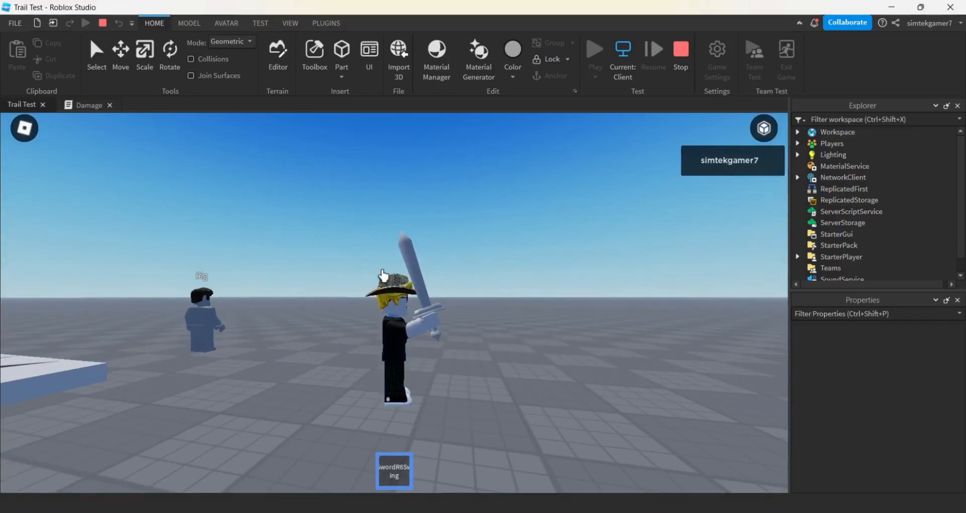
mouse_move(526, 277)
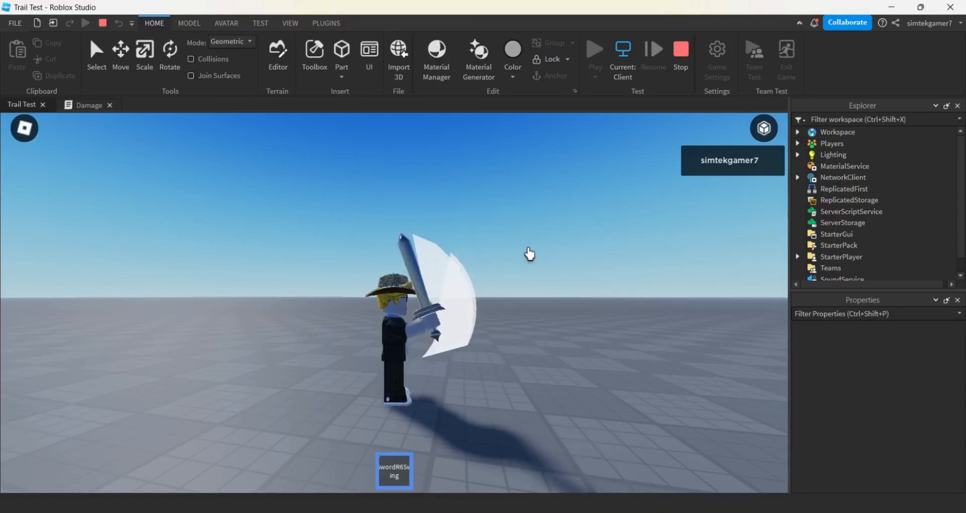
left_click(680, 51)
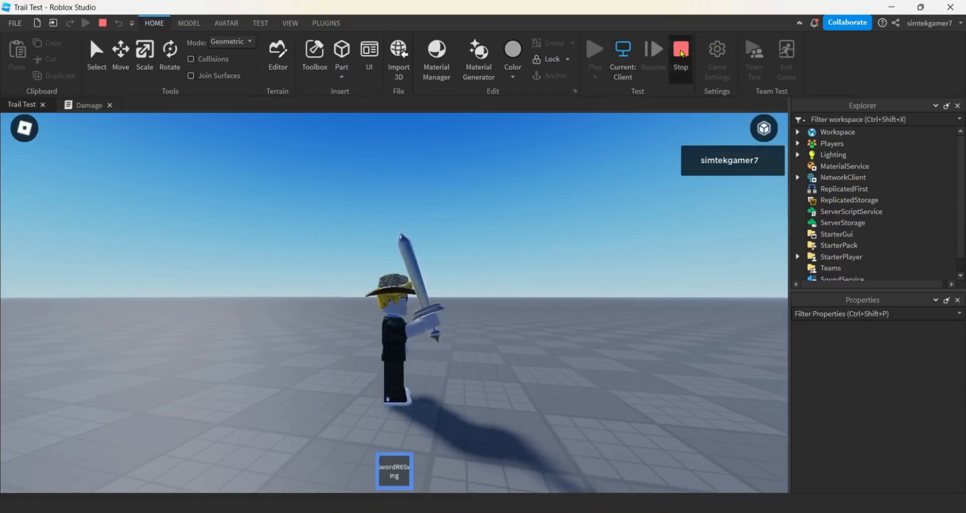
left_click(680, 55)
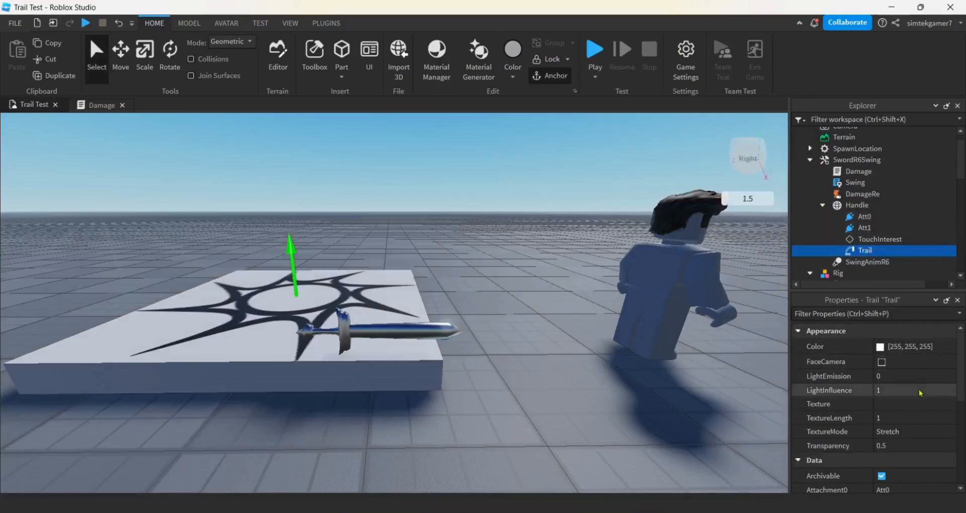
- Uncheck the Trail's Enabled under Emission and return to the Damage script
scroll("down", 3)
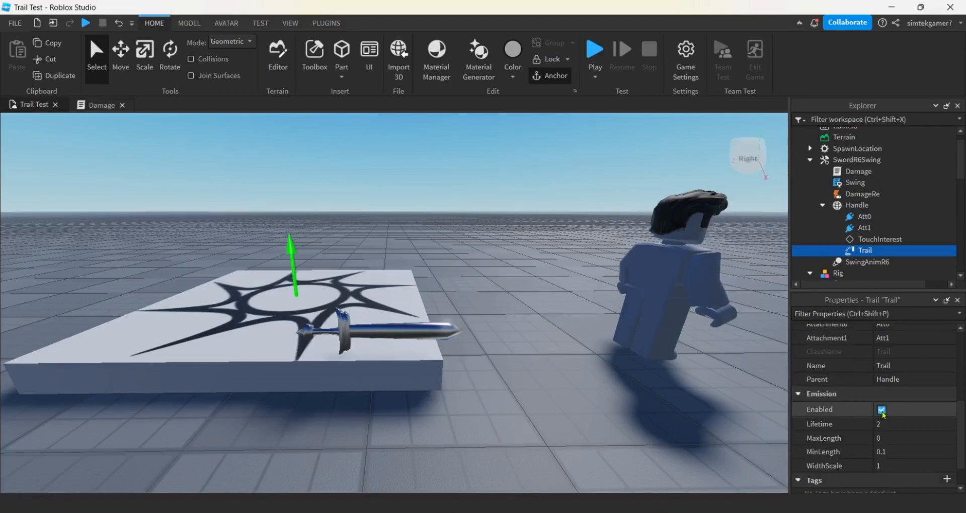
left_click(882, 409)
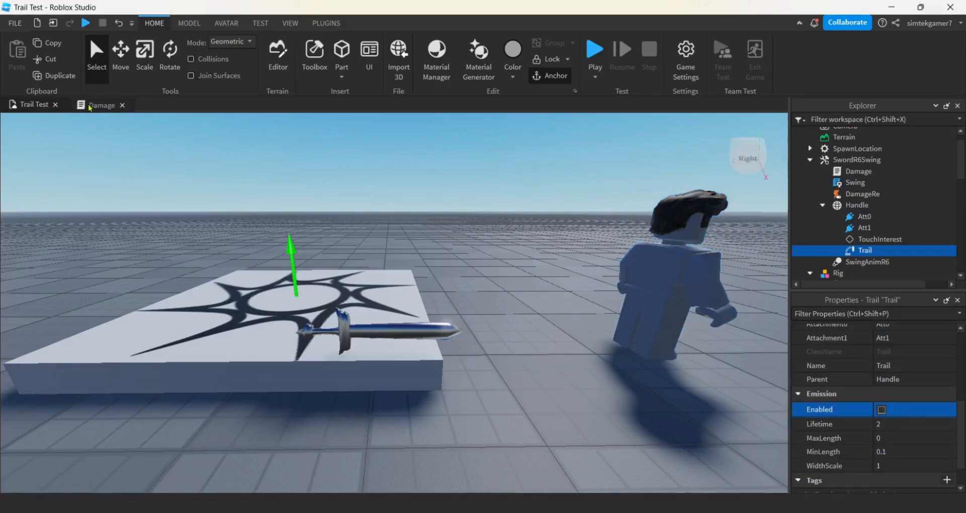
left_click(101, 105)
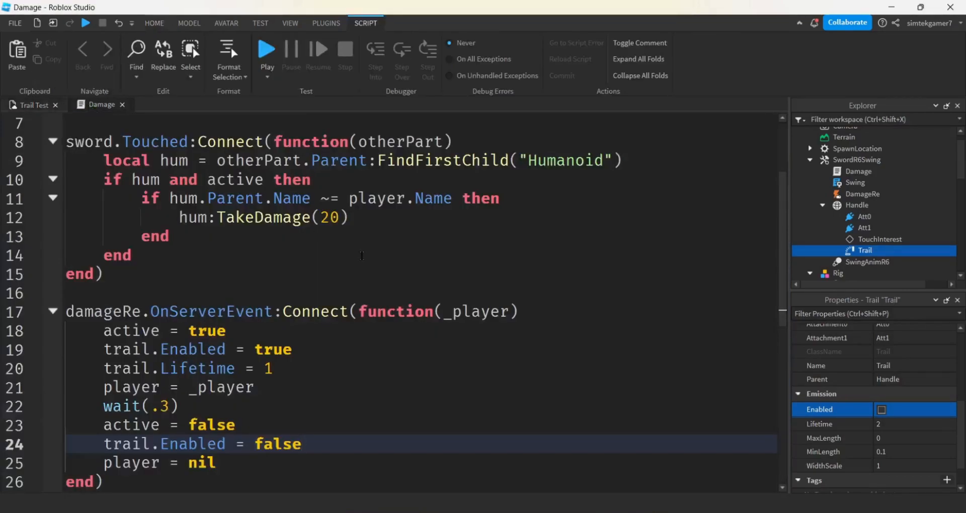
scroll("down", 3)
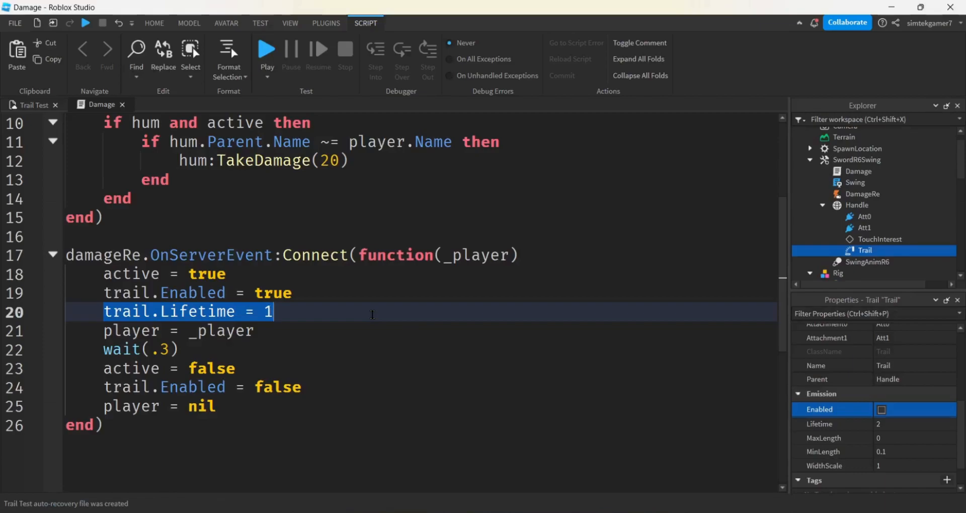
left_click(855, 182)
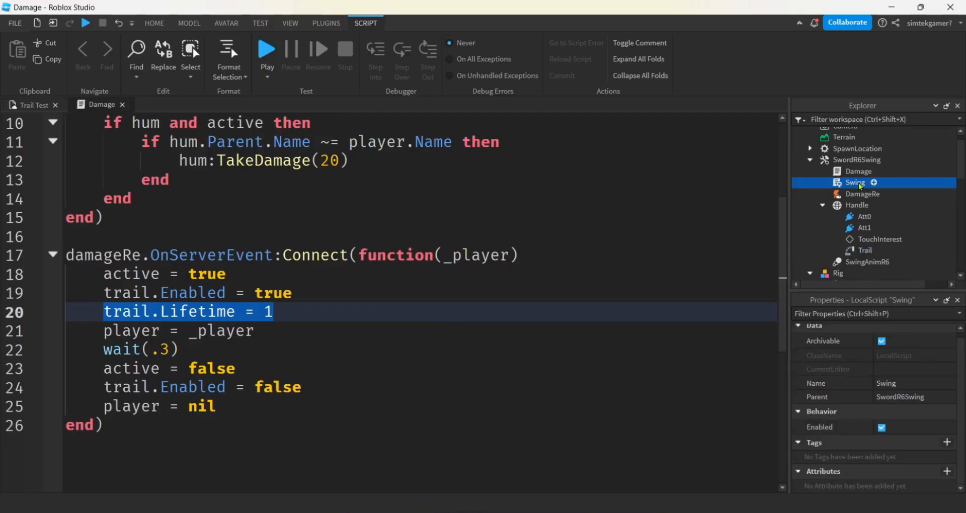
- In the Swing script, change damageRe:FireServer() to FireServer(track.Length), then return to Damage
double_click(855, 182)
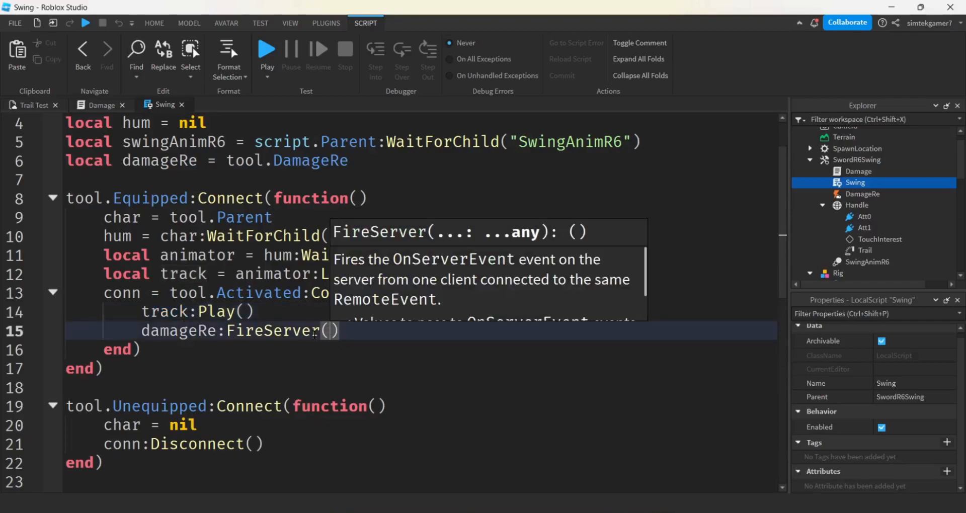
mouse_move(554, 357)
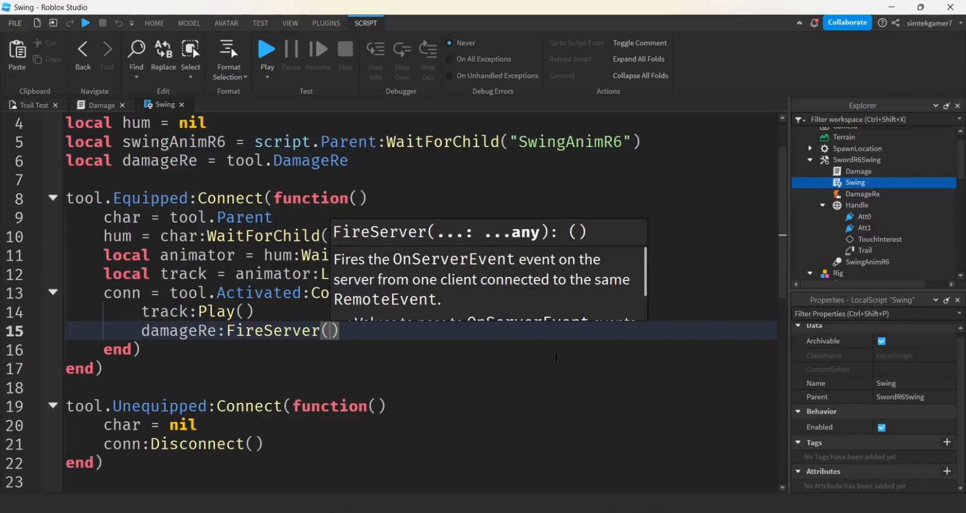
type("track")
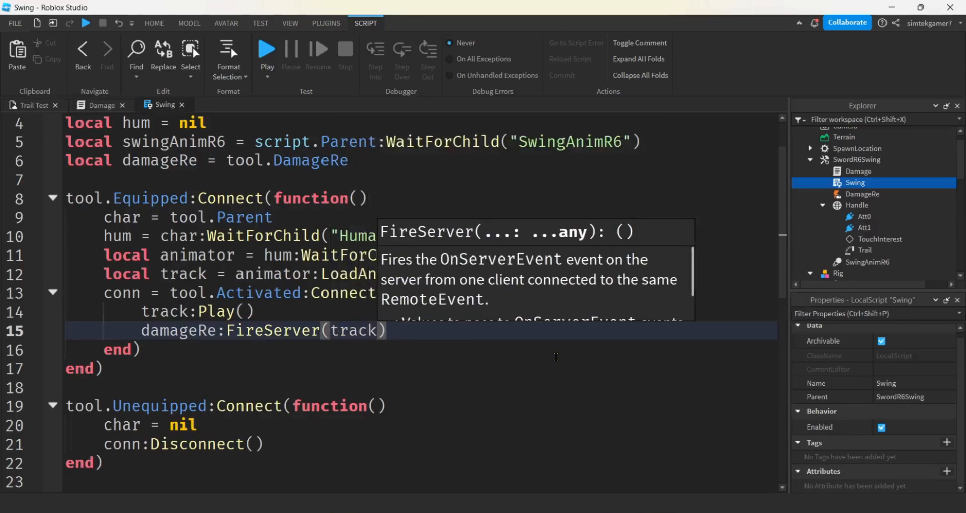
type(".Length")
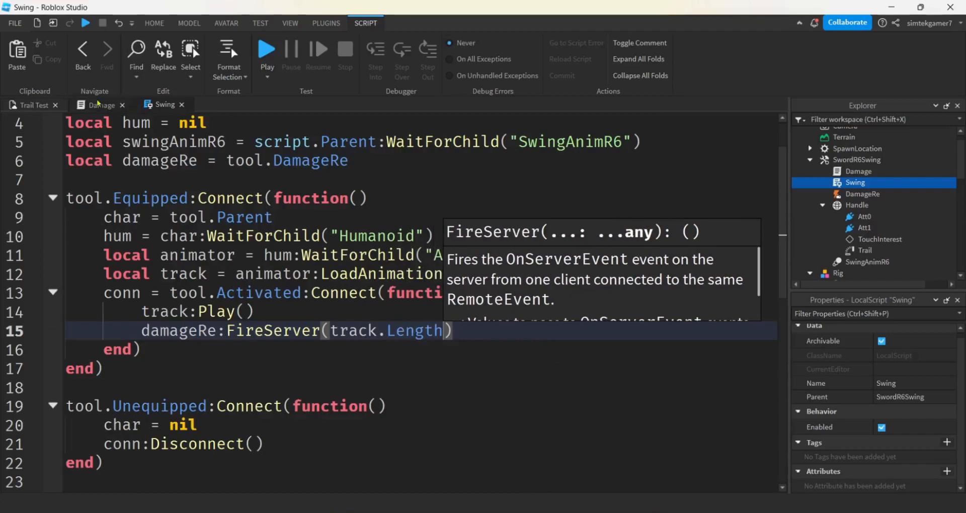
left_click(102, 105)
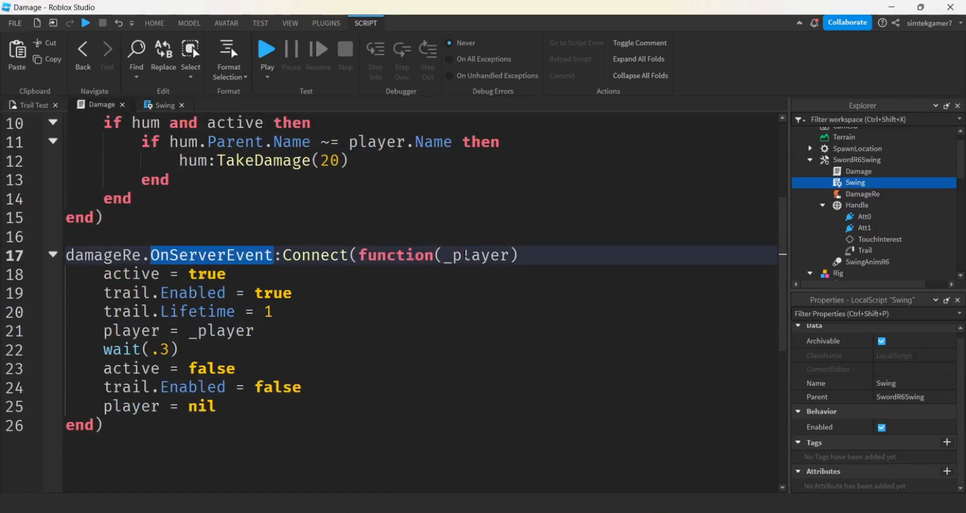
mouse_move(316, 255)
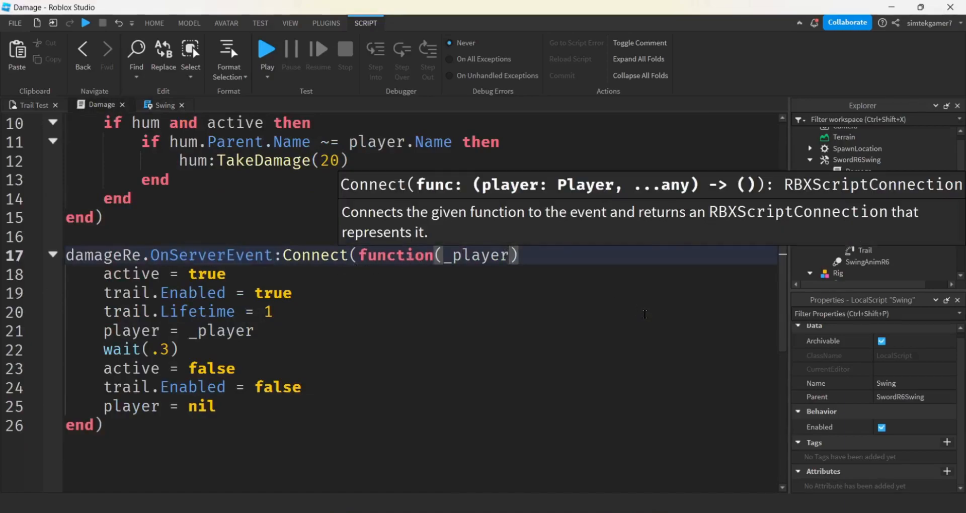
- Add a len parameter to the OnServerEvent function
type(",")
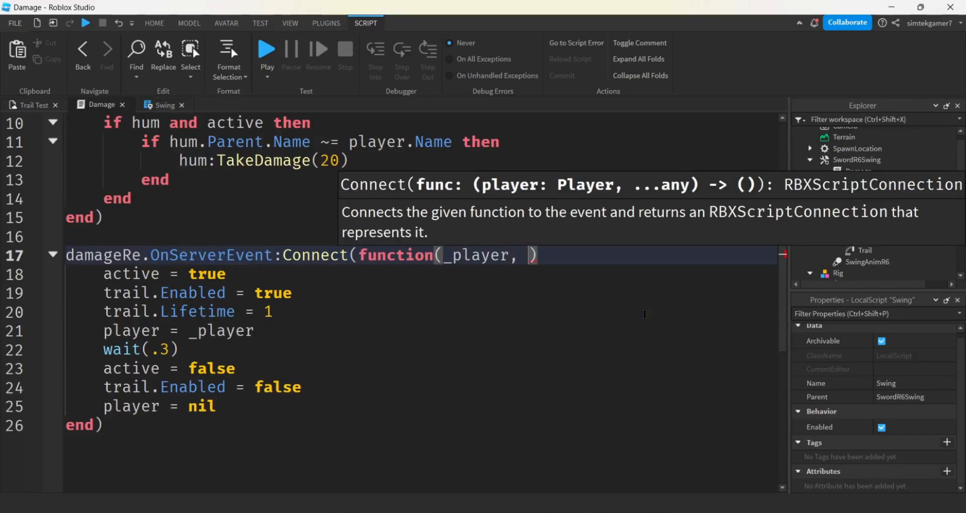
type("len")
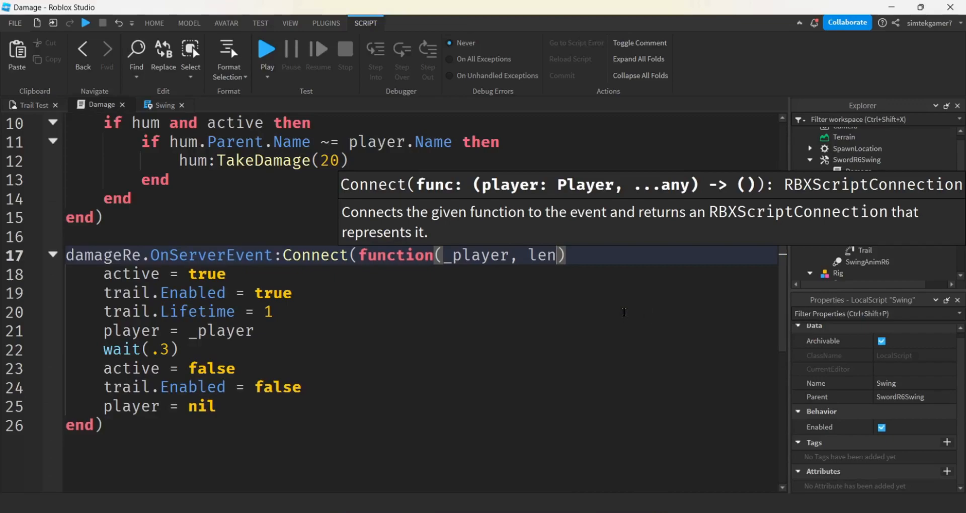
double_click(541, 254)
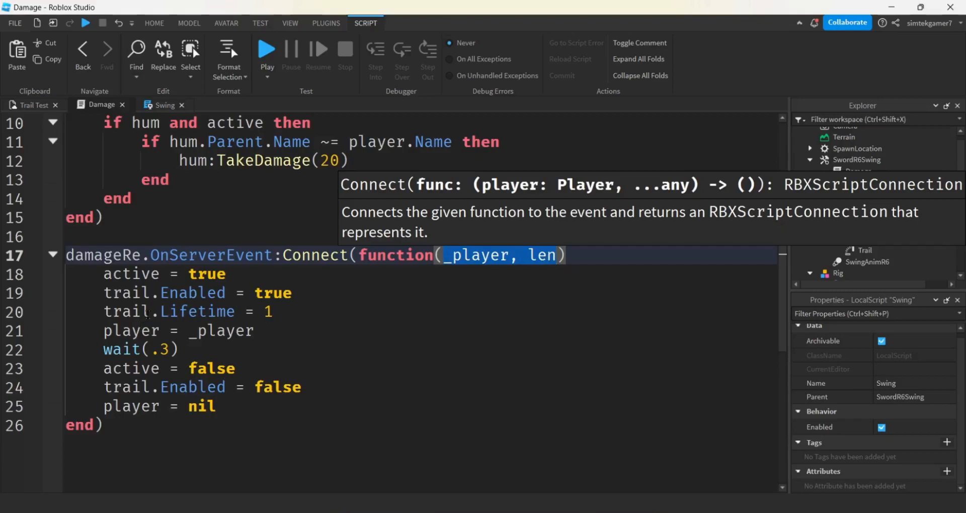
left_click(361, 312)
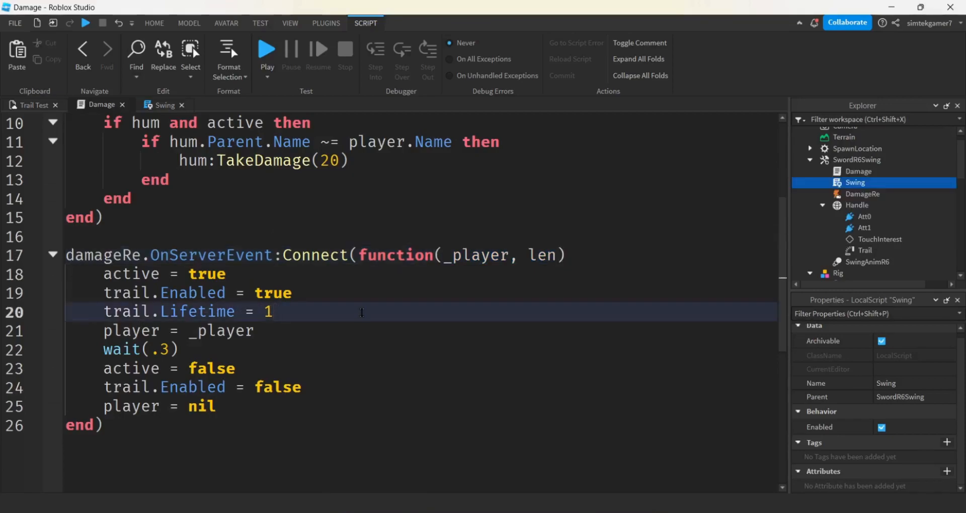
- Set trail.Lifetime = len and wait(len), then launch a play test
type("le")
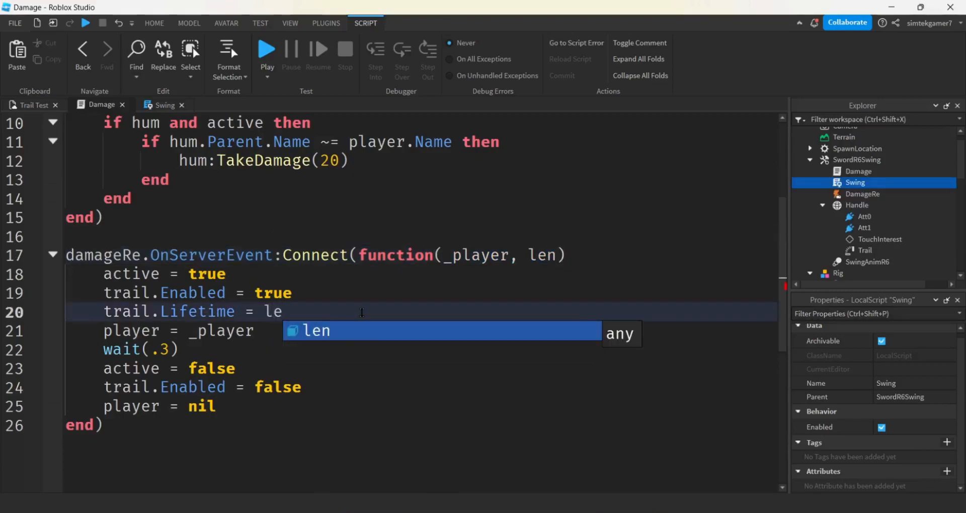
type("n")
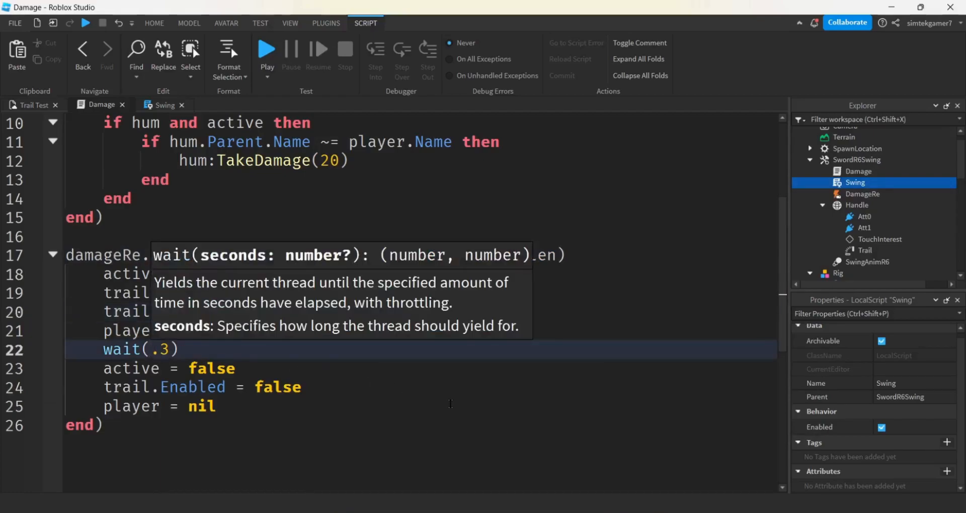
type("len")
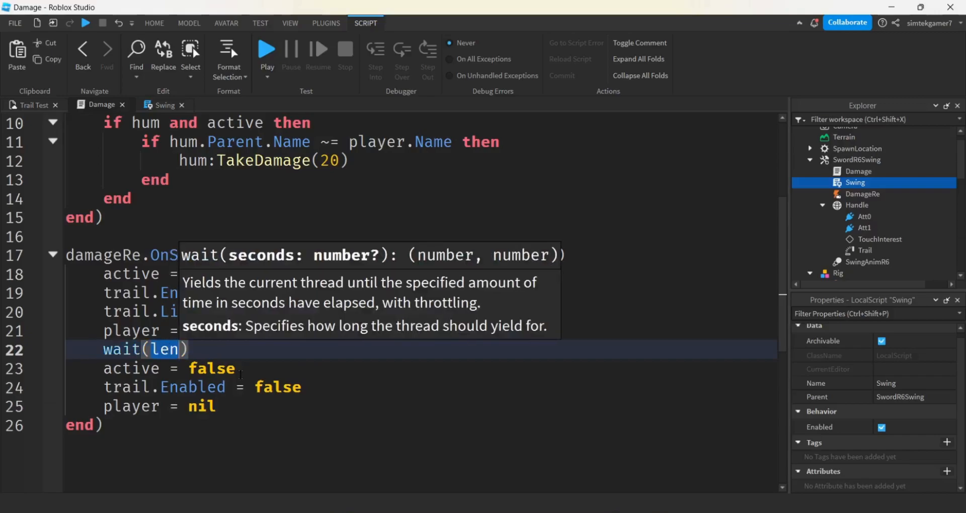
mouse_move(266, 49)
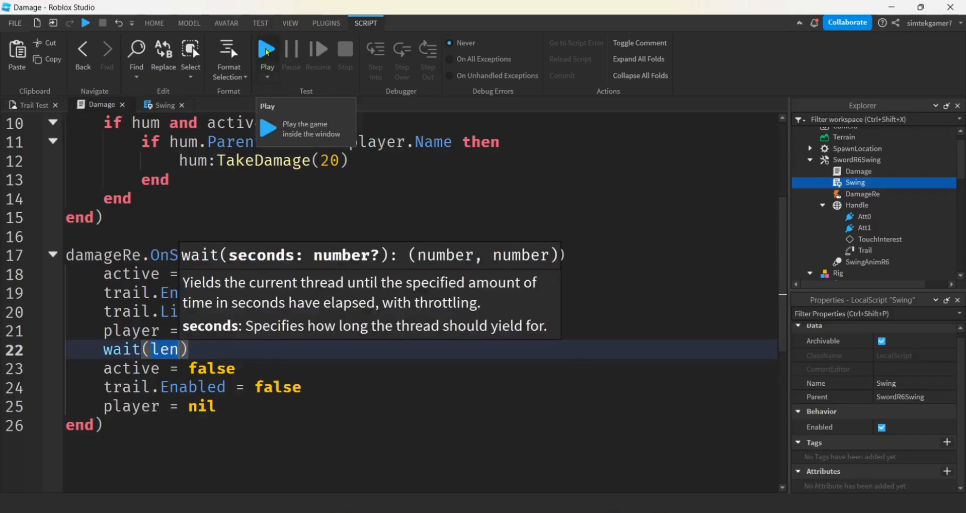
left_click(267, 49)
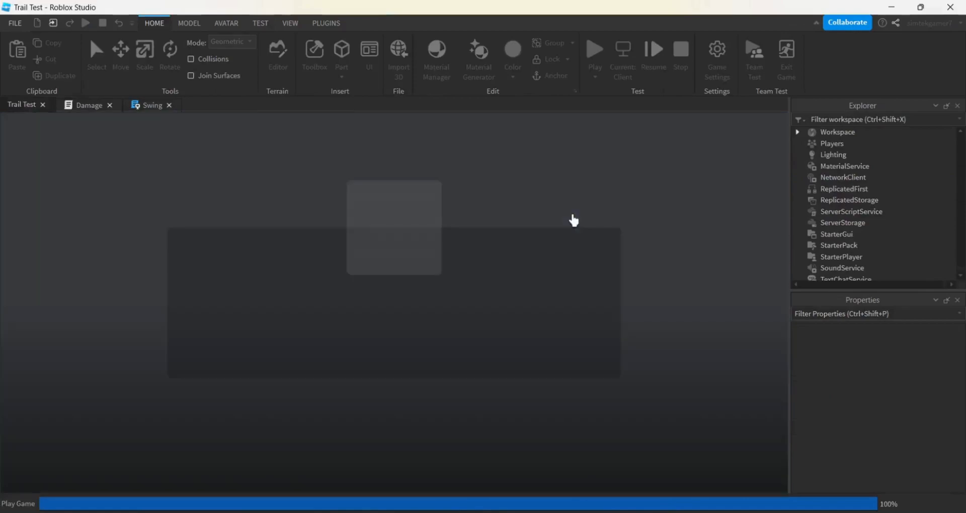
- Run the play test with the sword and stop it to return to editing
left_click(594, 48)
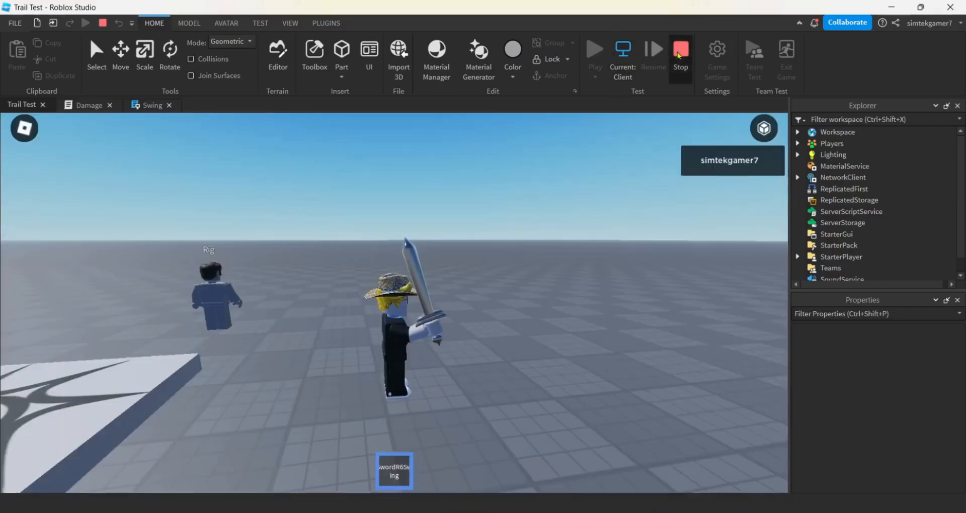
left_click(680, 50)
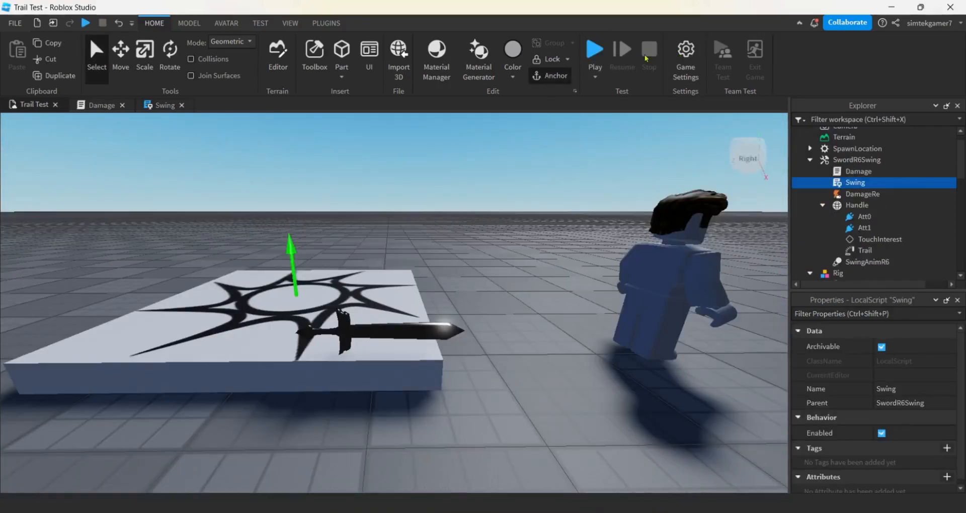
- Search the Toolbox for 'energy trail' filtered to Images, then select the Trail's Texture field
left_click(314, 55)
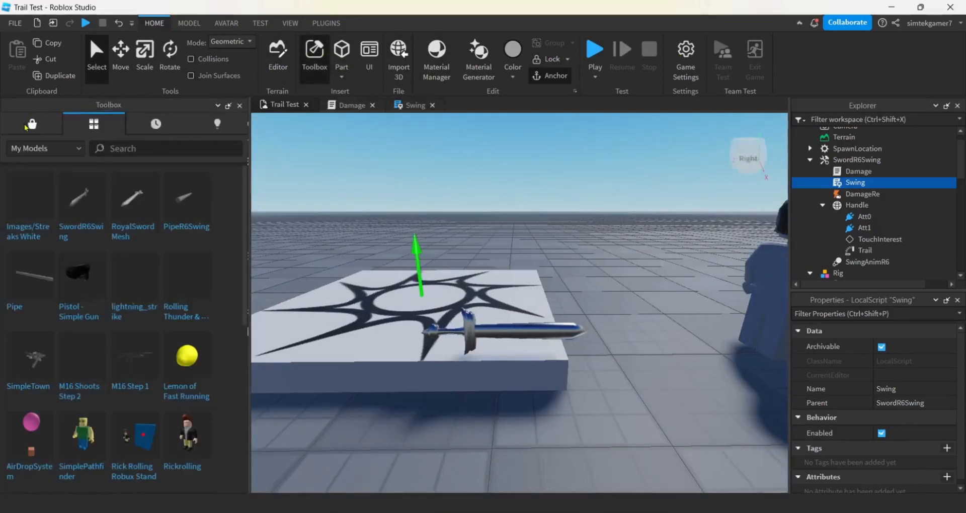
left_click(159, 148)
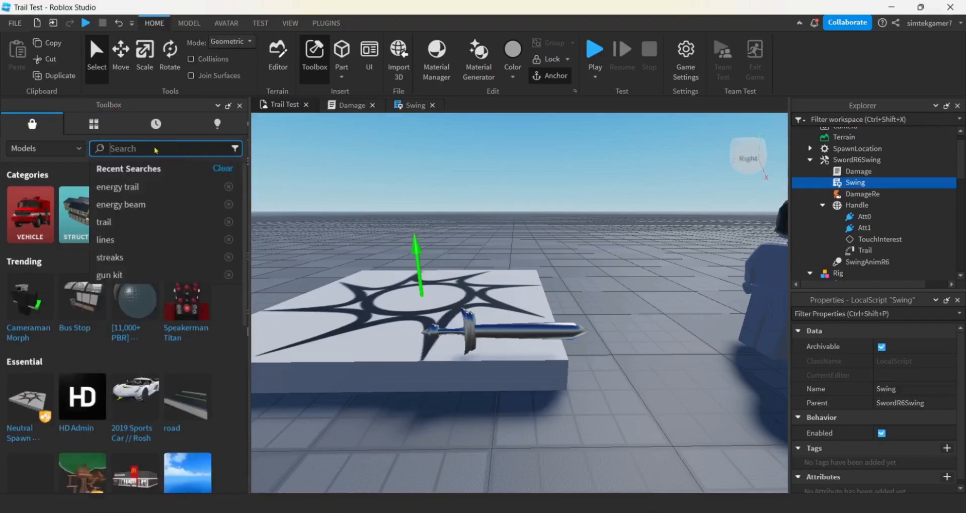
mouse_move(225, 190)
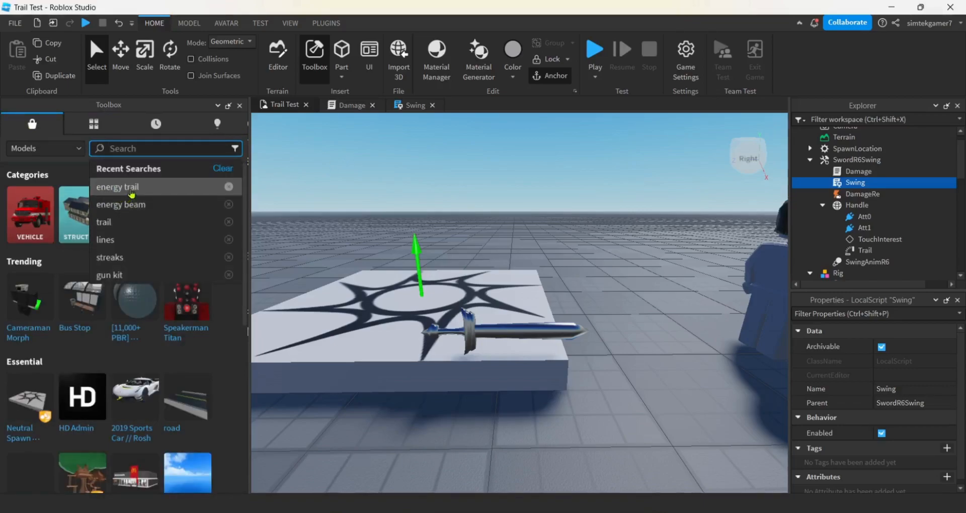
left_click(117, 187)
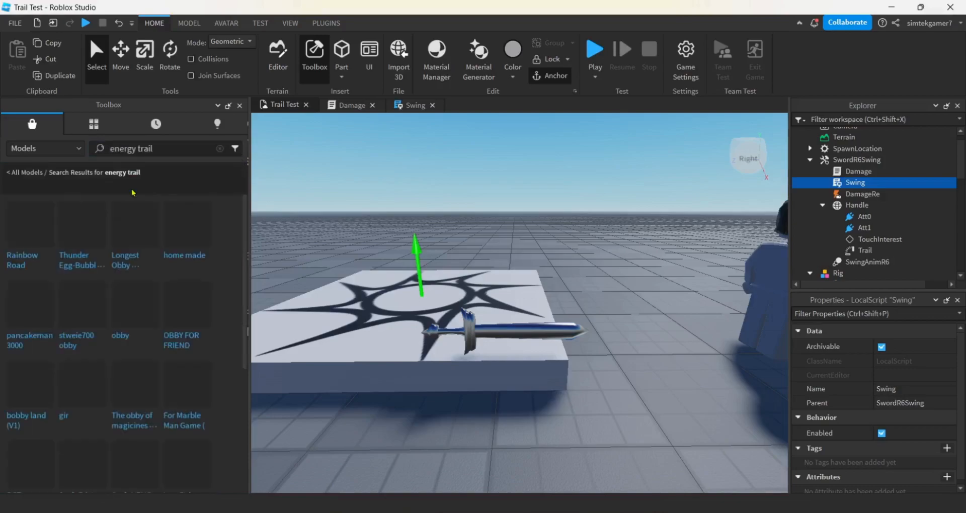
mouse_move(134, 231)
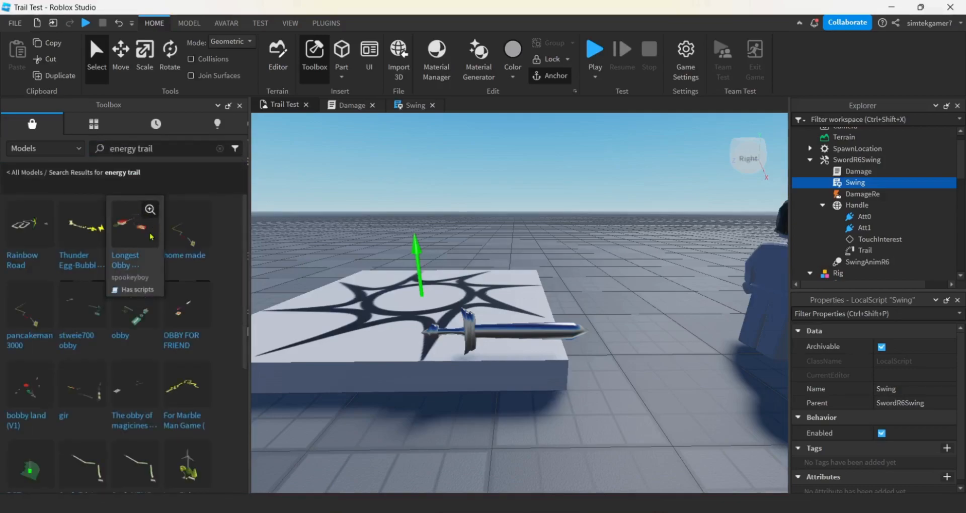
left_click(44, 148)
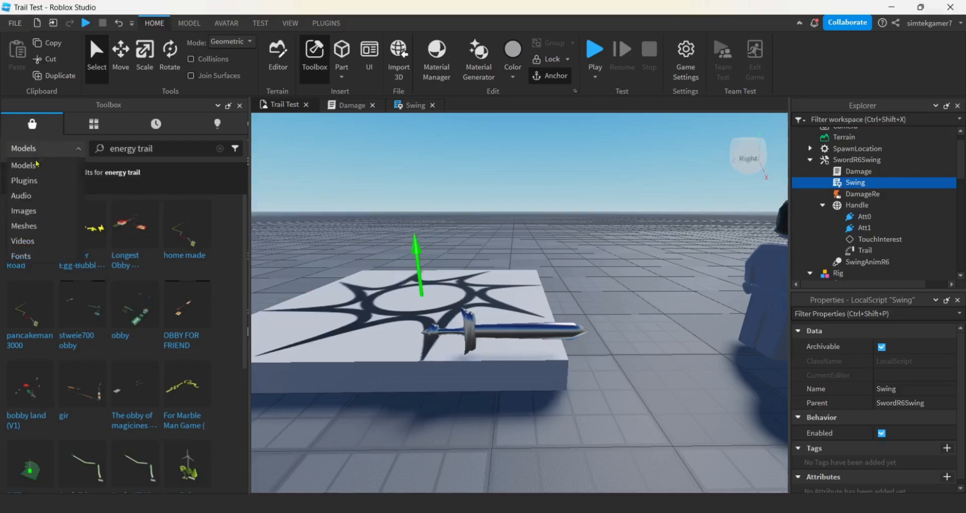
left_click(23, 210)
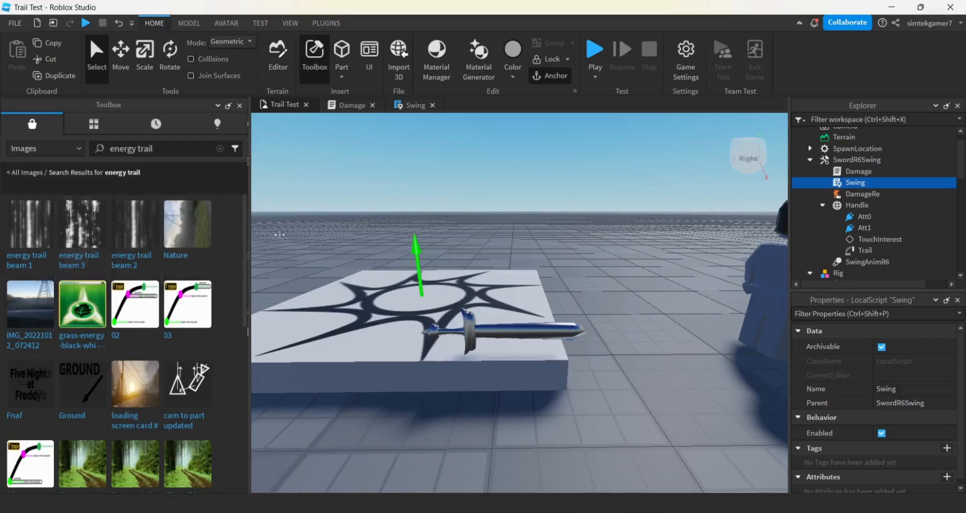
left_click(866, 251)
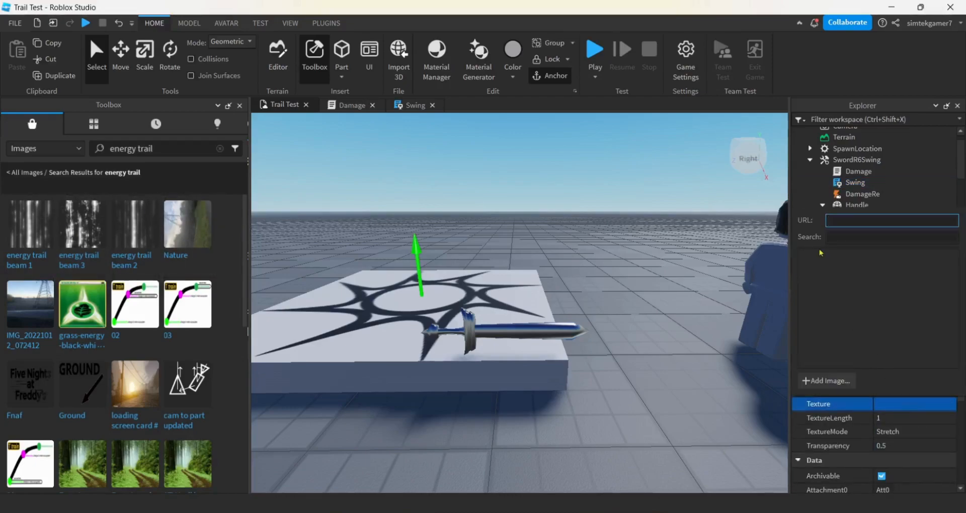
type("6091329339")
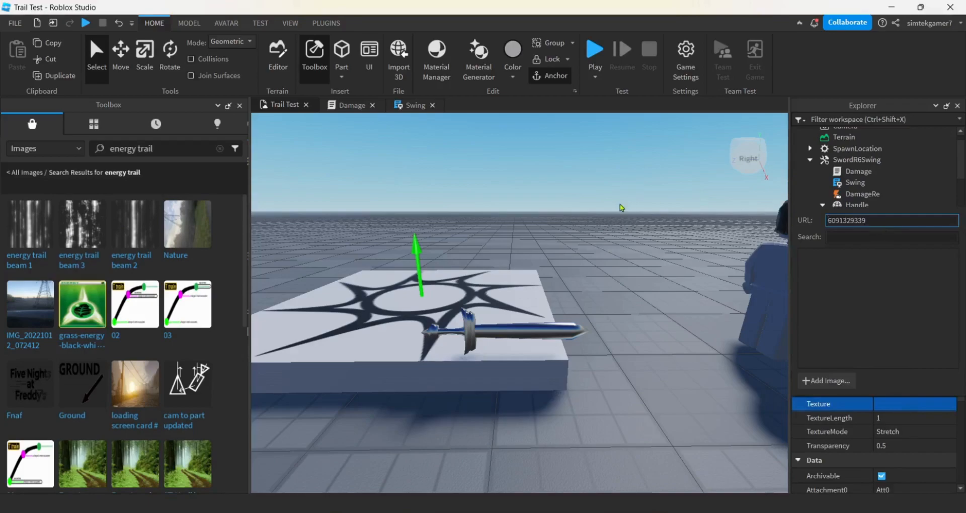
left_click(865, 251)
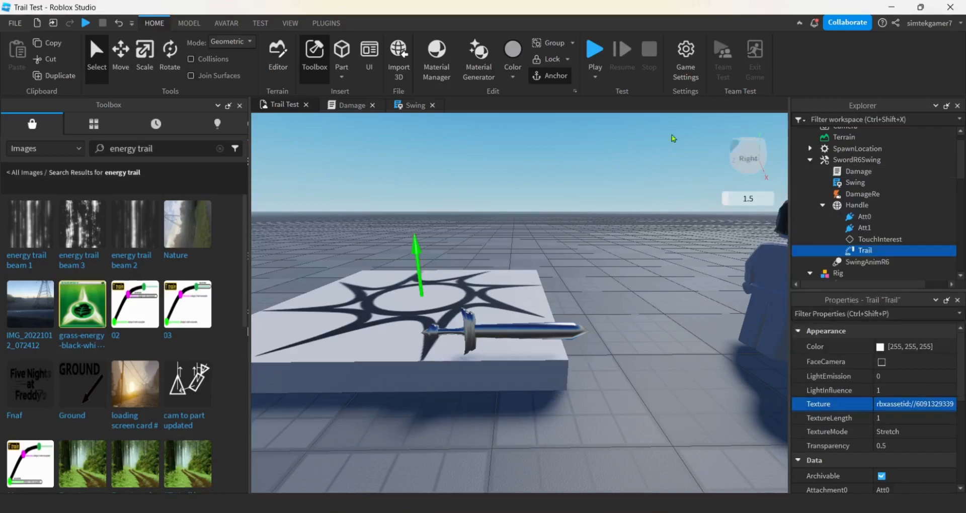
left_click(593, 49)
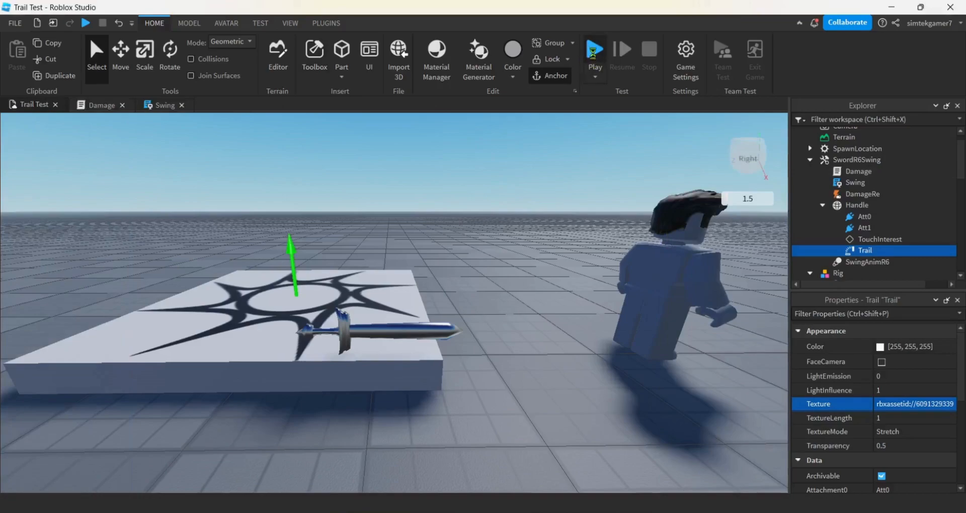
left_click(594, 48)
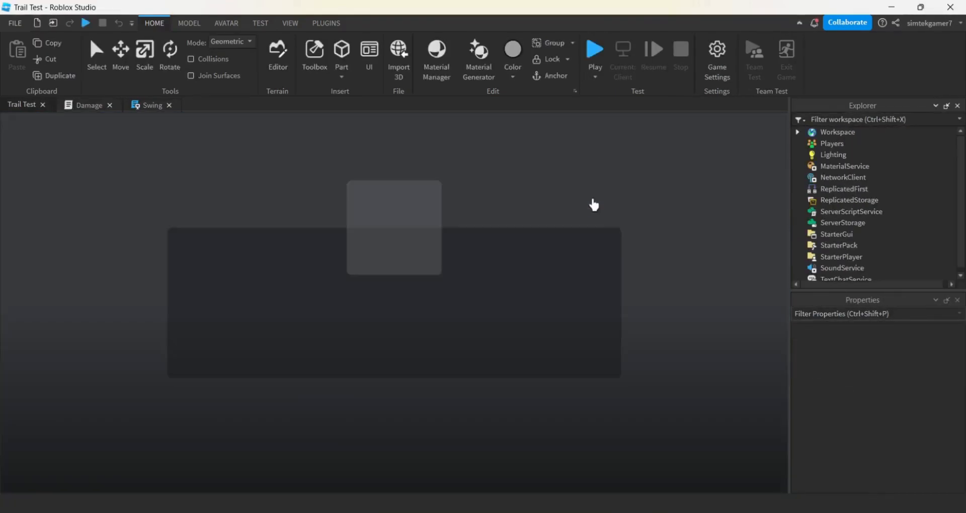
- Play-test the game to watch the sword swing leave a textured trail
left_click(594, 49)
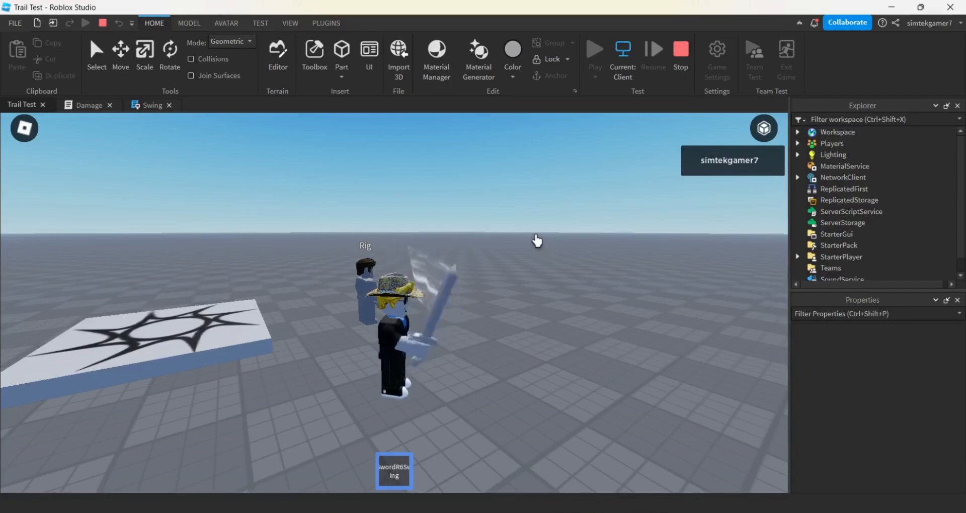
mouse_move(492, 273)
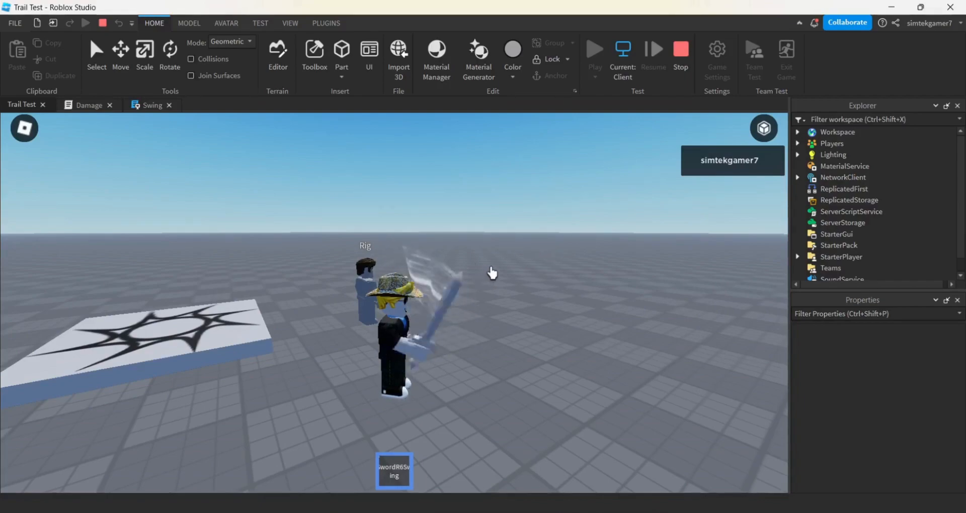